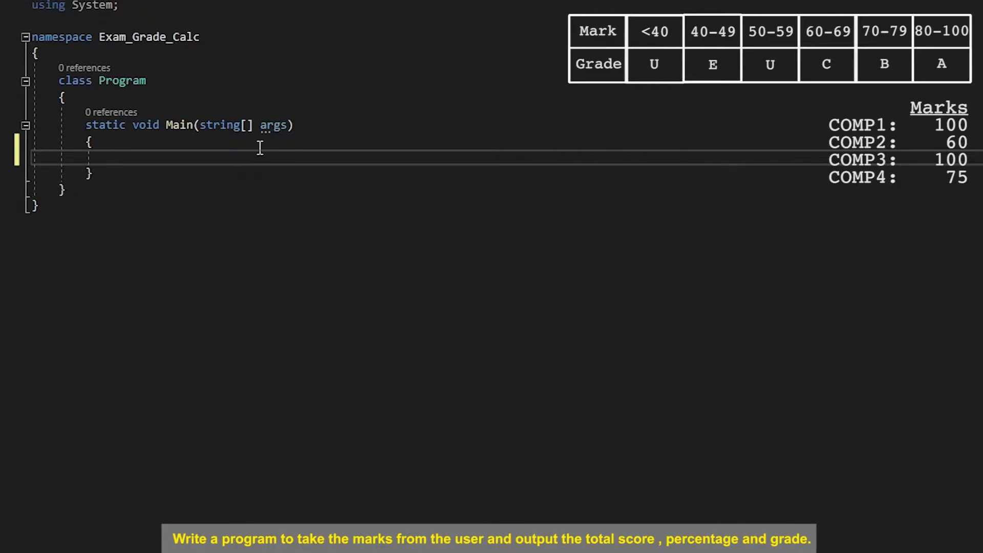
Step: Print the prompt "Enter your marks for comp1" with Console.WriteLine (cw)
{"action": "type", "text": "cw"}
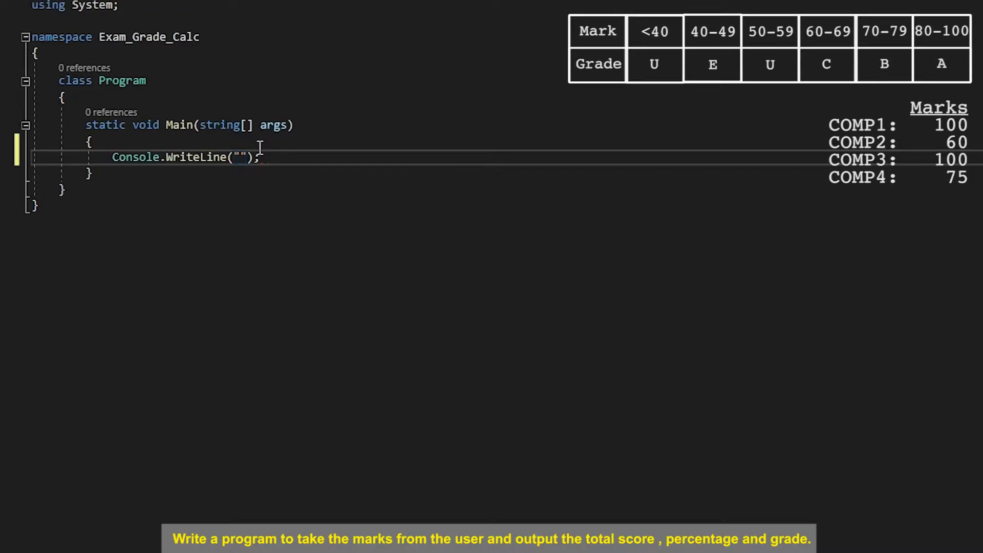
{"action": "type", "text": "E"}
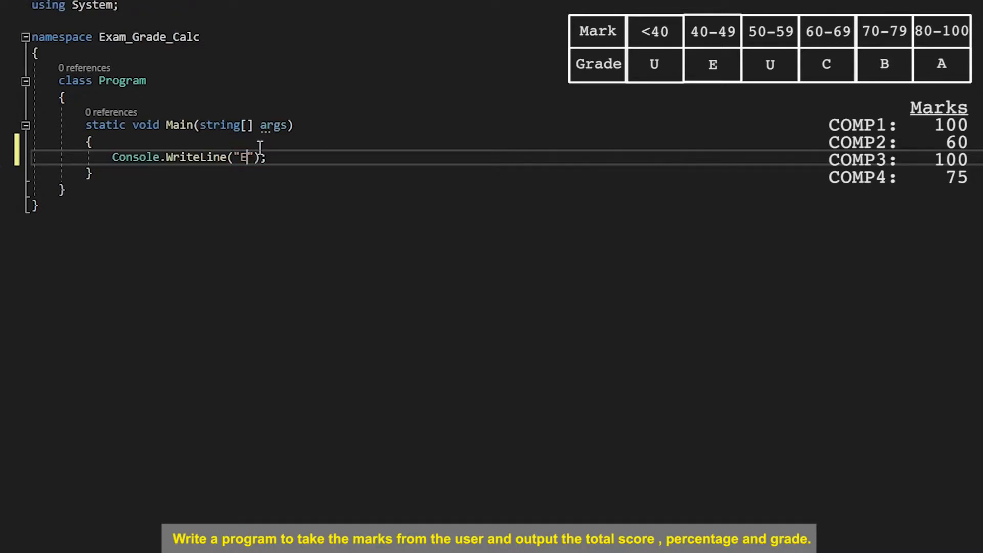
{"action": "type", "text": "nter your marks for comp1"}
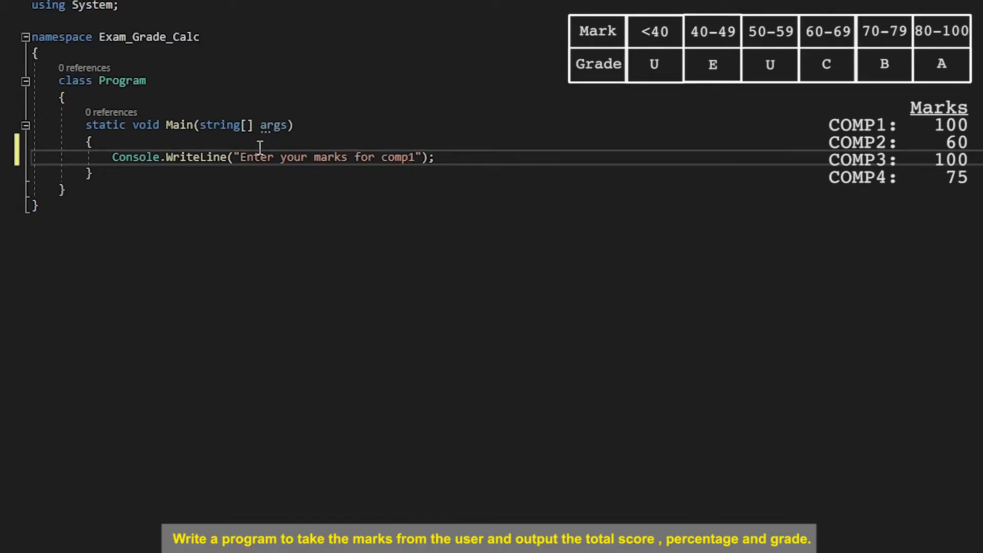
Step: Declare int comp1 = Convert.ToInt32(Console.ReadLine()) below the prompt
{"action": "type", "text": "int"}
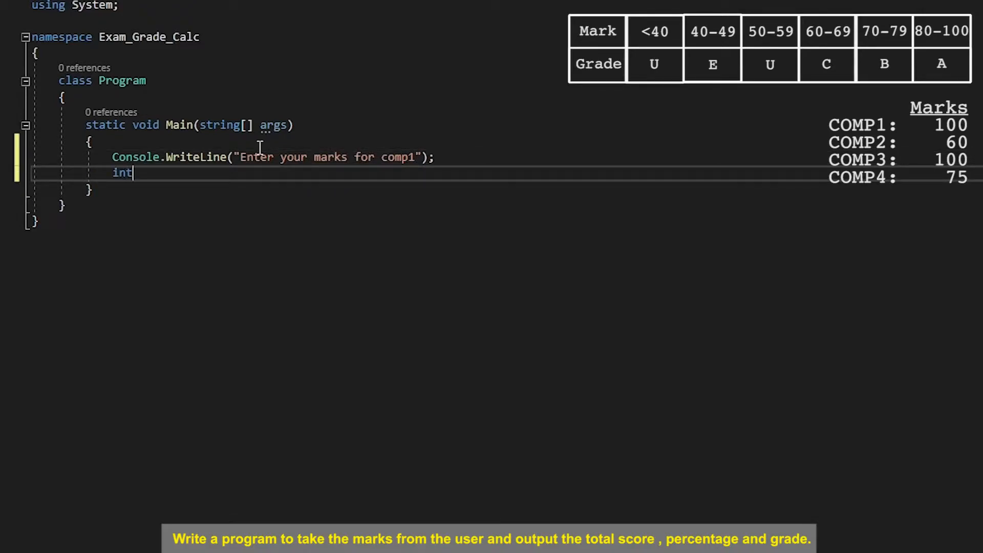
{"action": "type", "text": "comp1"}
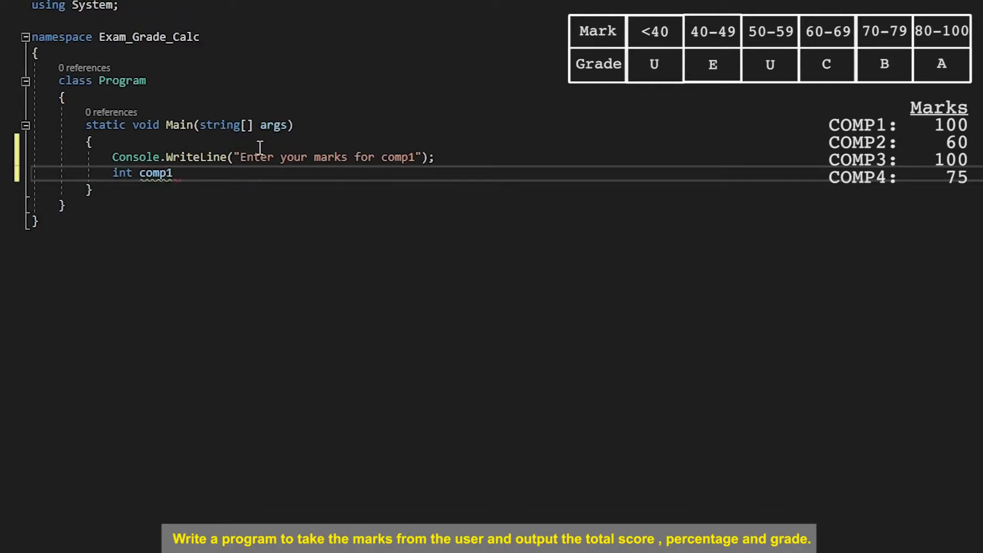
{"action": "type", "text": "="}
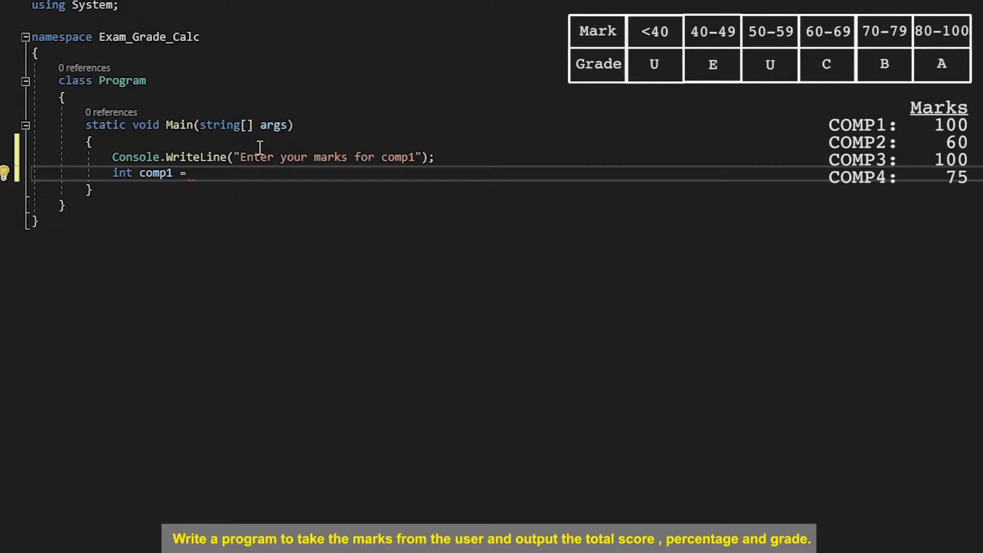
{"action": "type", "text": "Conver"}
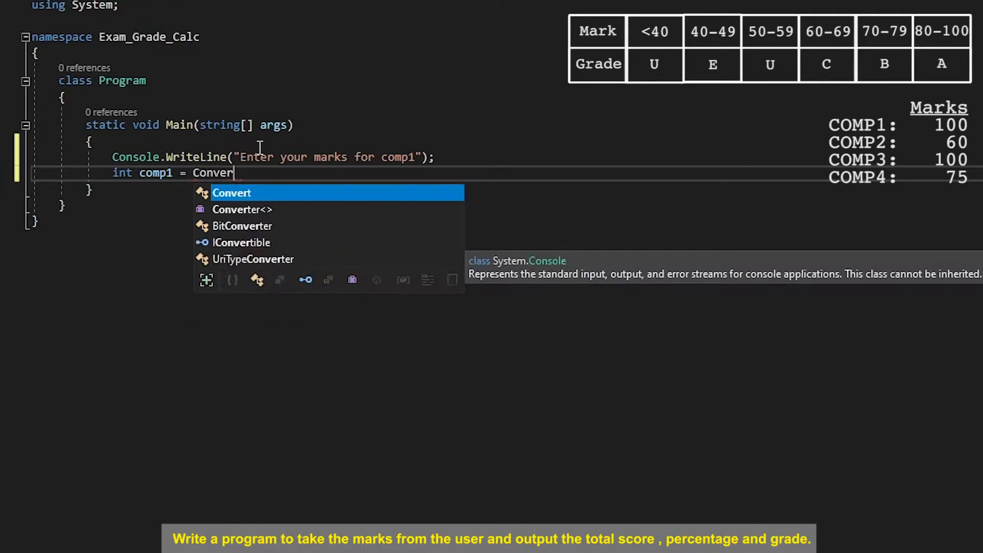
{"action": "type", "text": "To"}
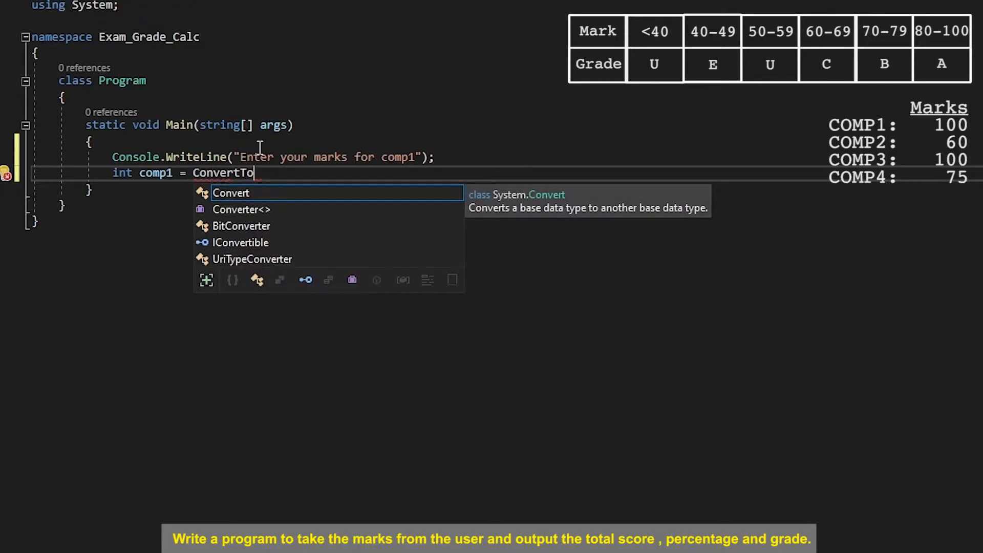
{"action": "type", "text": ".ToInt"}
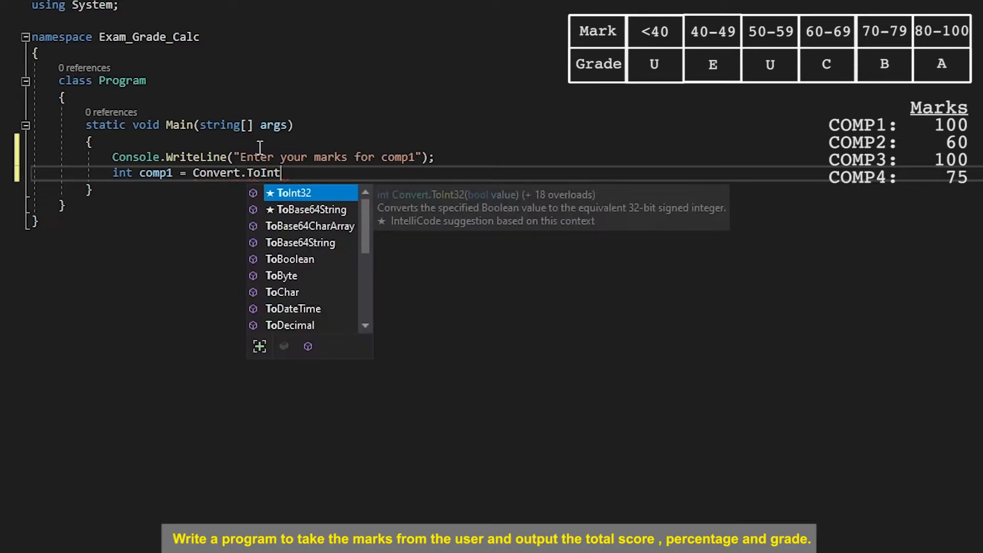
{"action": "type", "text": "32(Cons"}
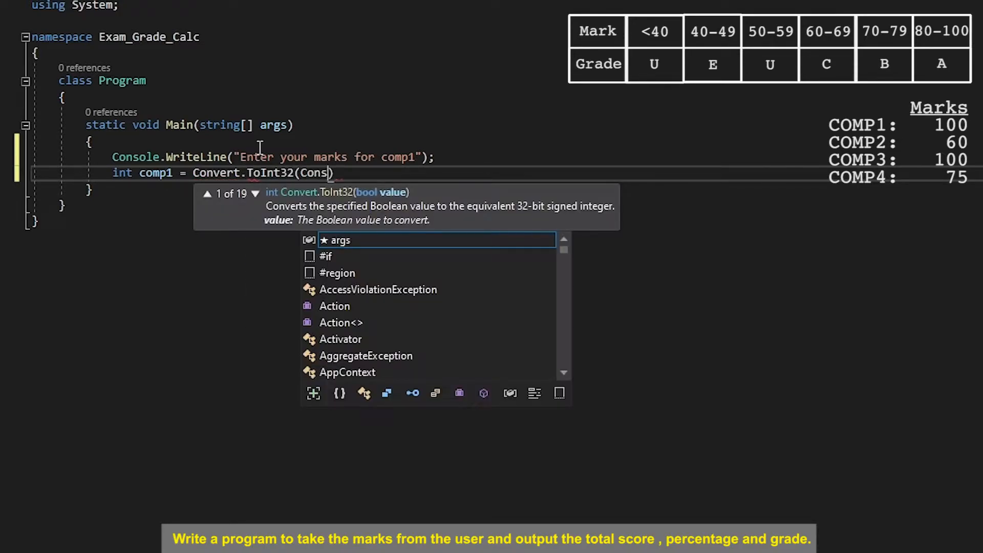
{"action": "type", "text": "ole.ReadLine"}
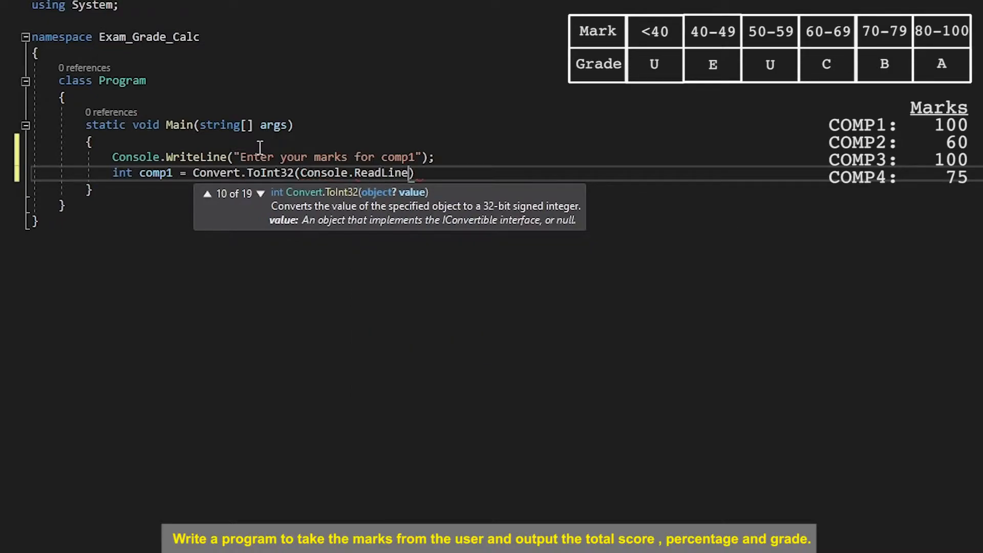
{"action": "type", "text": "()"}
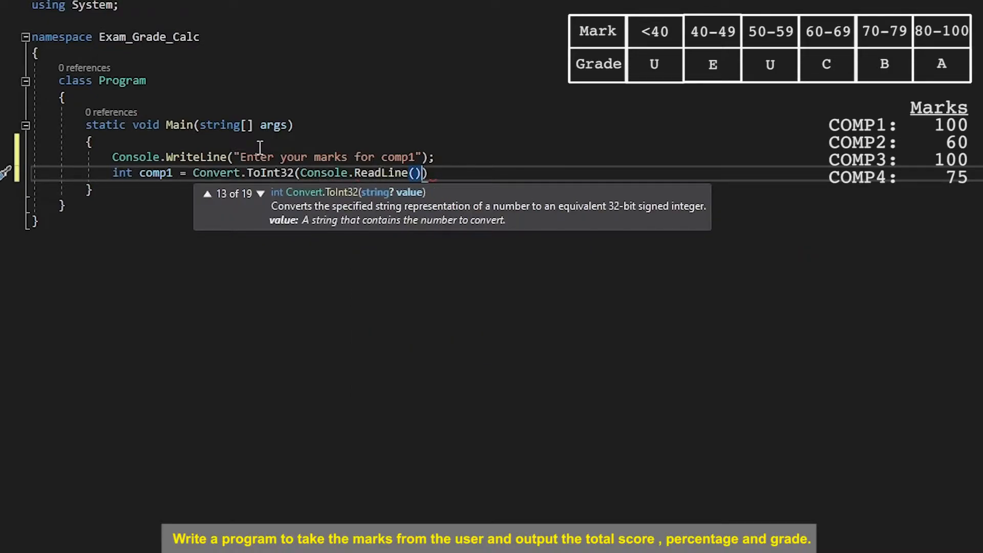
{"action": "double_click", "coordinate": [335, 172]}
{"action": "type", "text": ";"}
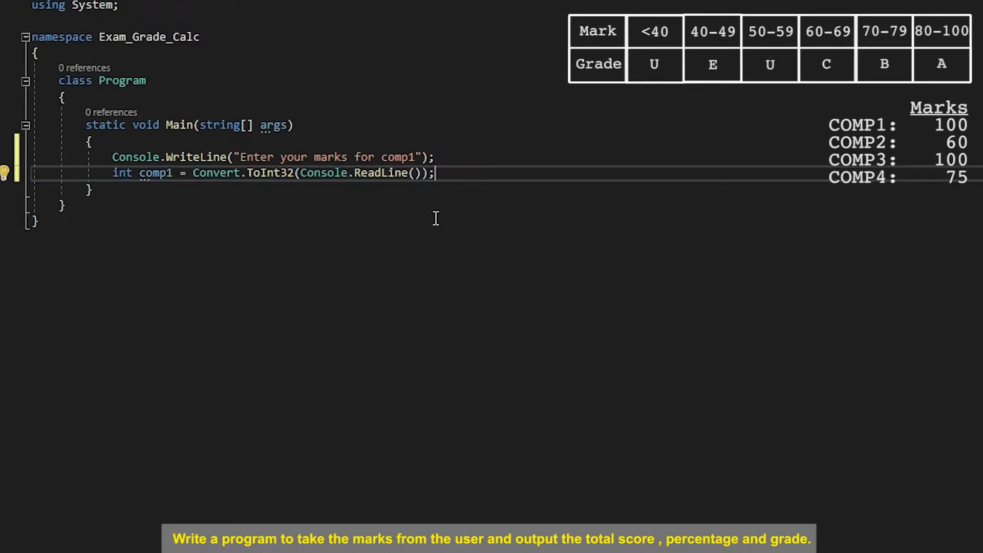
Step: Duplicate the comp1 prompt and input lines and rename the copy to comp2
{"action": "key", "text": "Enter"}
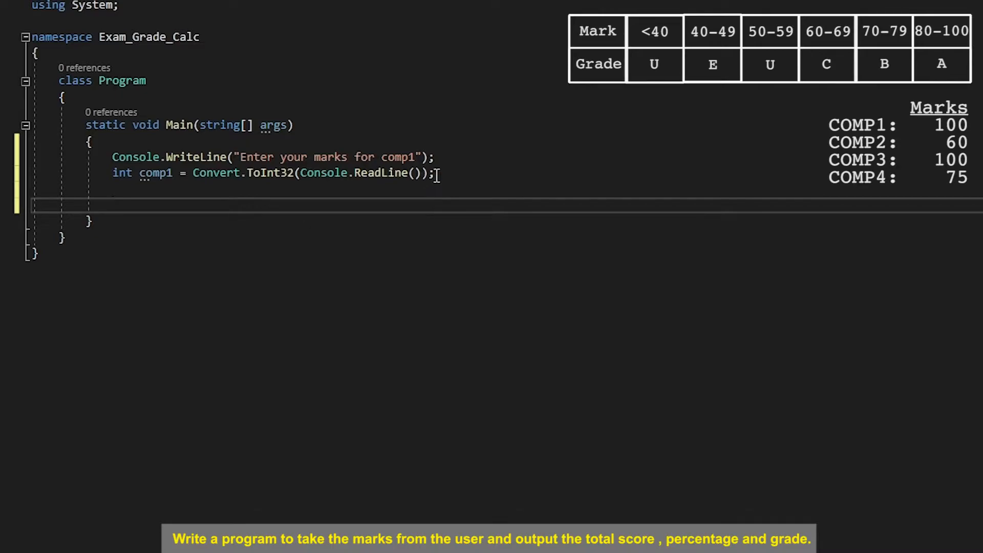
{"action": "left_click_drag", "start_coordinate": [112, 156], "coordinate": [434, 173]}
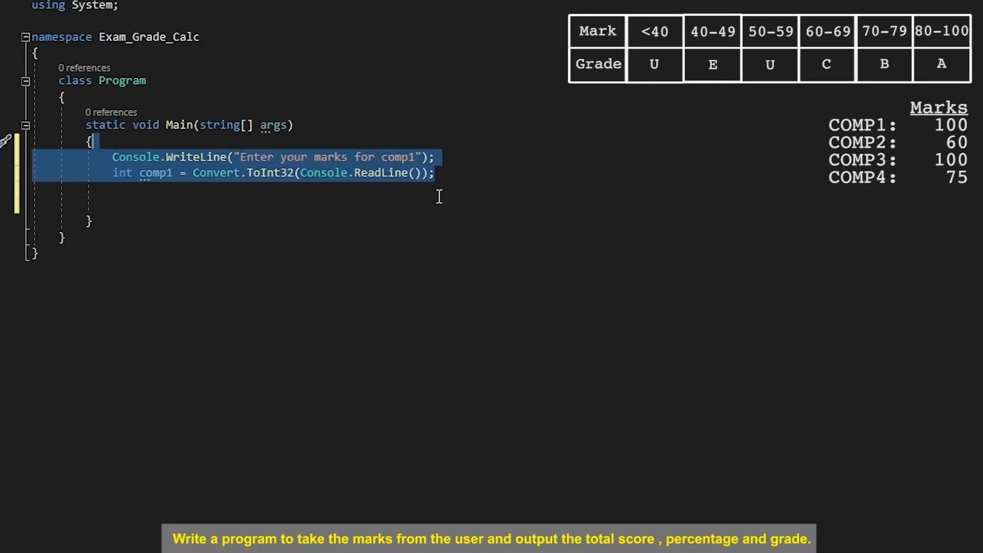
{"action": "key", "text": "ctrl+v"}
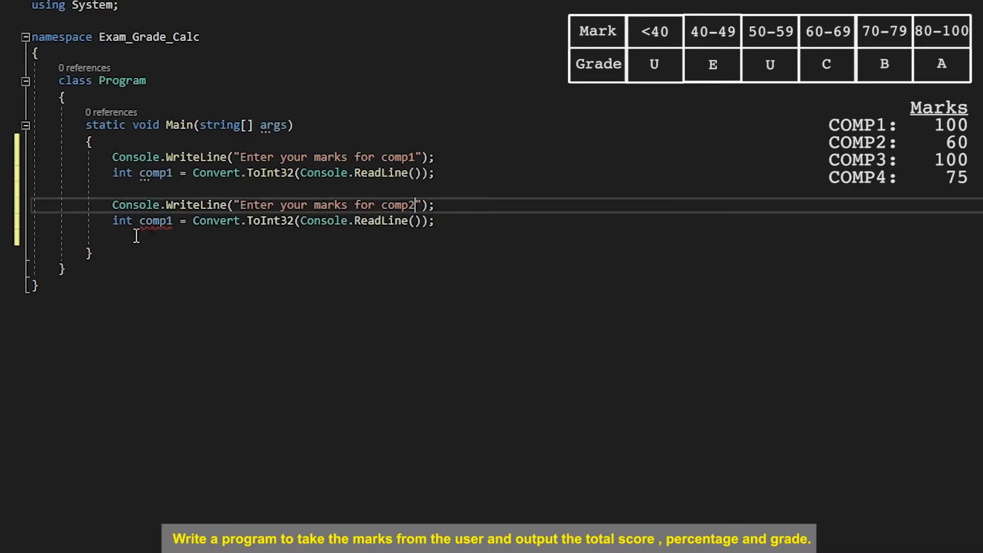
{"action": "double_click", "coordinate": [156, 220]}
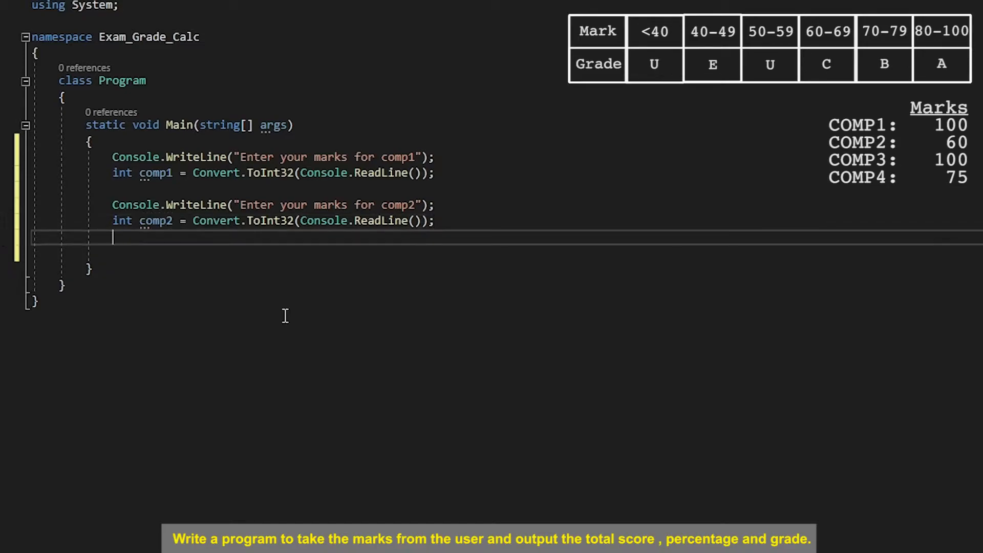
{"action": "key", "text": "enter"}
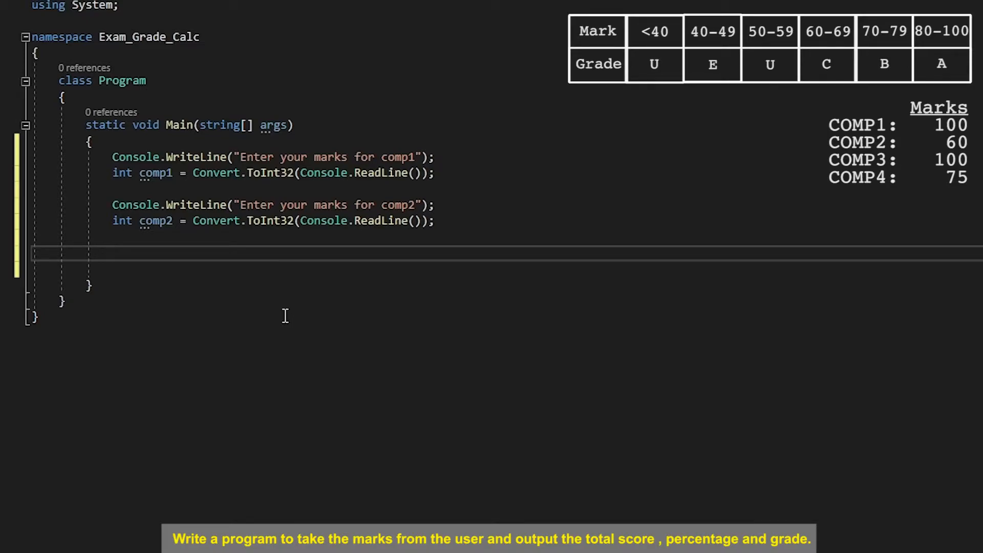
Step: Declare int totalMarks = comp1 + comp2, renaming total to totalMarks
{"action": "type", "text": "i"}
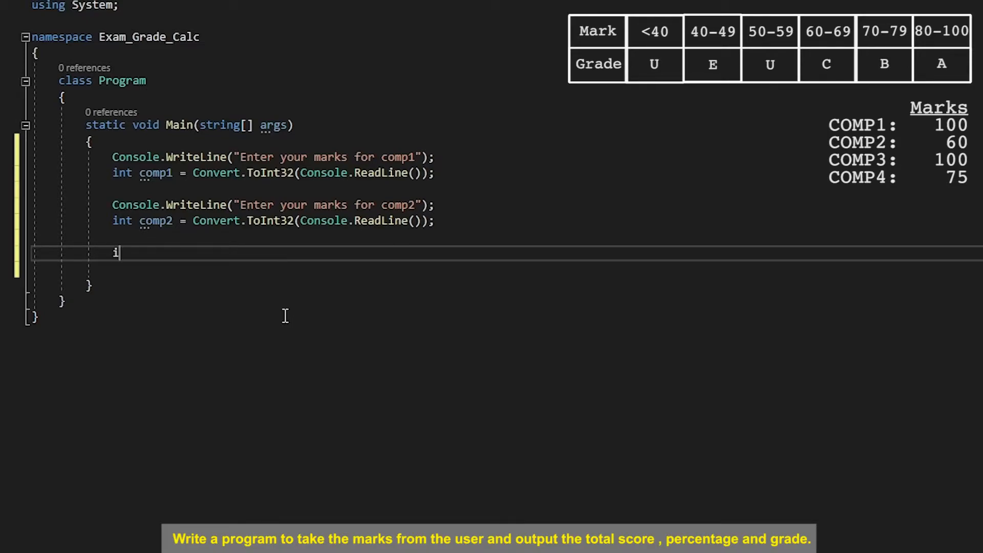
{"action": "type", "text": "nt total = c"}
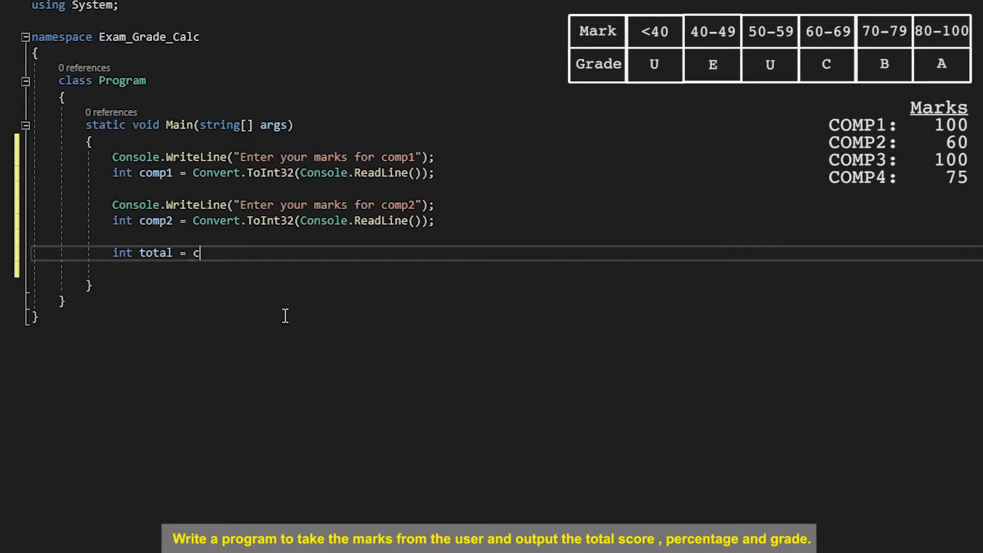
{"action": "type", "text": "omp1 +"}
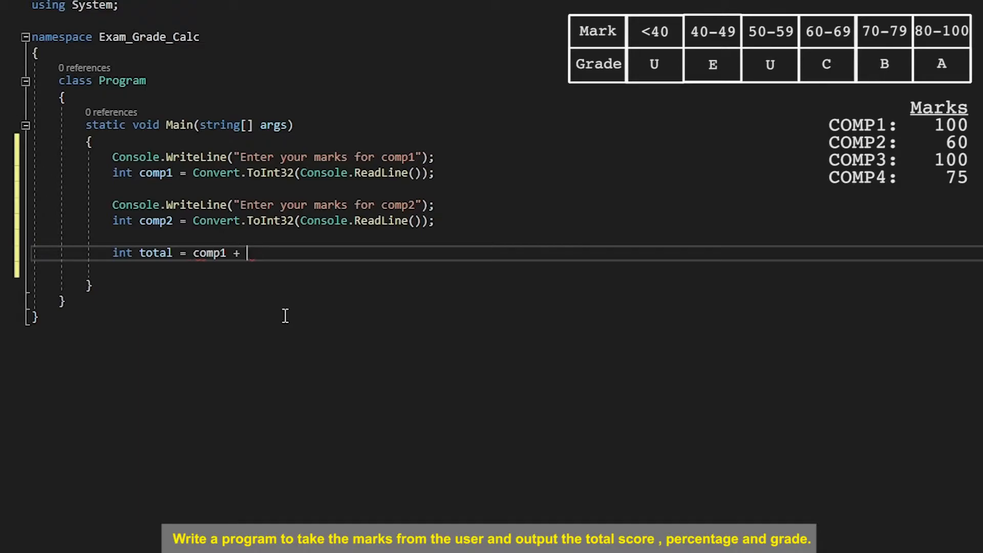
{"action": "type", "text": "comp2;"}
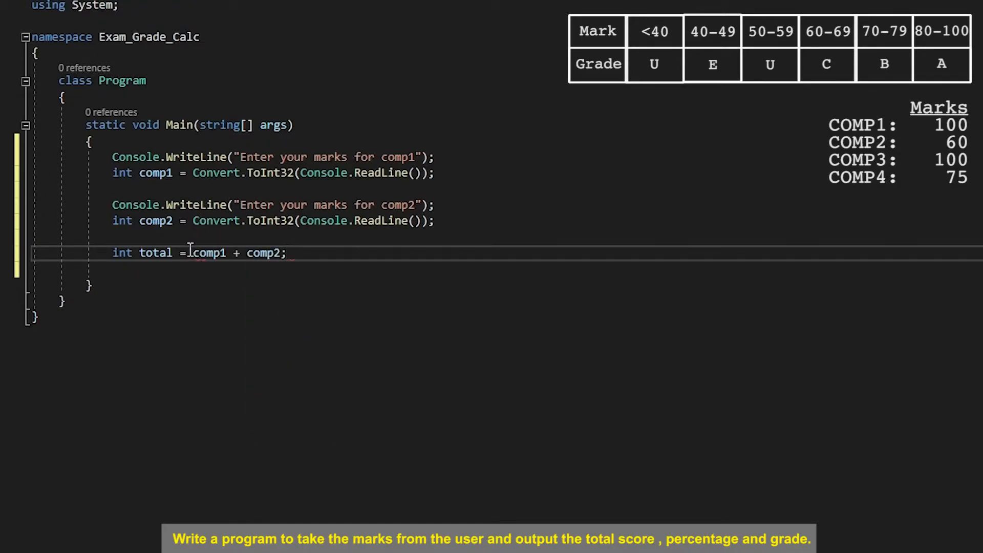
{"action": "double_click", "coordinate": [209, 253]}
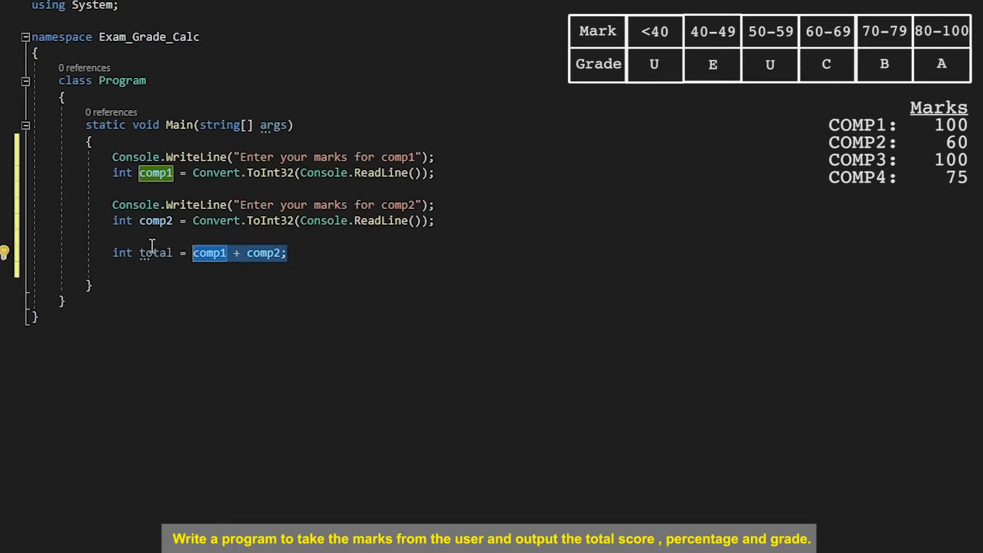
{"action": "left_click", "coordinate": [155, 253]}
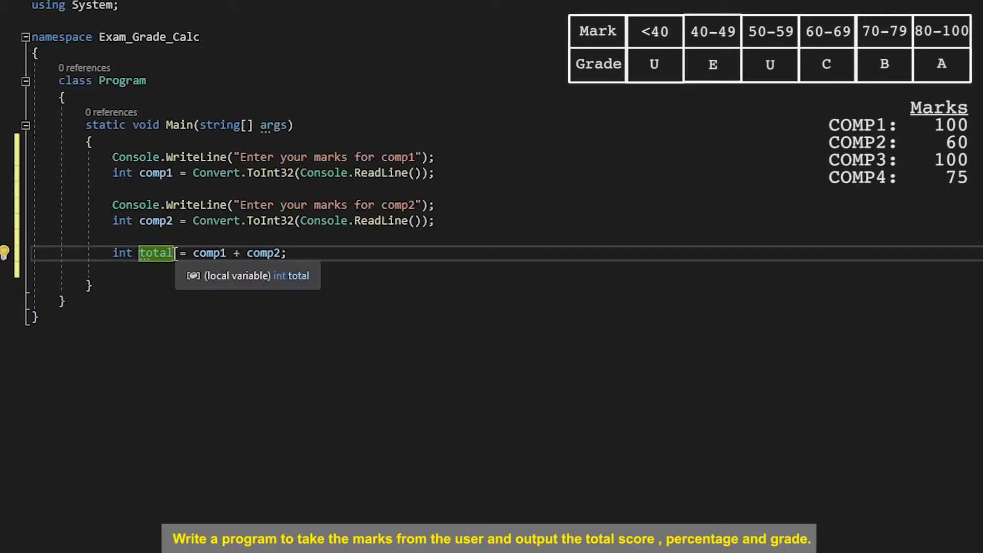
{"action": "type", "text": "M"}
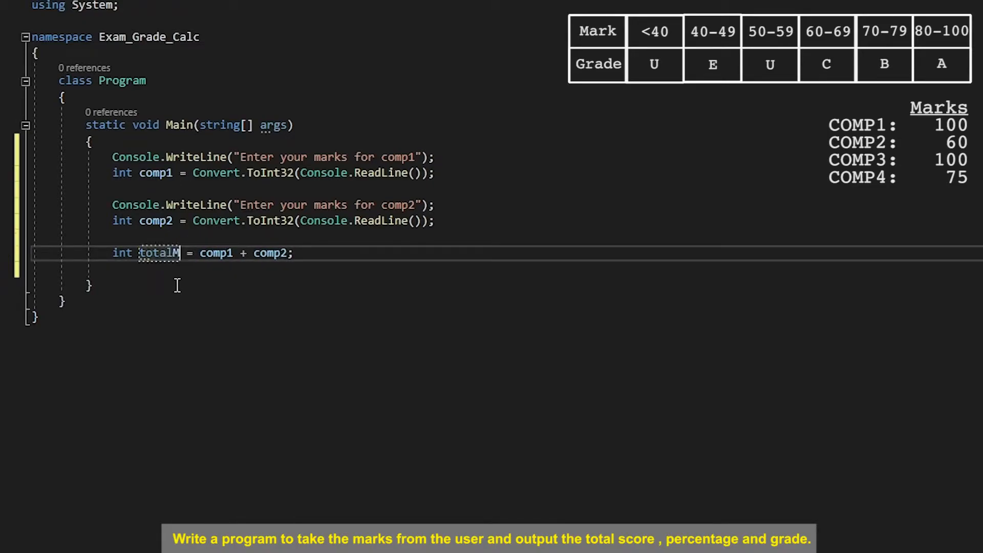
{"action": "type", "text": "arks"}
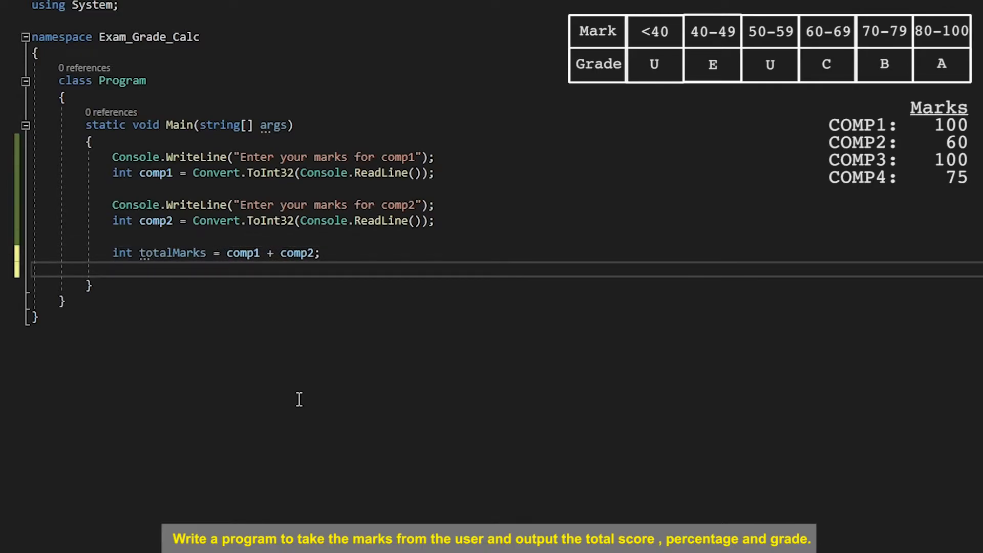
Step: Declare the float variable totalMarksPercentage
{"action": "type", "text": "int"}
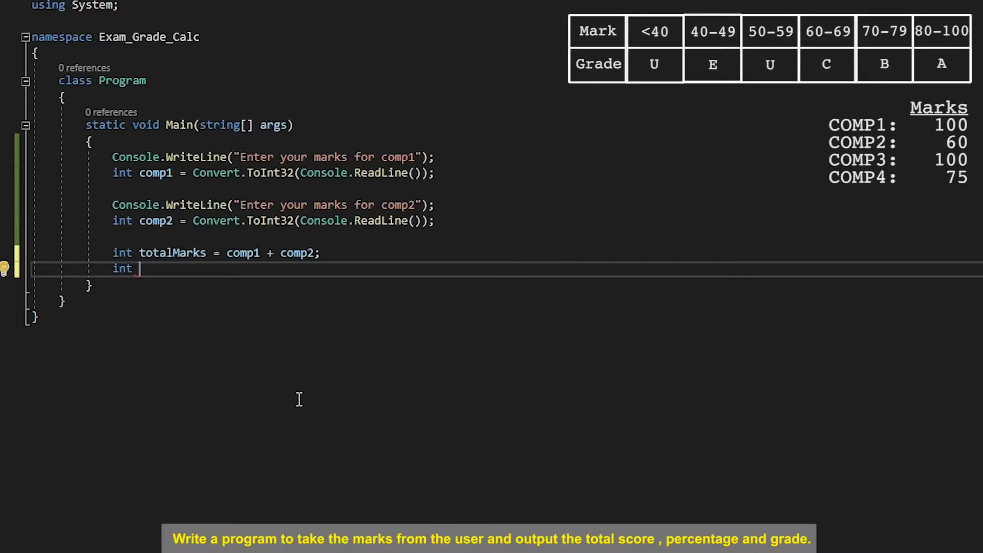
{"action": "type", "text": "totalMar"}
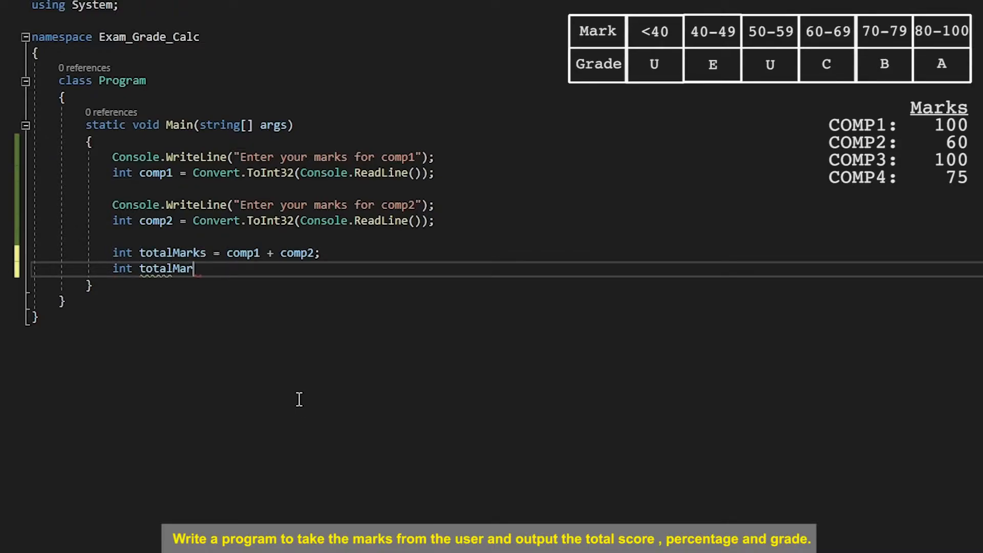
{"action": "type", "text": "ksPer"}
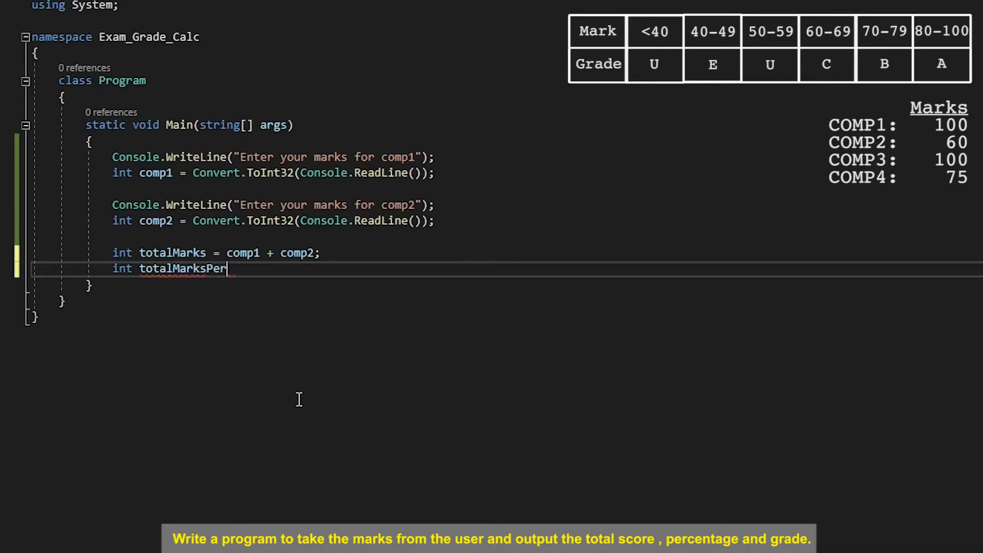
{"action": "type", "text": "centage"}
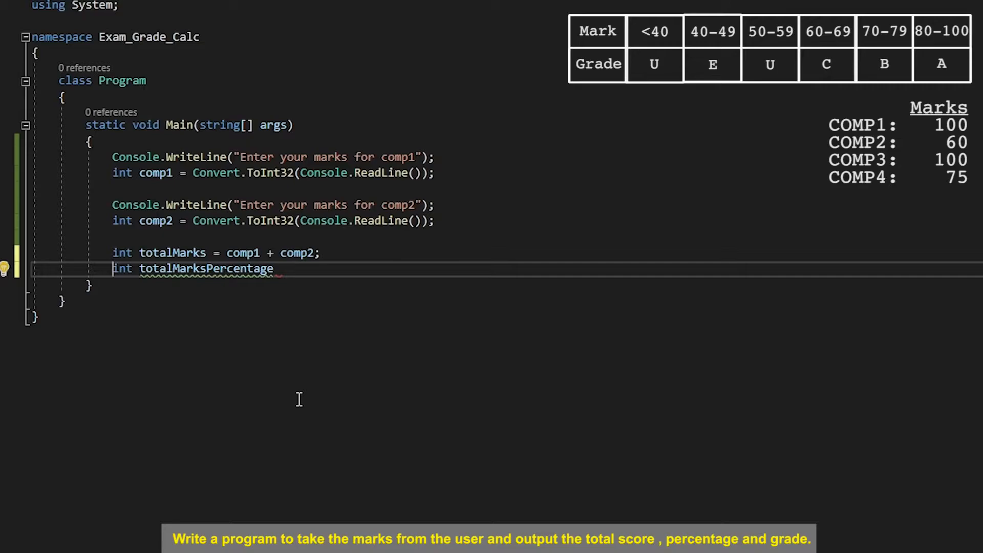
{"action": "type", "text": "float"}
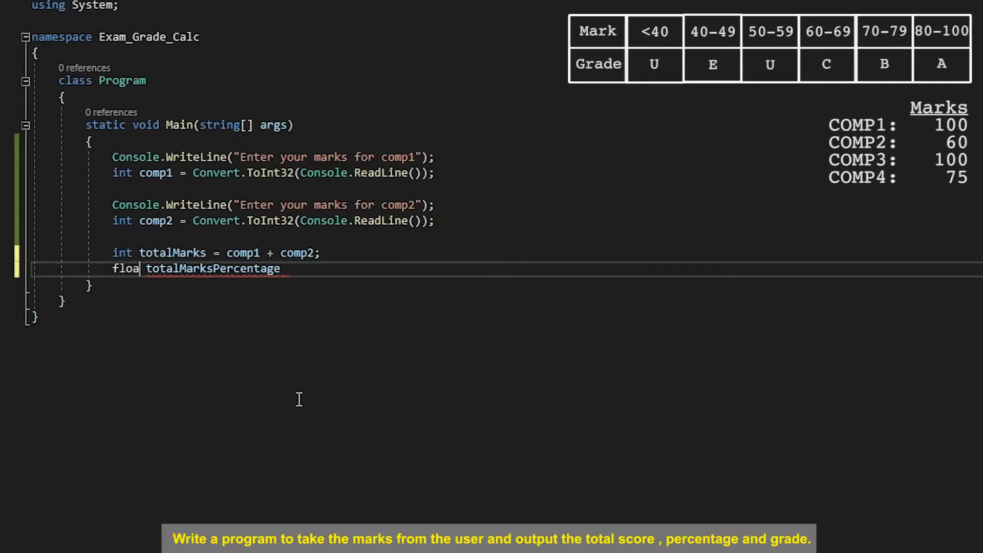
{"action": "type", "text": "t"}
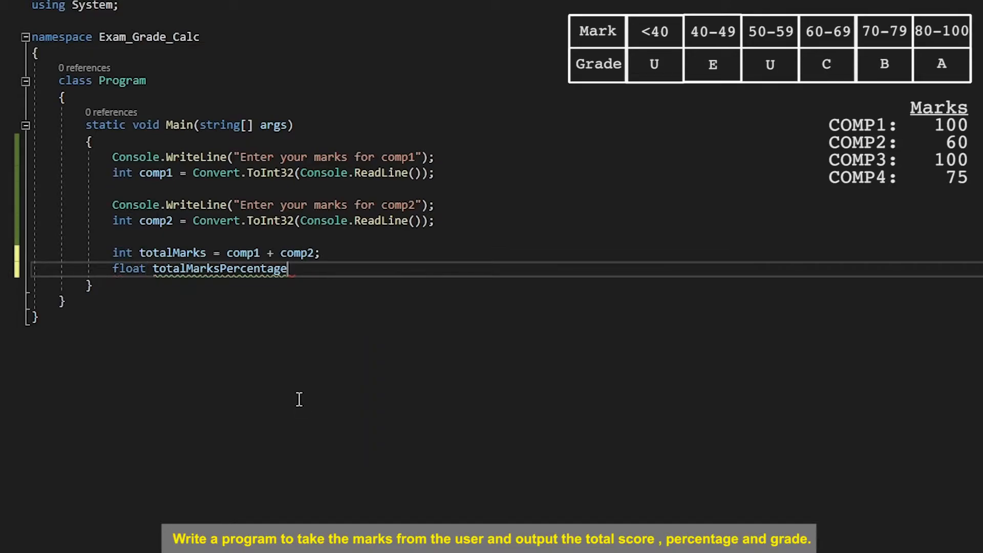
{"action": "type", "text": "="}
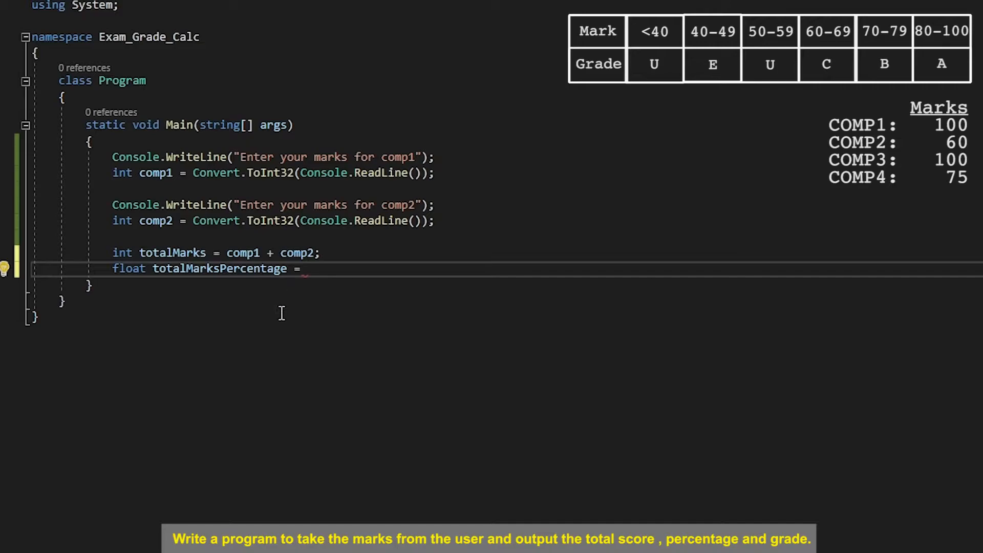
{"action": "mouse_move", "coordinate": [253, 323]}
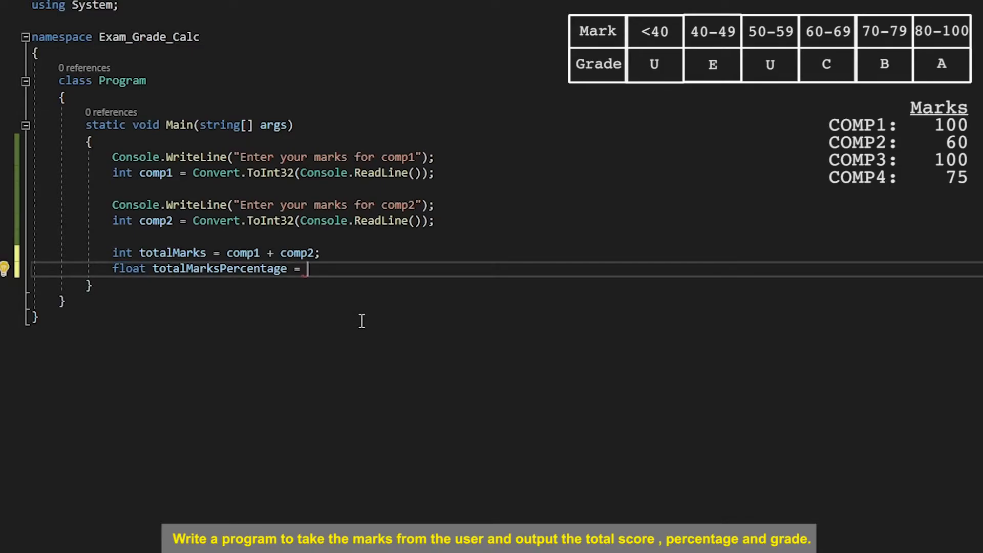
Step: Assign totalMarksPercentage ((float)totalMarks / 160) * 100
{"action": "type", "text": "("}
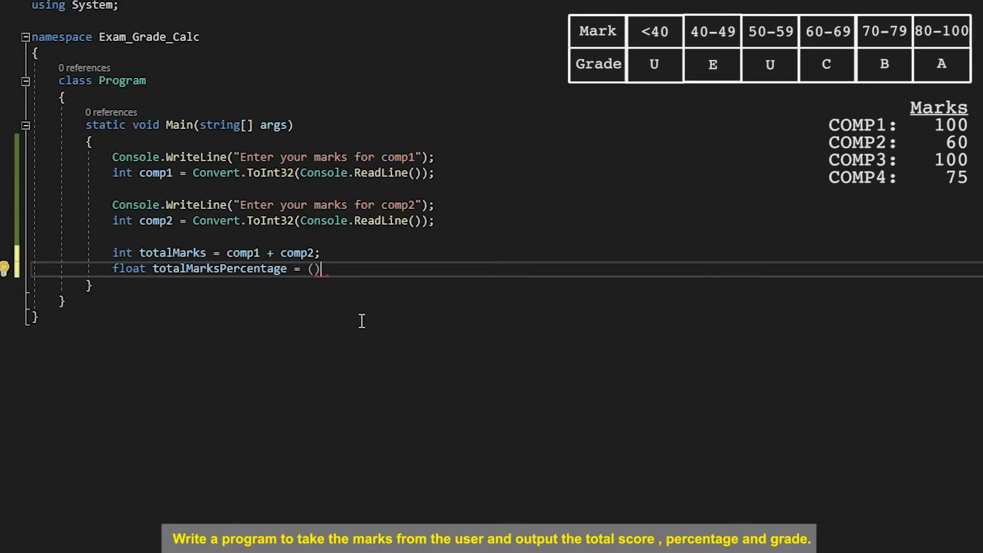
{"action": "type", "text": "f"}
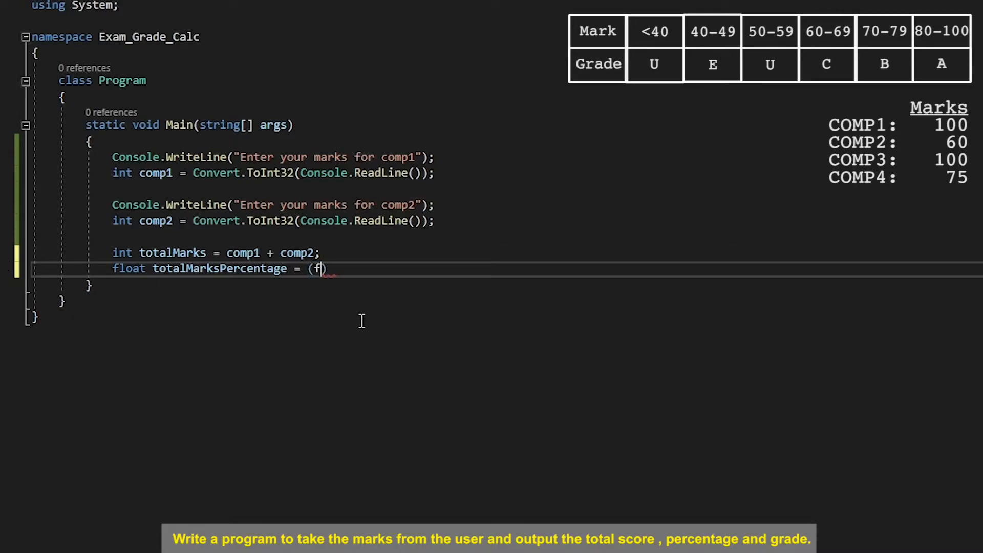
{"action": "type", "text": "loat)t"}
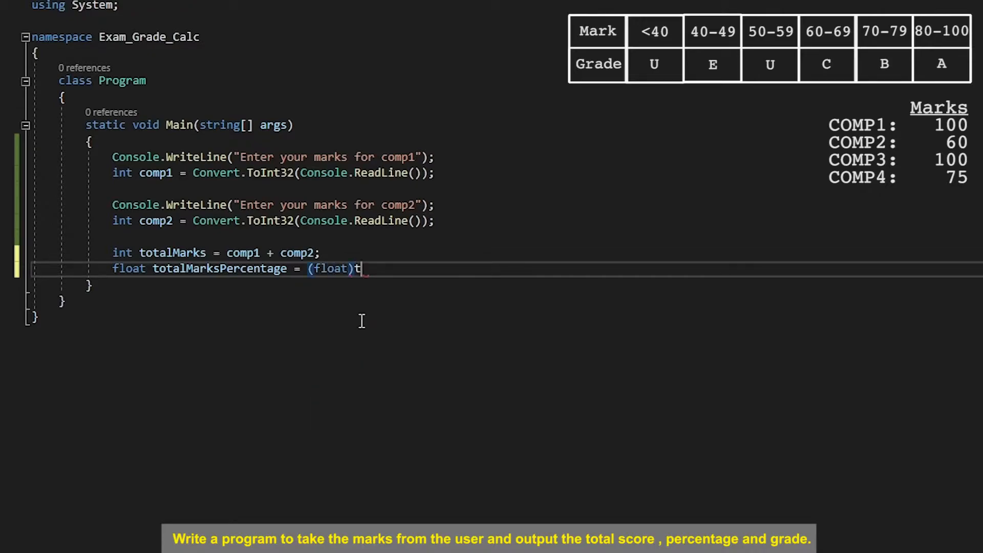
{"action": "type", "text": "totalMarks"}
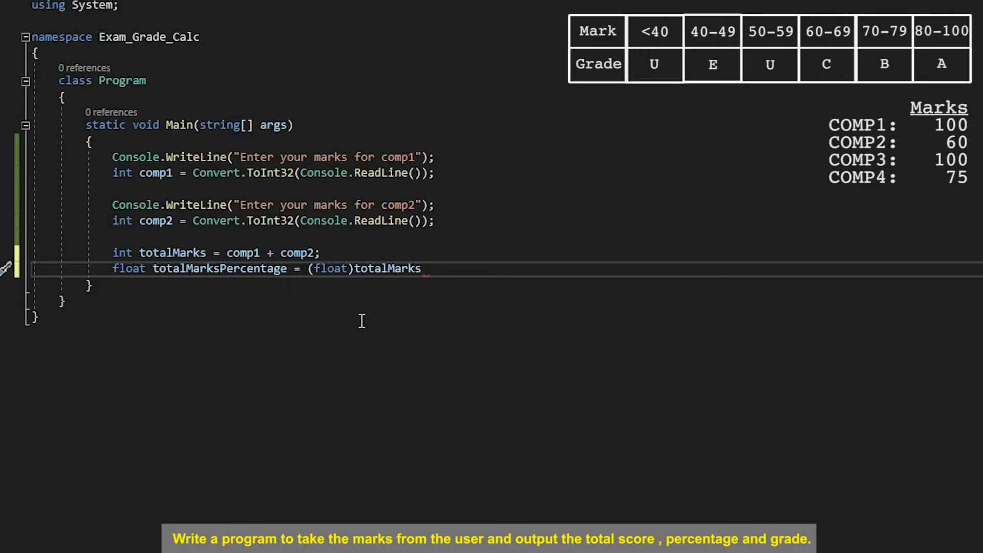
{"action": "double_click", "coordinate": [387, 268]}
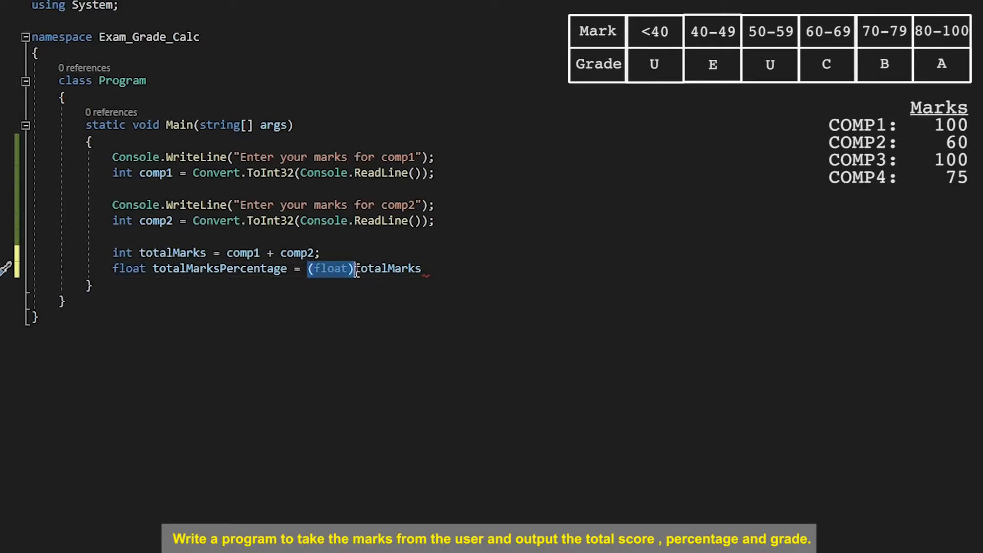
{"action": "double_click", "coordinate": [388, 268]}
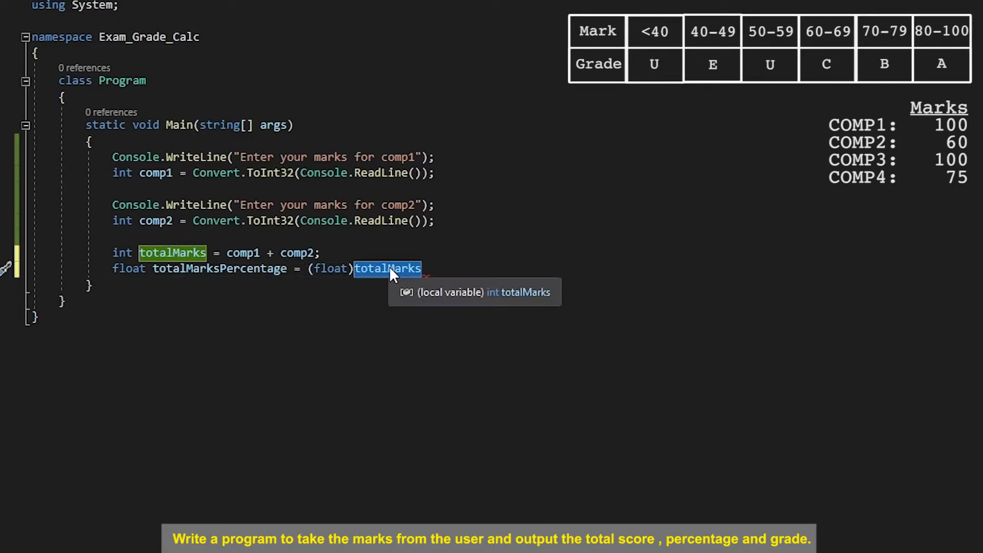
{"action": "mouse_move", "coordinate": [303, 268]}
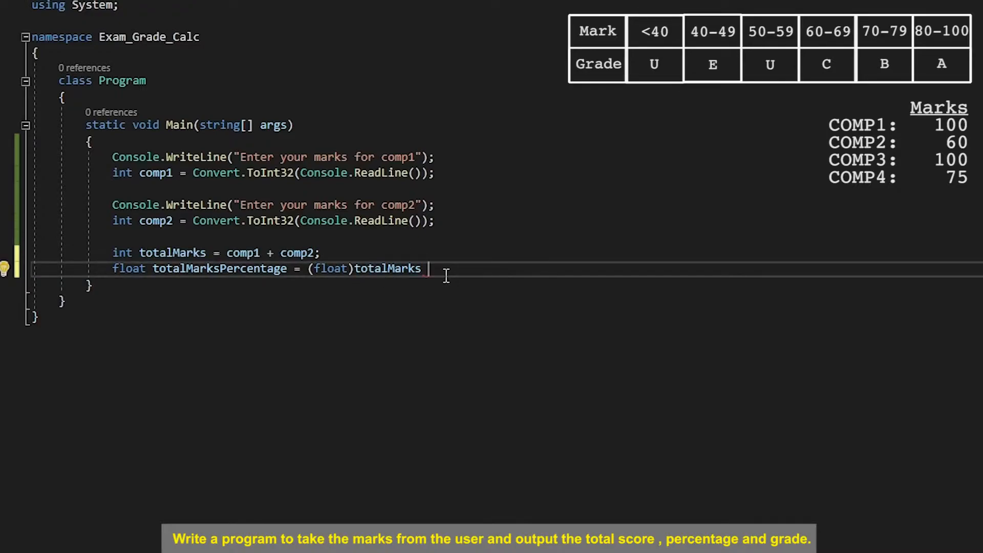
{"action": "type", "text": "/ 160"}
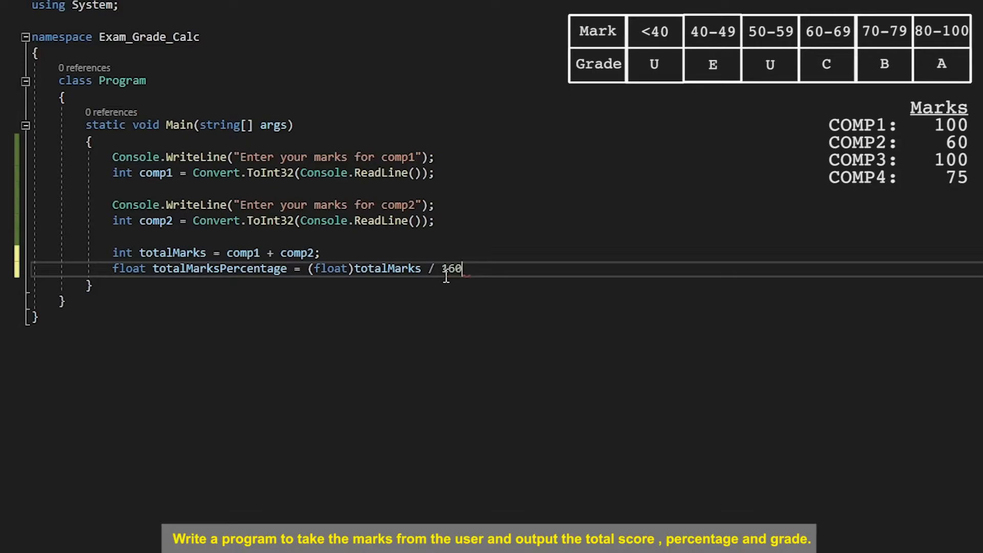
{"action": "type", "text": ")"}
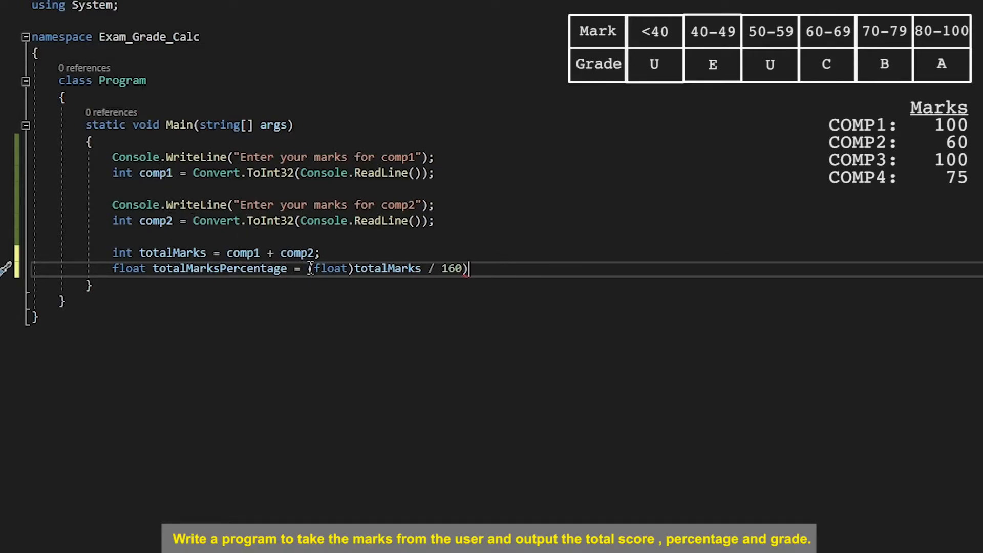
{"action": "type", "text": "("}
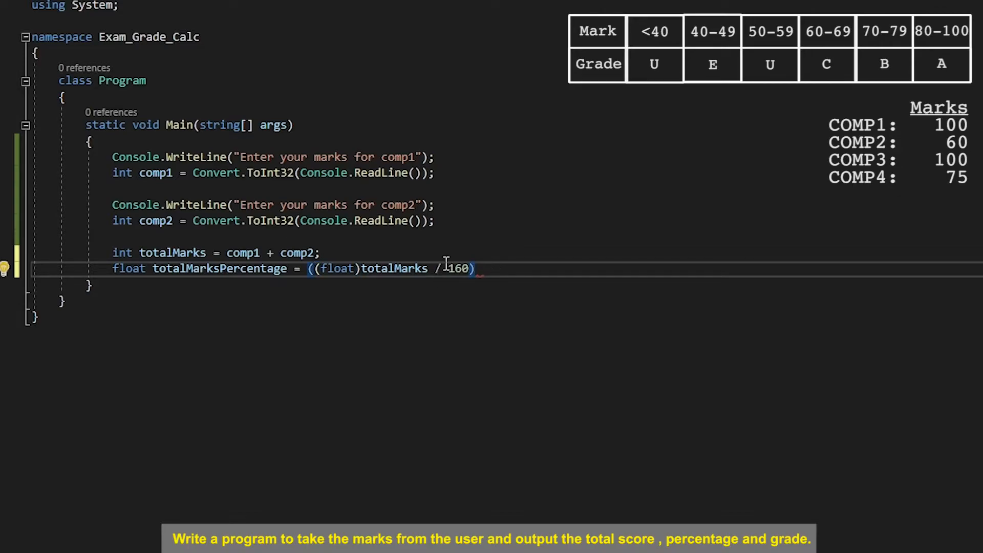
{"action": "type", "text": "* 100"}
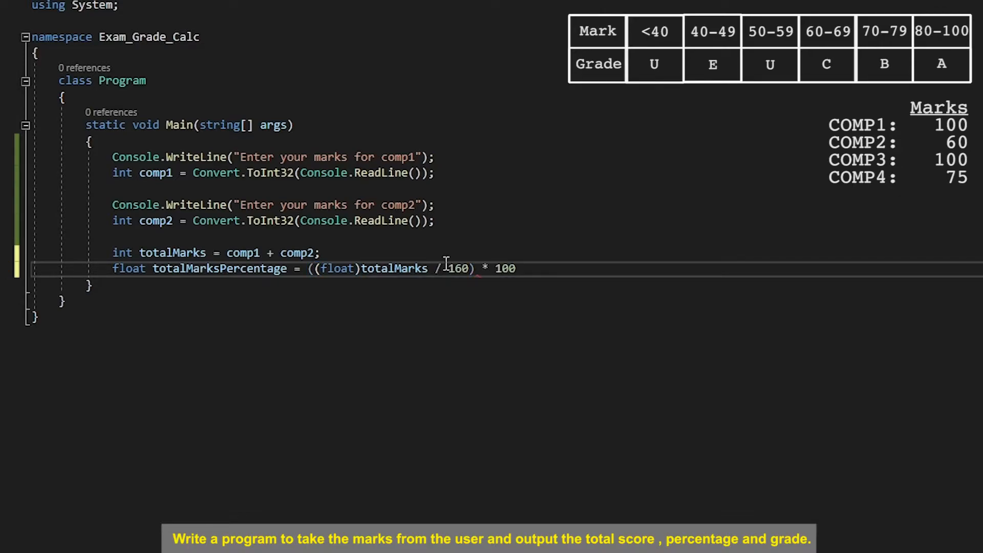
{"action": "type", "text": ";"}
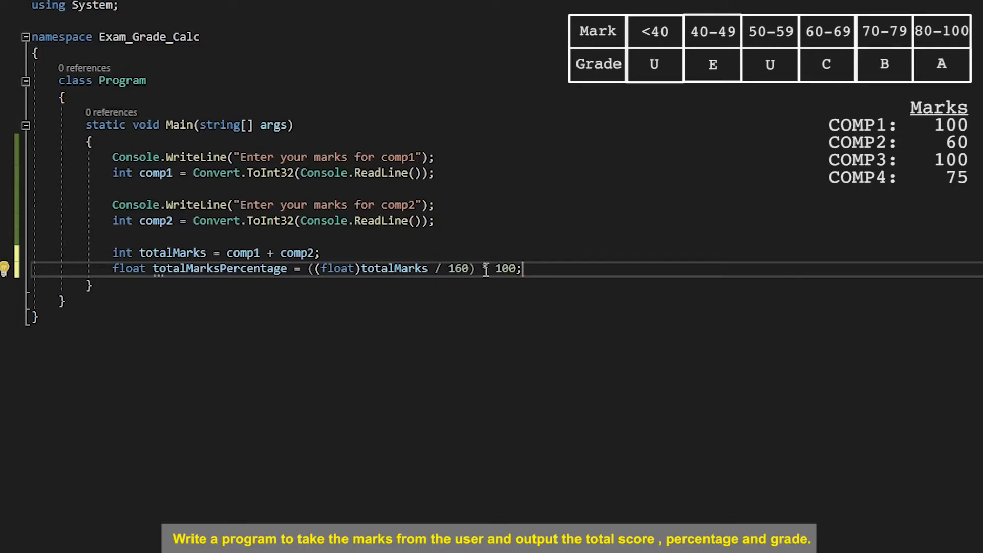
{"action": "type", "text": "*"}
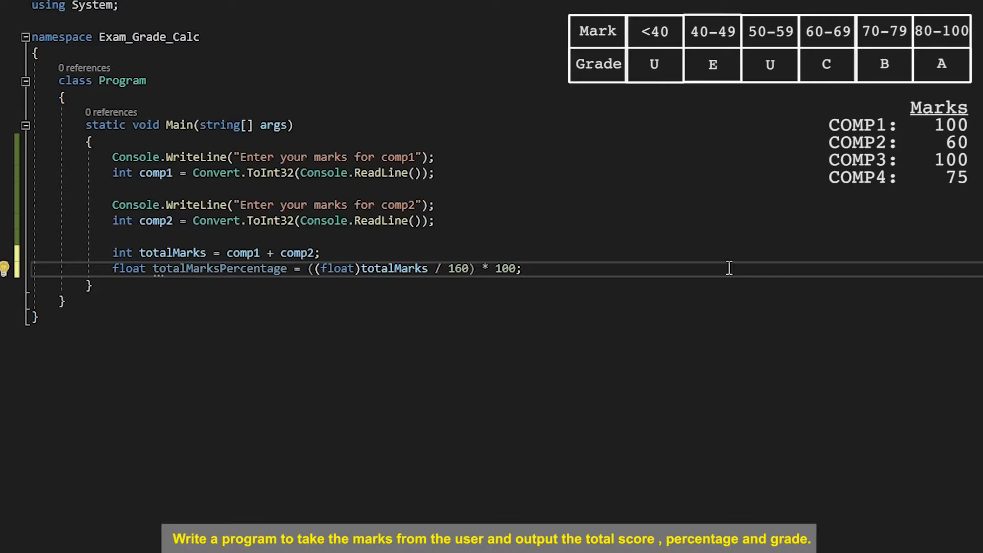
{"action": "key", "text": "enter"}
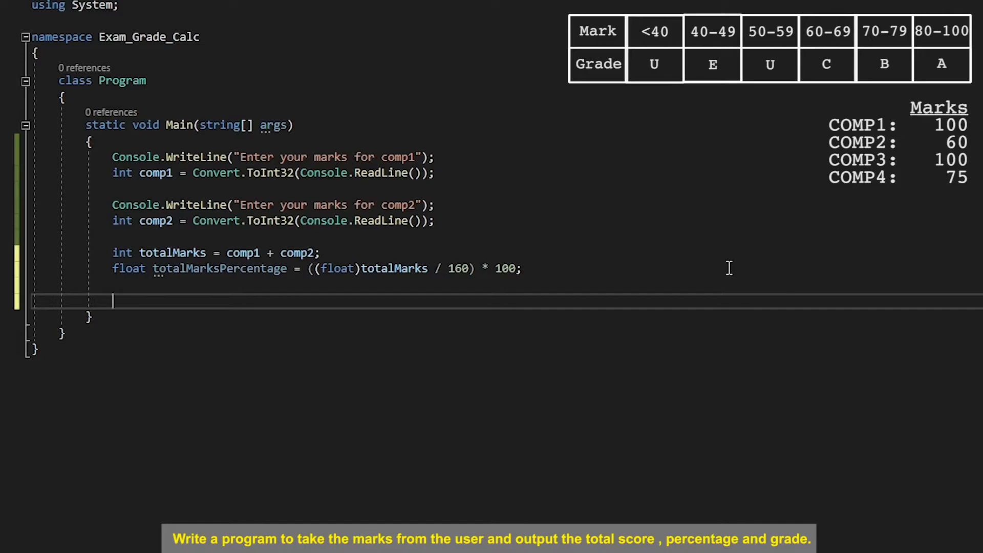
Step: Declare string grade = ""
{"action": "type", "text": "strin"}
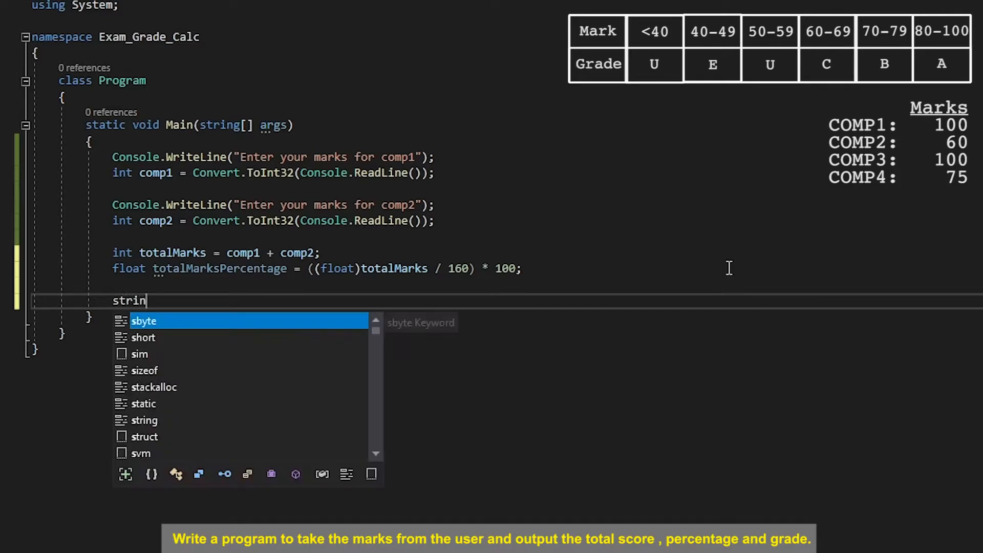
{"action": "type", "text": "g grade"}
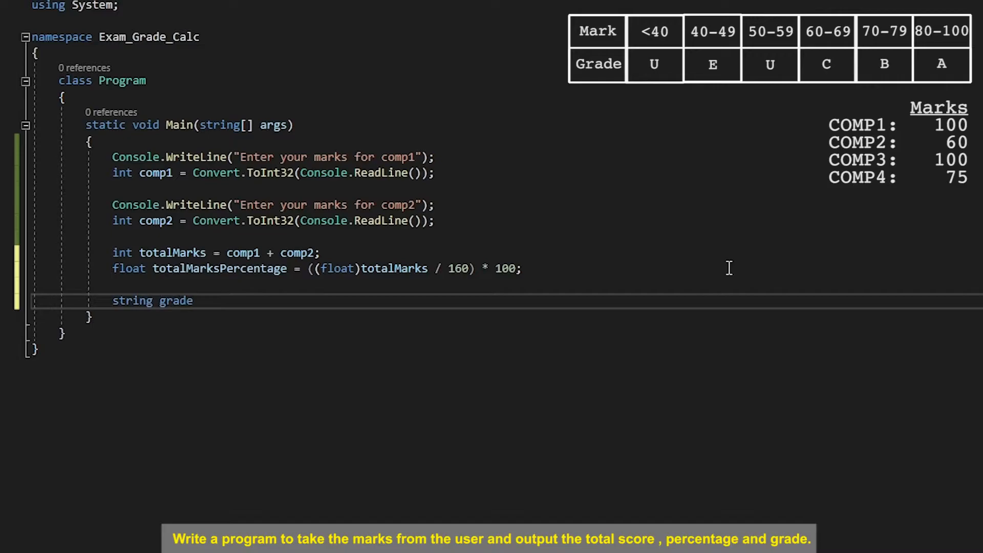
{"action": "type", "text": "\"\""}
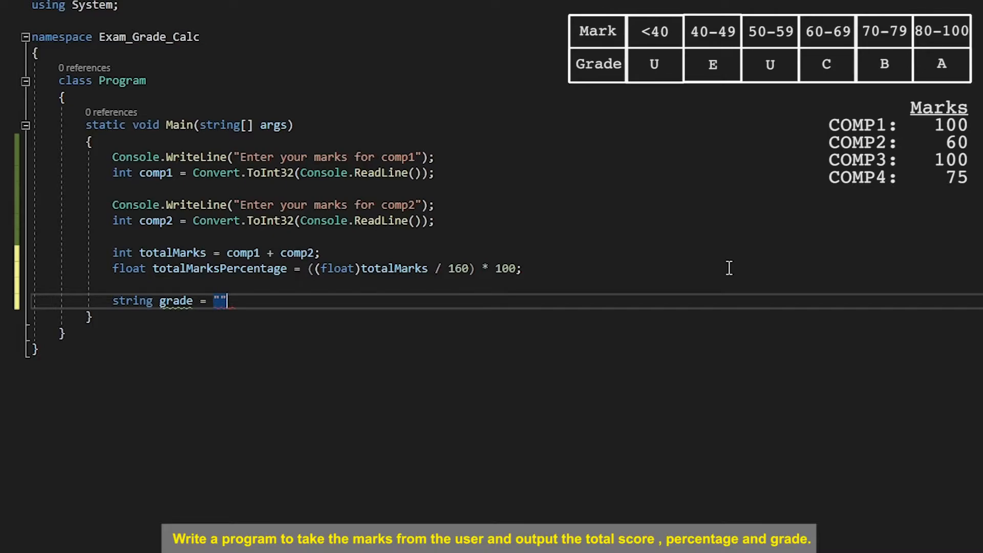
{"action": "type", "text": ";"}
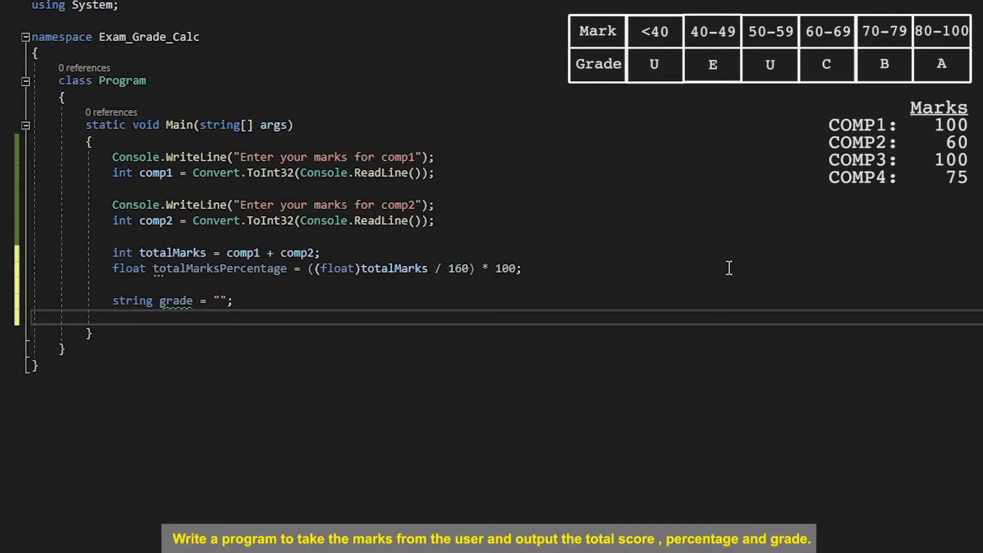
Step: Start a switch on totalMarksPercentage with an empty body
{"action": "type", "text": "s"}
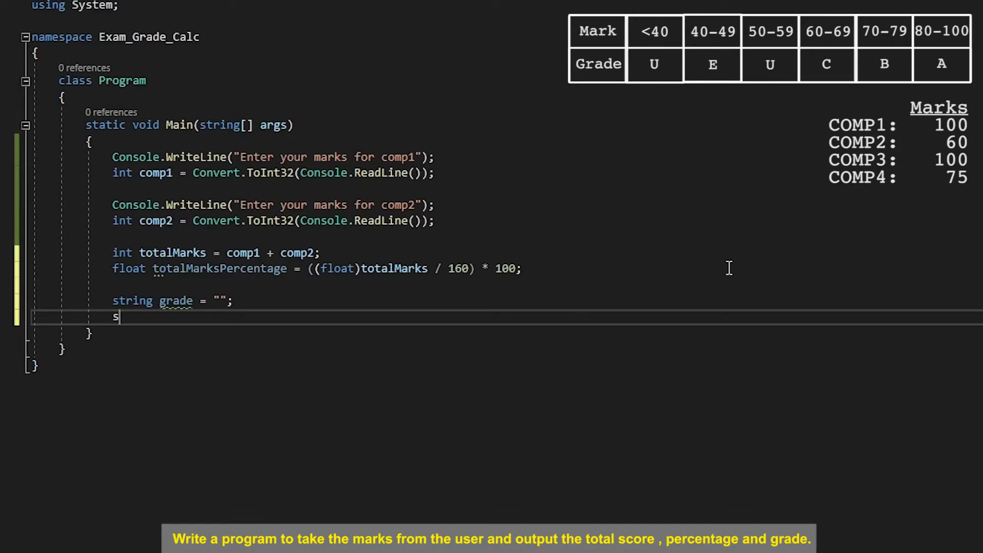
{"action": "type", "text": "witch("}
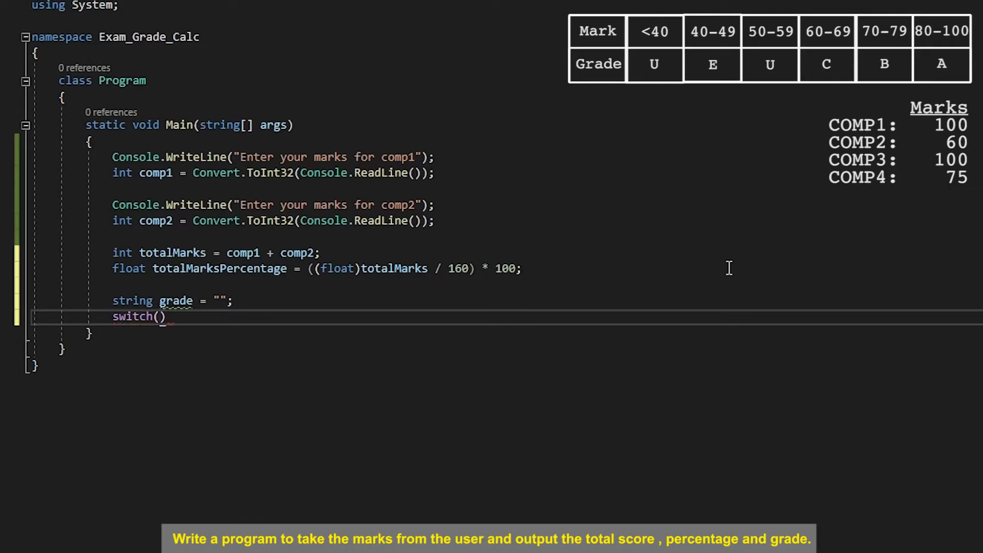
{"action": "type", "text": "tota"}
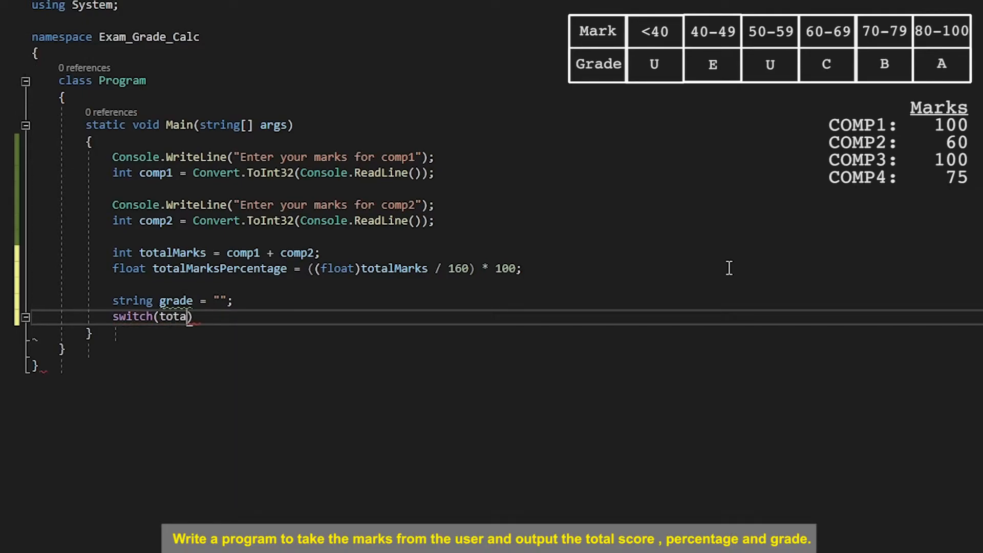
{"action": "type", "text": "MarksPercentage"}
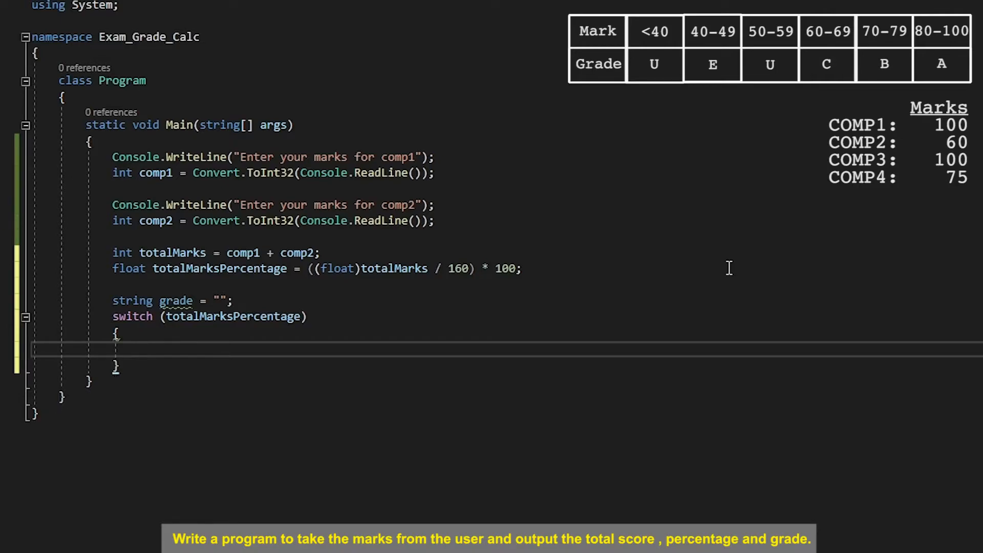
Step: Add case float n when n >= 80 setting grade = "A" then break
{"action": "type", "text": "case"}
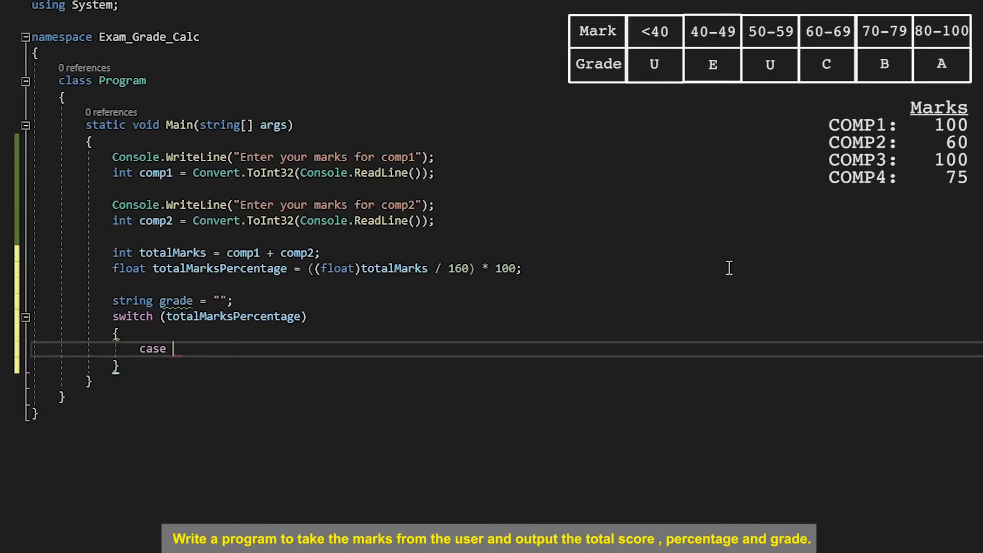
{"action": "type", "text": "int"}
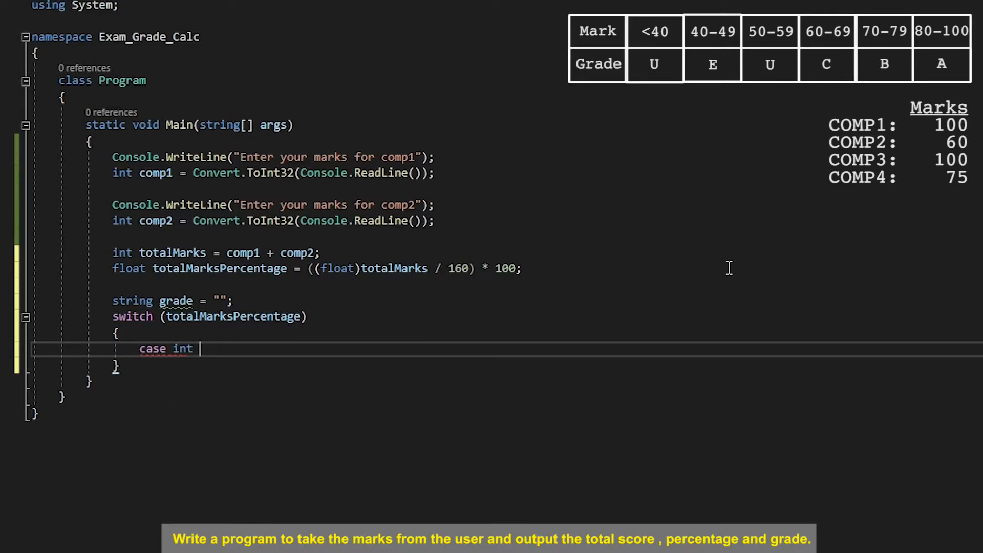
{"action": "type", "text": "n"}
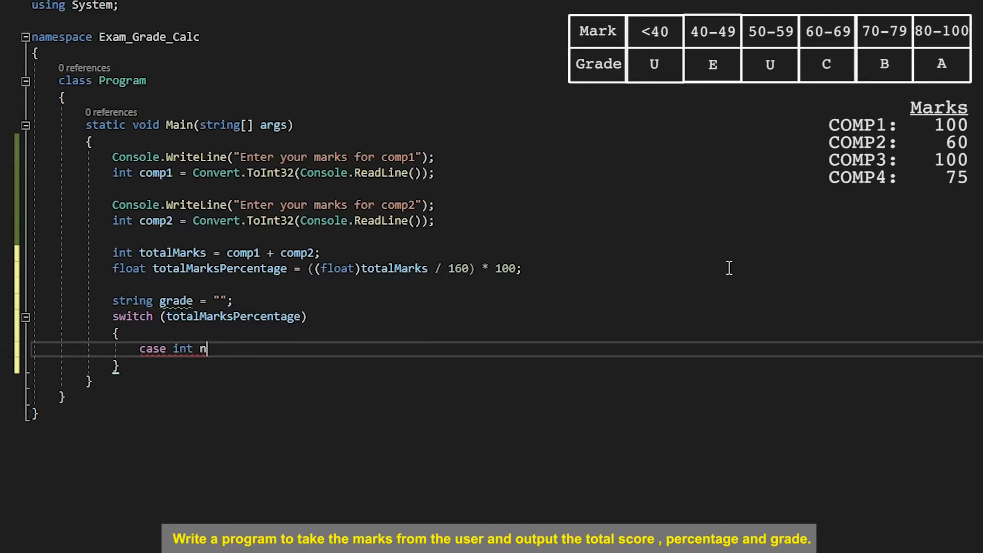
{"action": "type", "text": "when"}
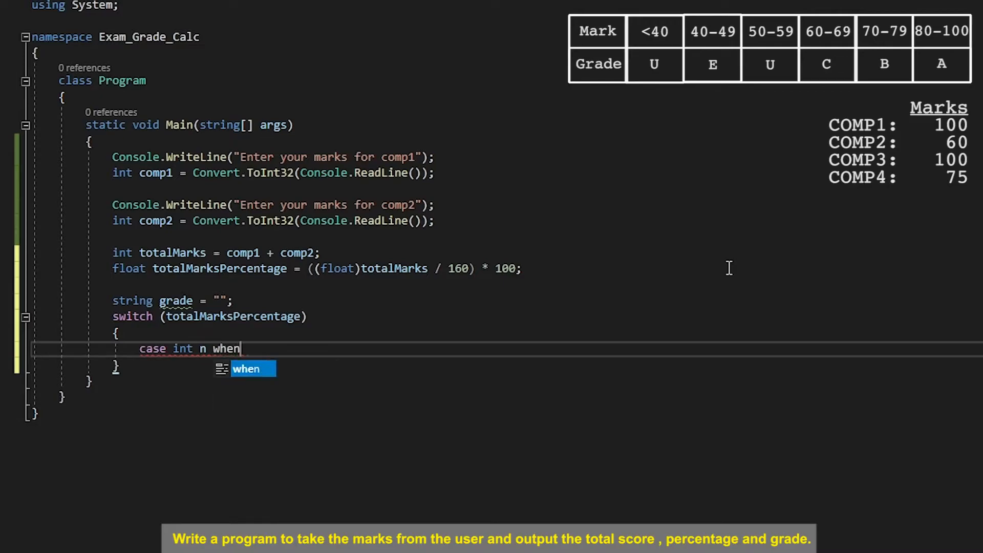
{"action": "type", "text": "n >="}
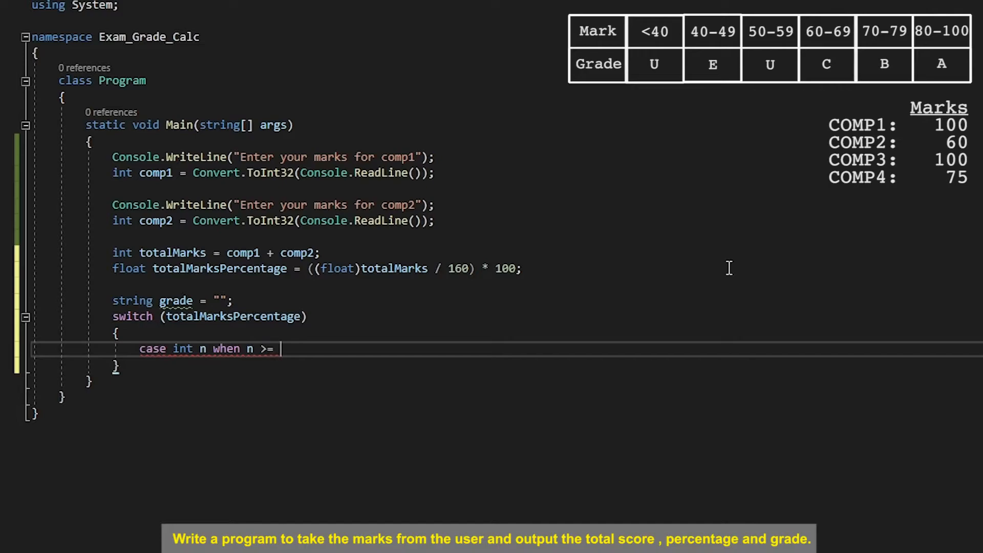
{"action": "type", "text": "80;"}
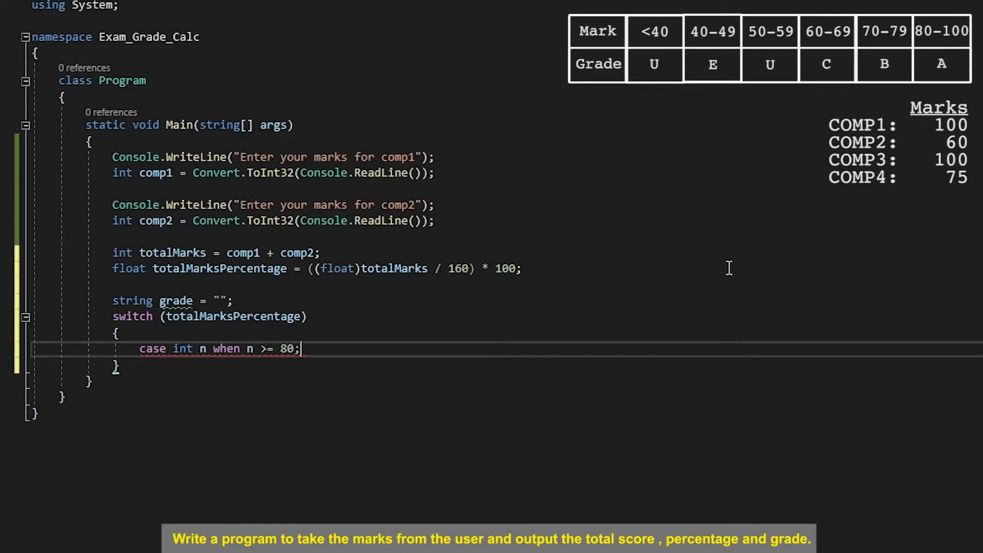
{"action": "type", "text": "grade = AccessViolationException;"}
{"action": "type", "text": "break;"}
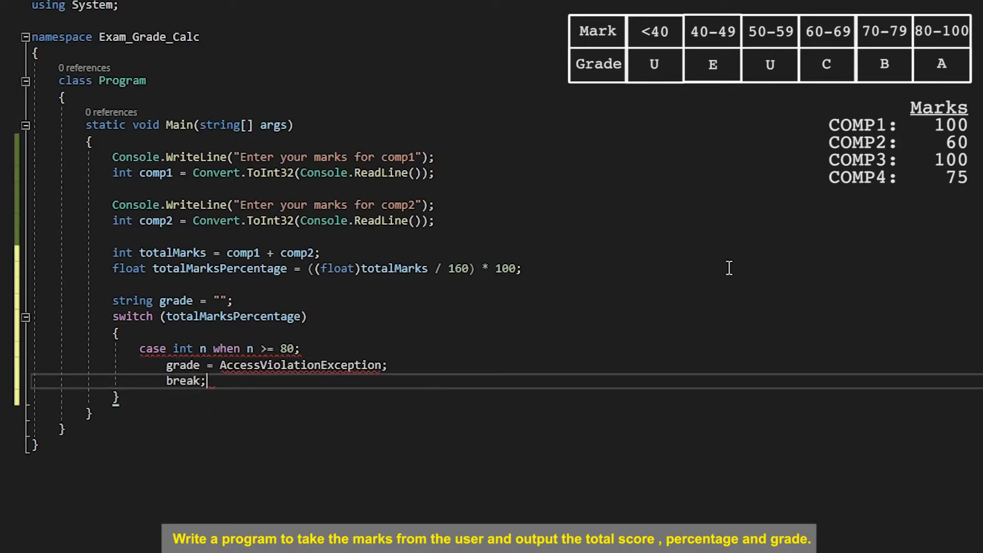
{"action": "double_click", "coordinate": [301, 365]}
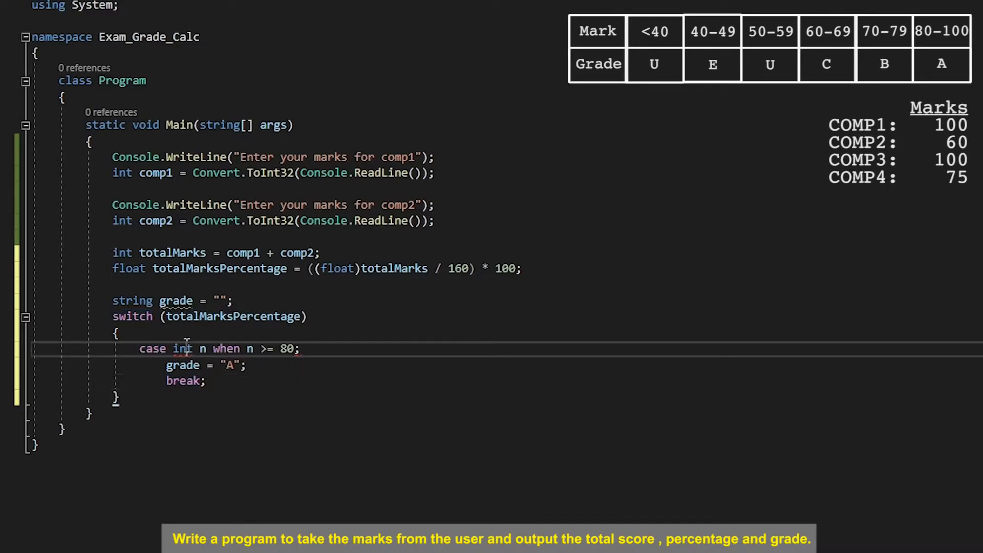
{"action": "type", "text": "float"}
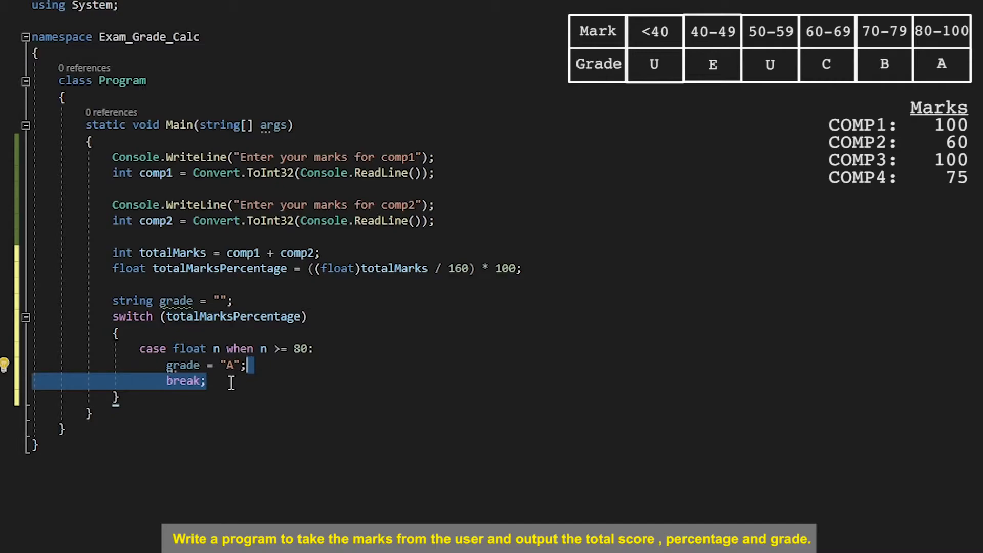
Step: Duplicate the first case and set thresholds 70, 60, 50, 40, <40 for grades B–U
{"action": "left_click_drag", "start_coordinate": [232, 382], "coordinate": [270, 349]}
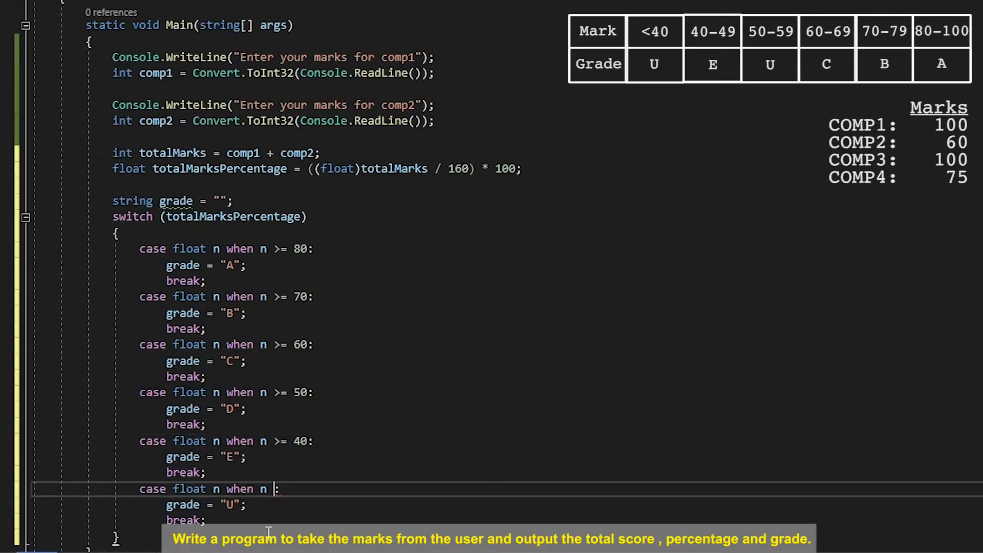
{"action": "type", "text": "<"}
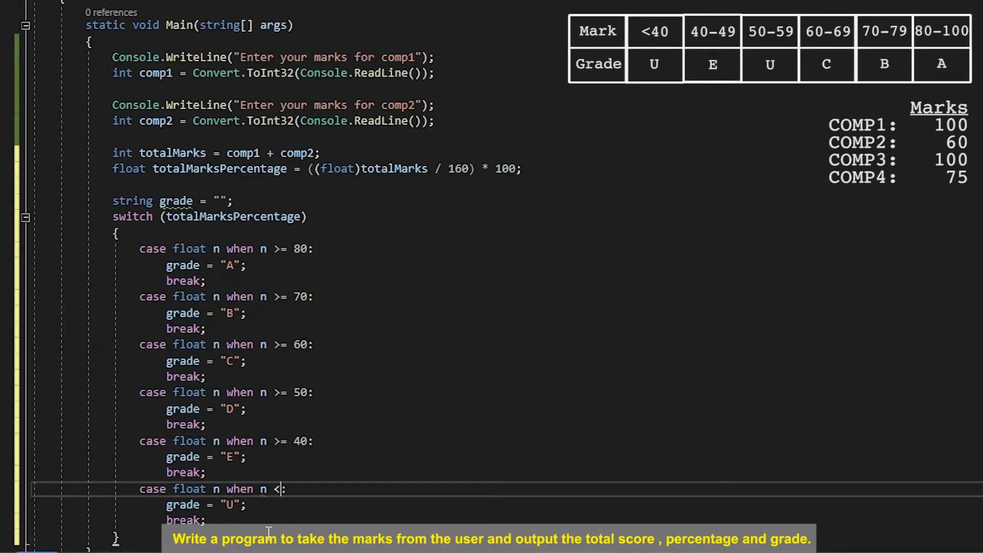
{"action": "type", "text": "40"}
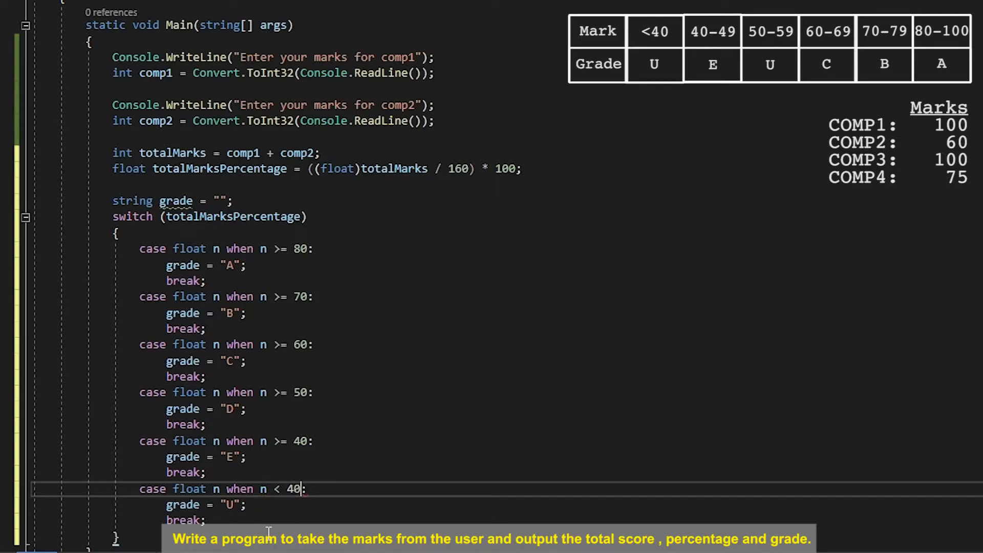
{"action": "mouse_move", "coordinate": [284, 469]}
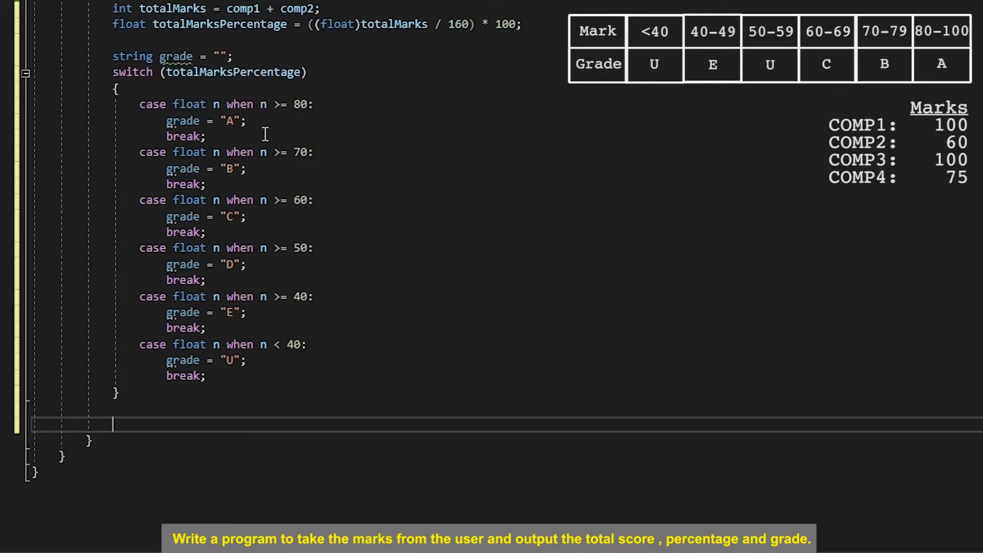
{"action": "mouse_move", "coordinate": [280, 217]}
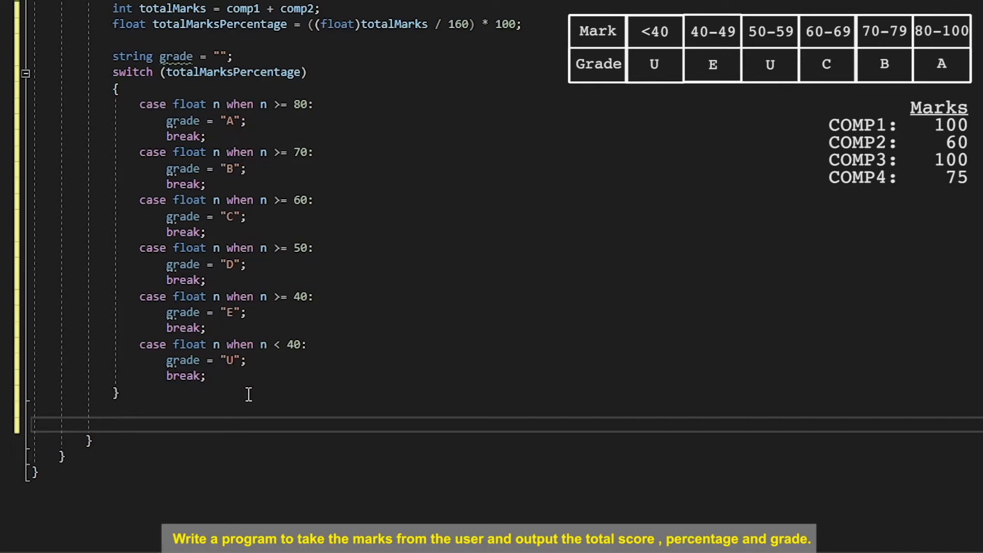
Step: Print $"With a total marks of {totalMarks}, you scored {totalMarksPercentage}%." after the switch
{"action": "double_click", "coordinate": [176, 56]}
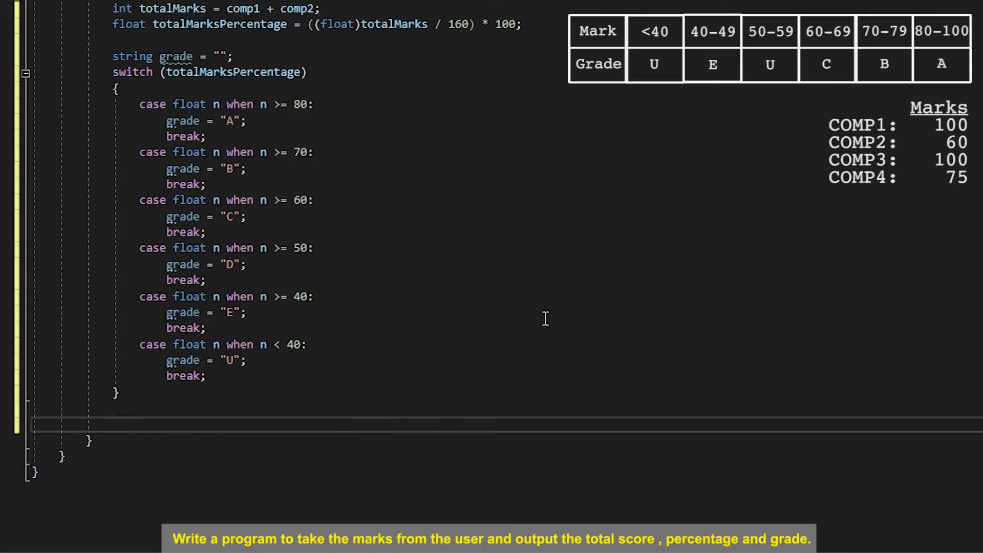
{"action": "type", "text": "CW"}
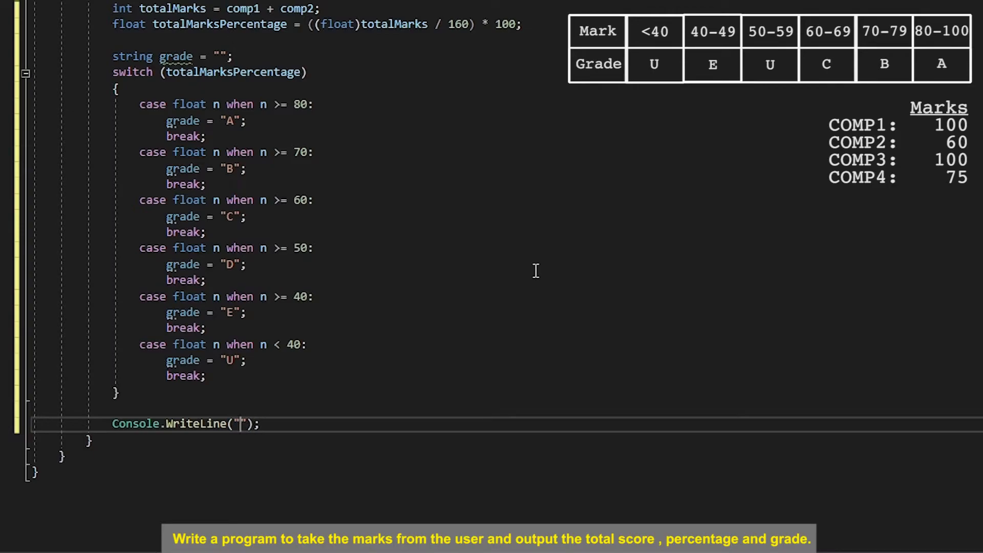
{"action": "type", "text": "$"}
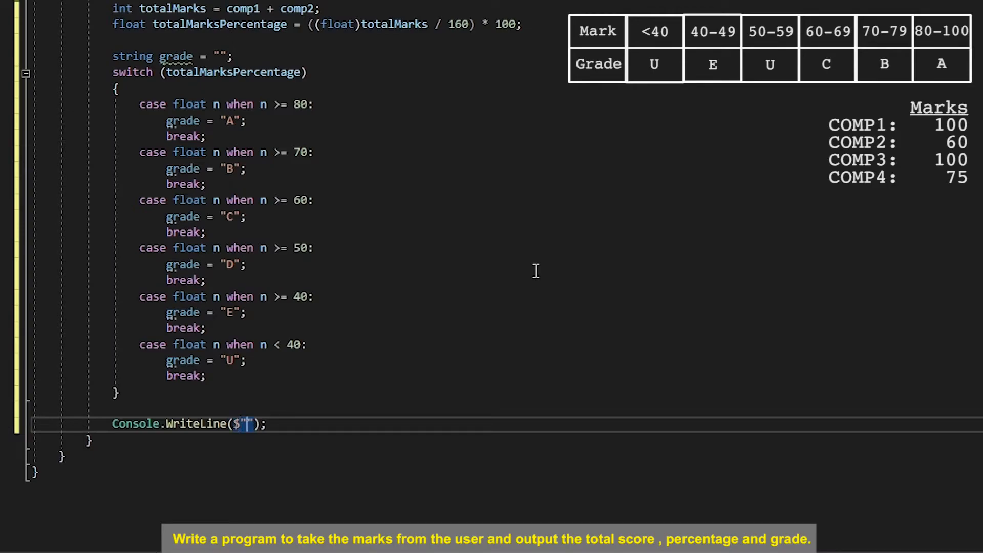
{"action": "type", "text": "W"}
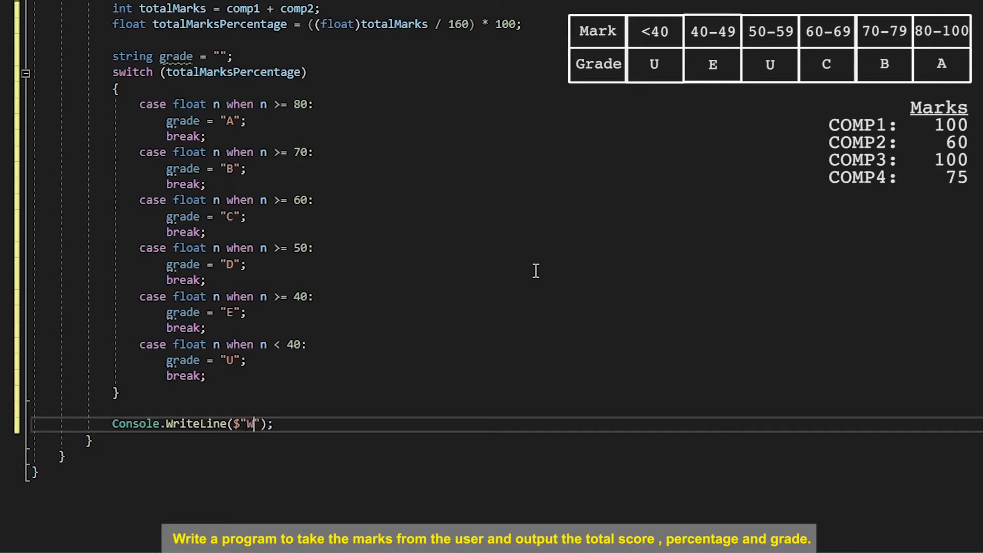
{"action": "type", "text": "ith a total mark"}
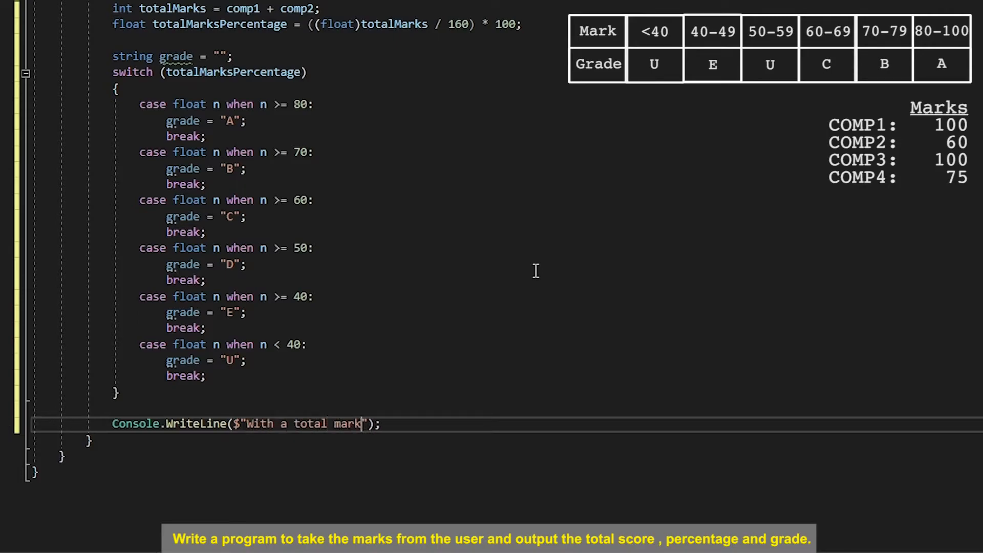
{"action": "type", "text": "s of {"}
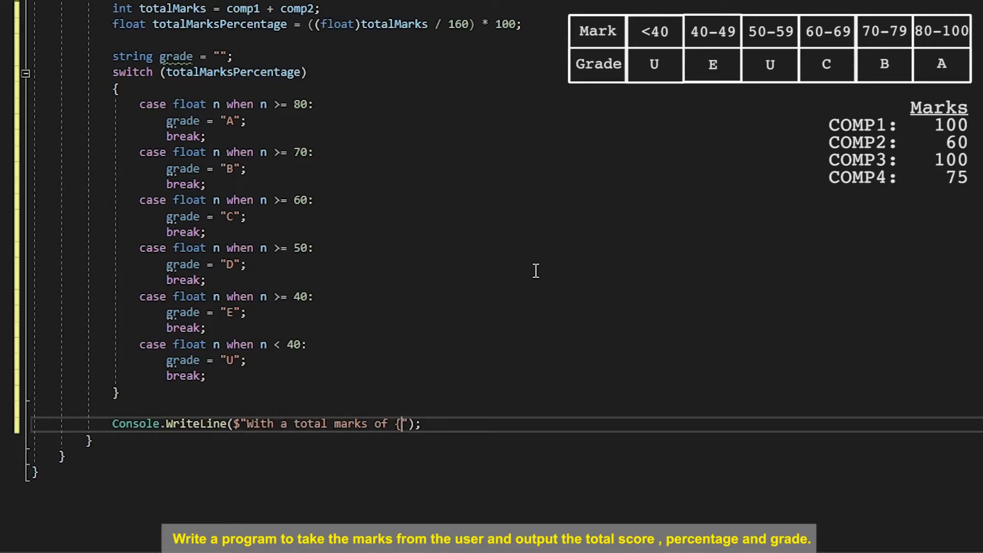
{"action": "type", "text": "totalMarks"}
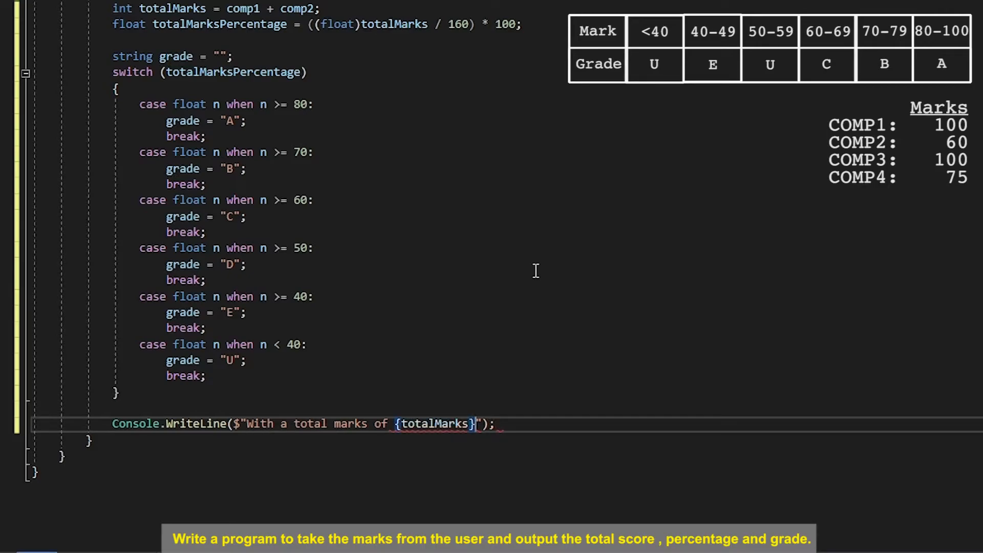
{"action": "type", "text": ", you scor"}
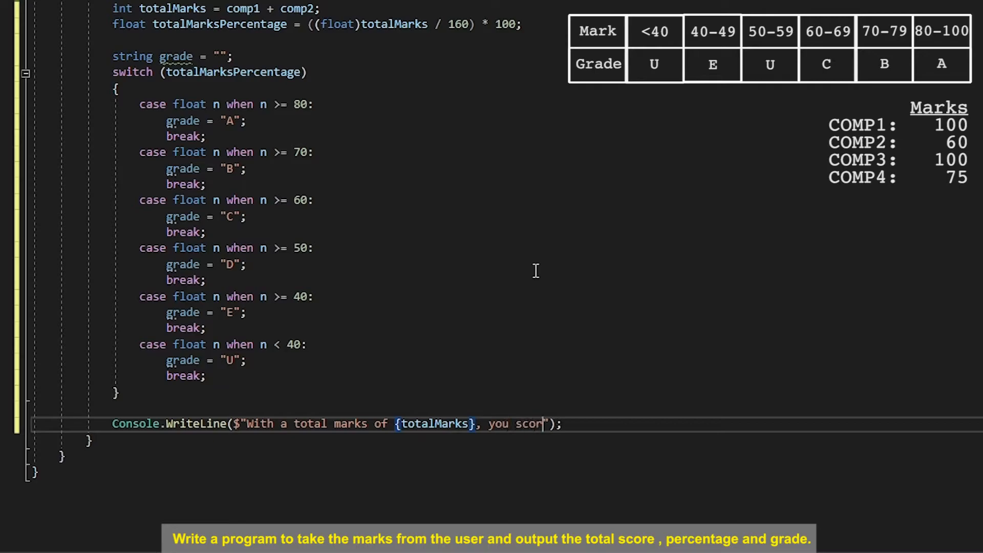
{"action": "type", "text": "ed {"}
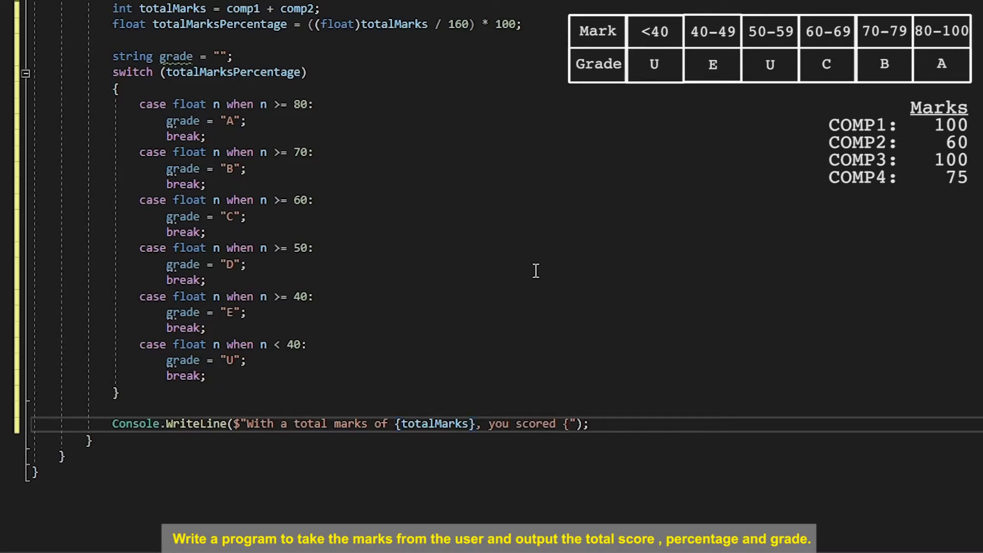
{"action": "type", "text": "totalMarksPercentage"}
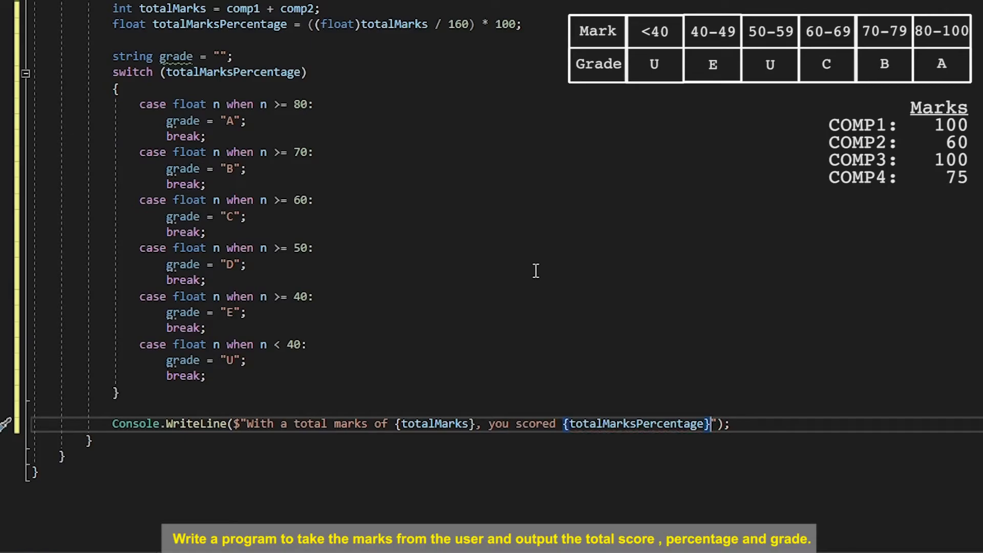
{"action": "type", "text": "%."}
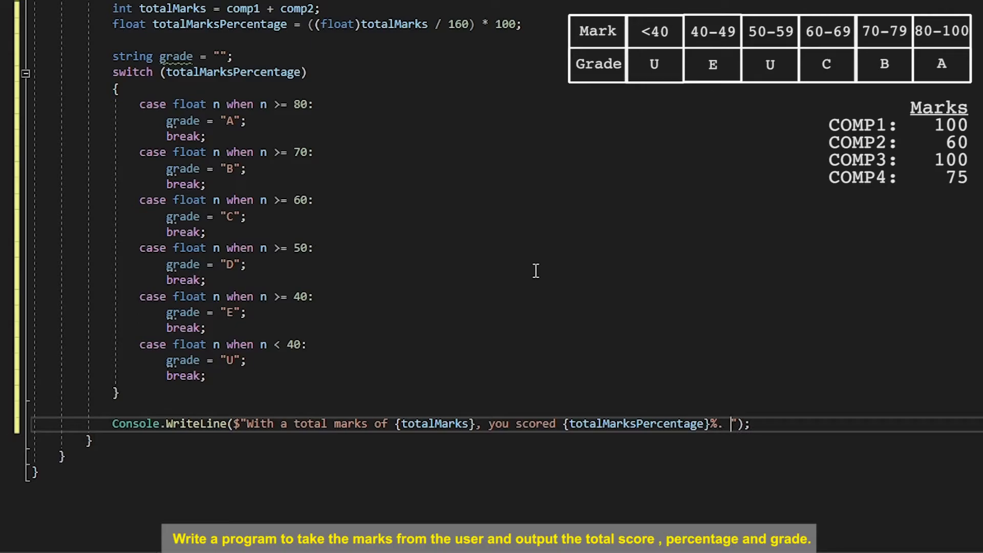
{"action": "type", "text": "Which means you got a {grade"}
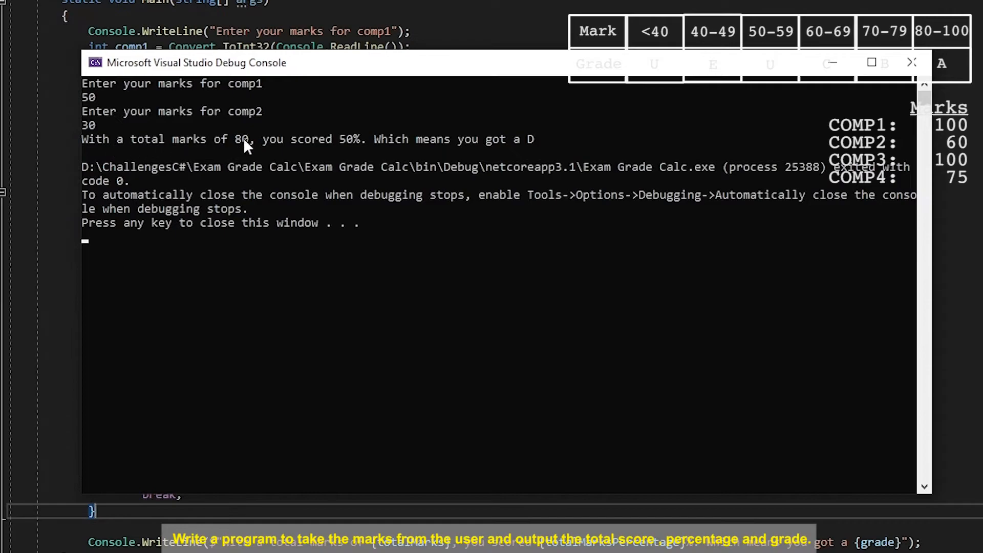
{"action": "mouse_move", "coordinate": [589, 136]}
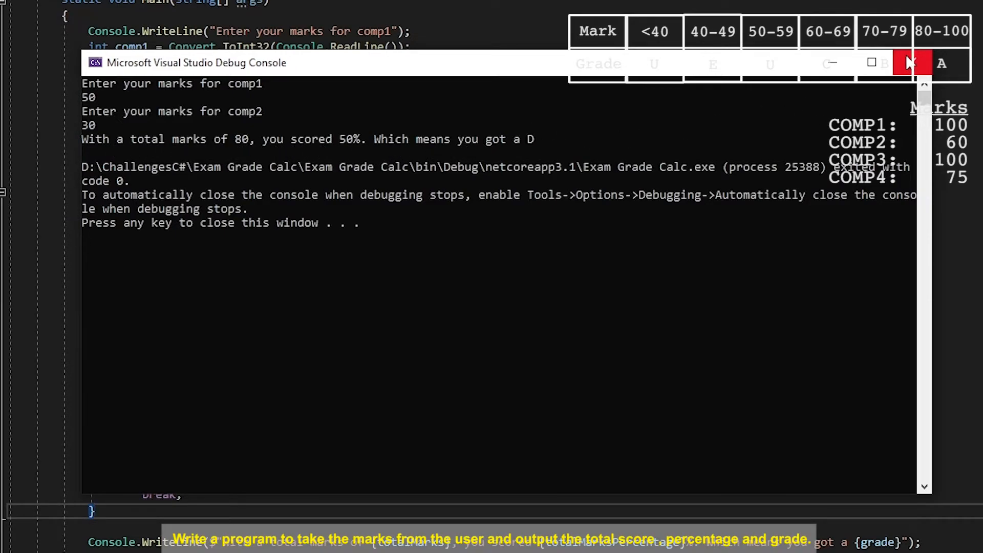
{"action": "mouse_move", "coordinate": [911, 62]}
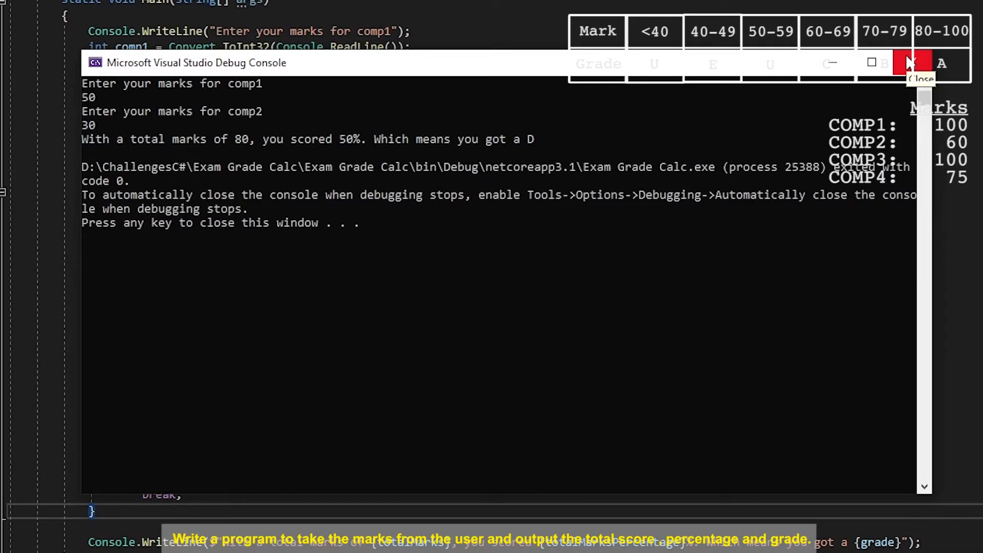
Step: Close the first console, test marks 100 and 60 (160, 100%, A), then close it
{"action": "left_click", "coordinate": [913, 62]}
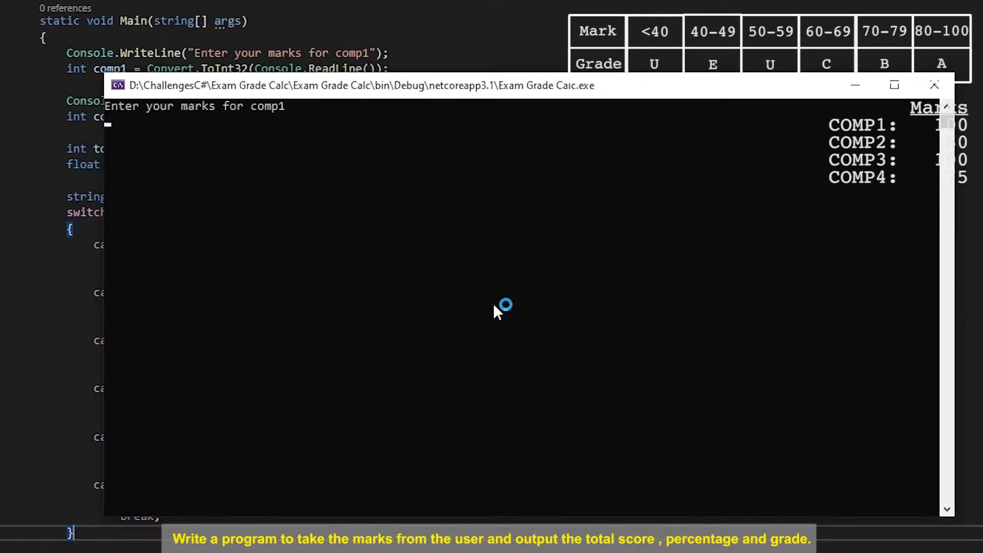
{"action": "type", "text": "100"}
{"action": "type", "text": "60"}
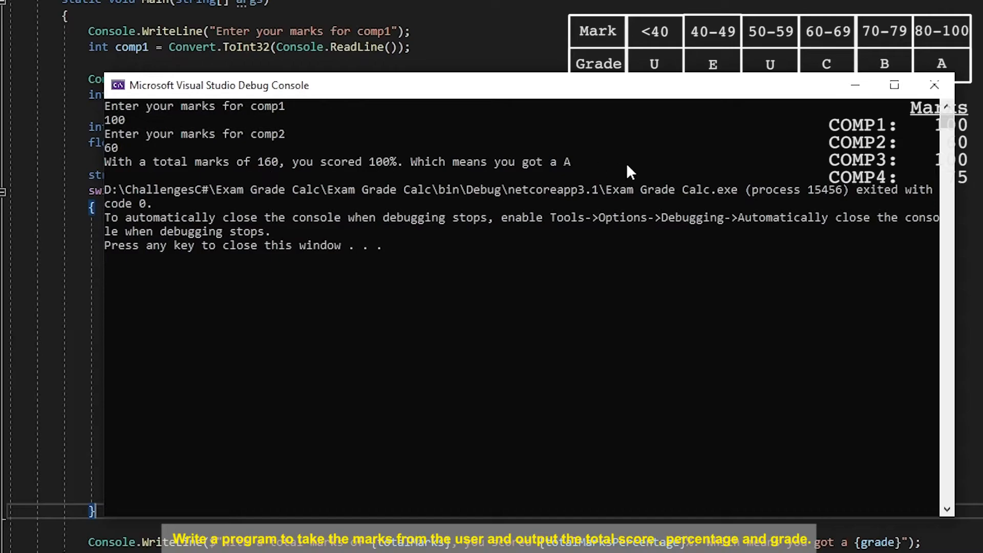
{"action": "mouse_move", "coordinate": [935, 86]}
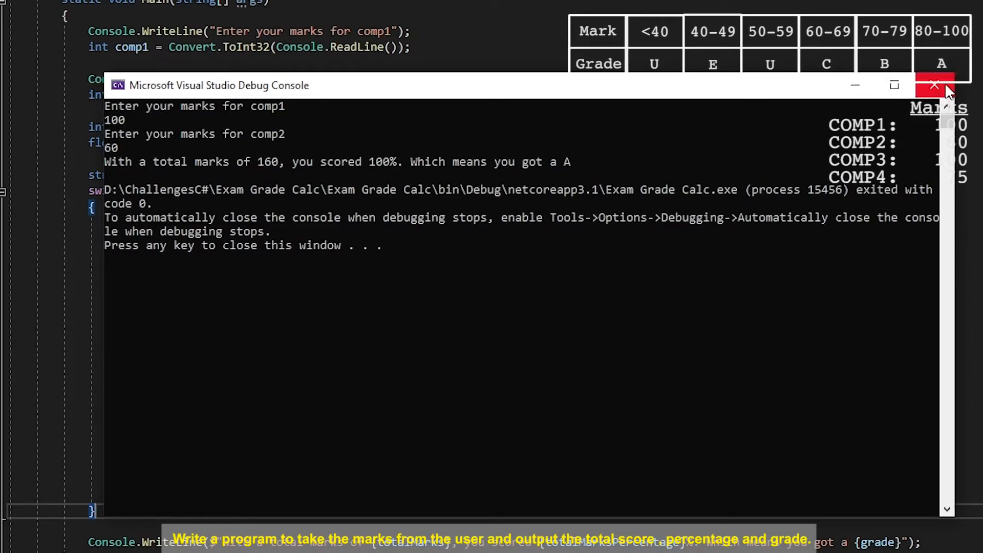
{"action": "left_click", "coordinate": [934, 85]}
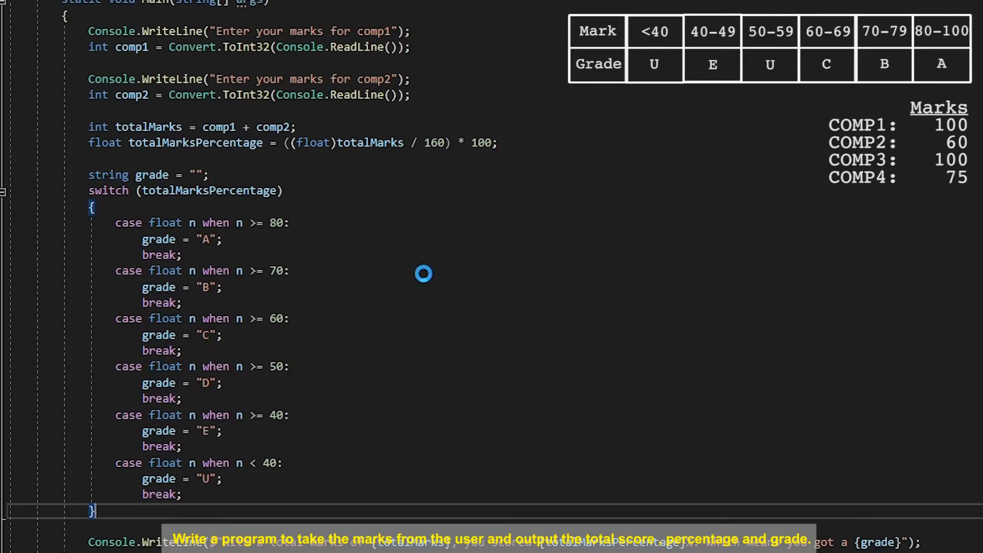
Step: Enter marks 75 and 35 and read the output: 110, 68.75%, grade C
{"action": "scroll", "scroll_direction": "down", "scroll_amount": 3}
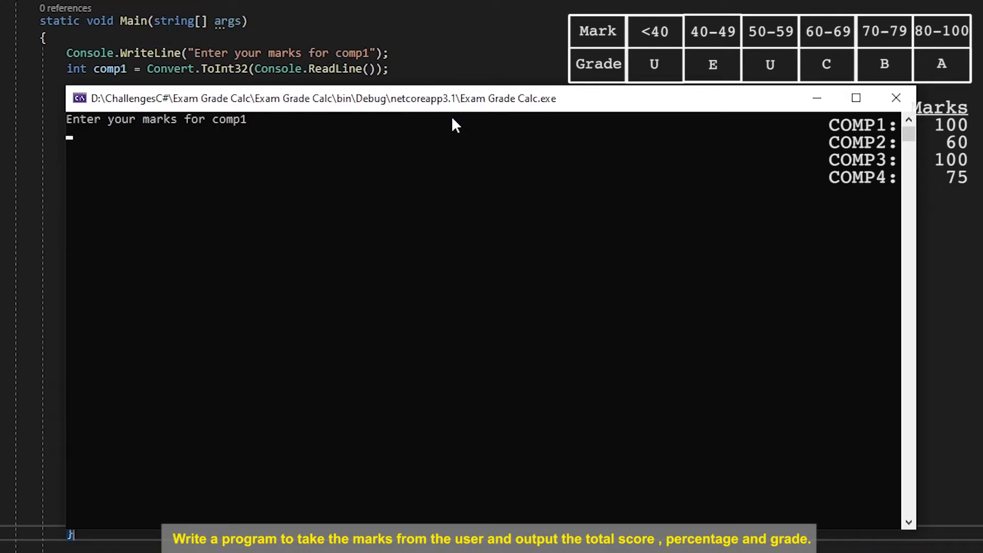
{"action": "type", "text": "75"}
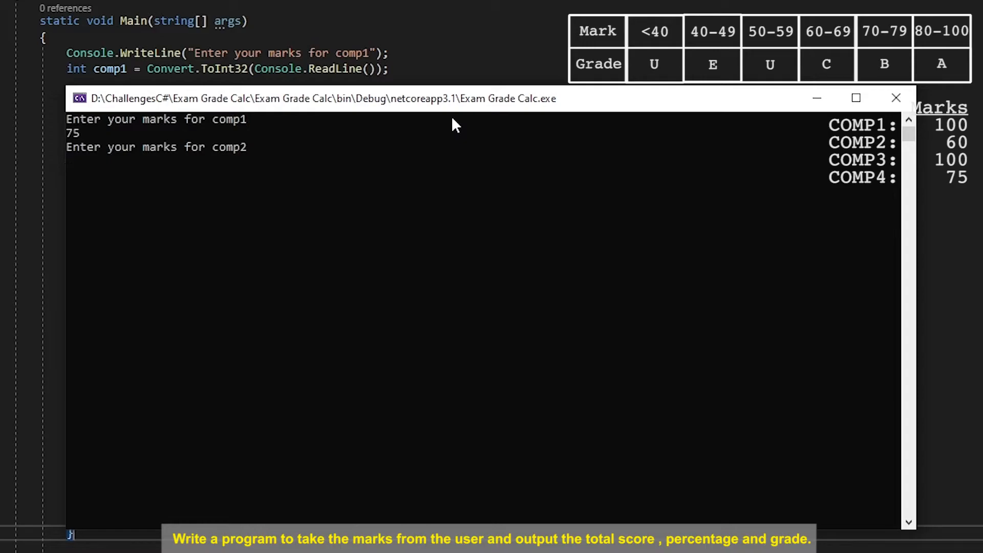
{"action": "type", "text": "35"}
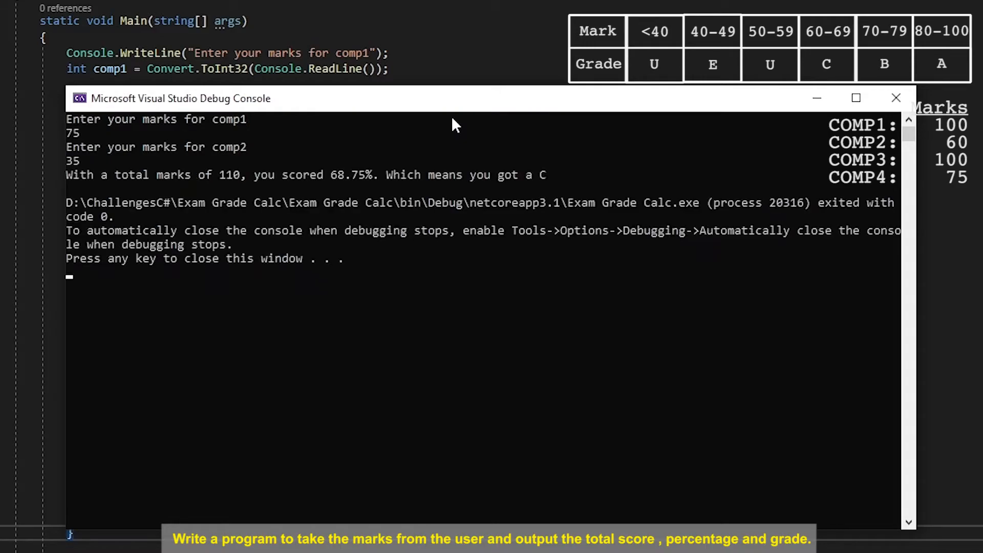
{"action": "scroll", "scroll_direction": "down", "scroll_amount": 3}
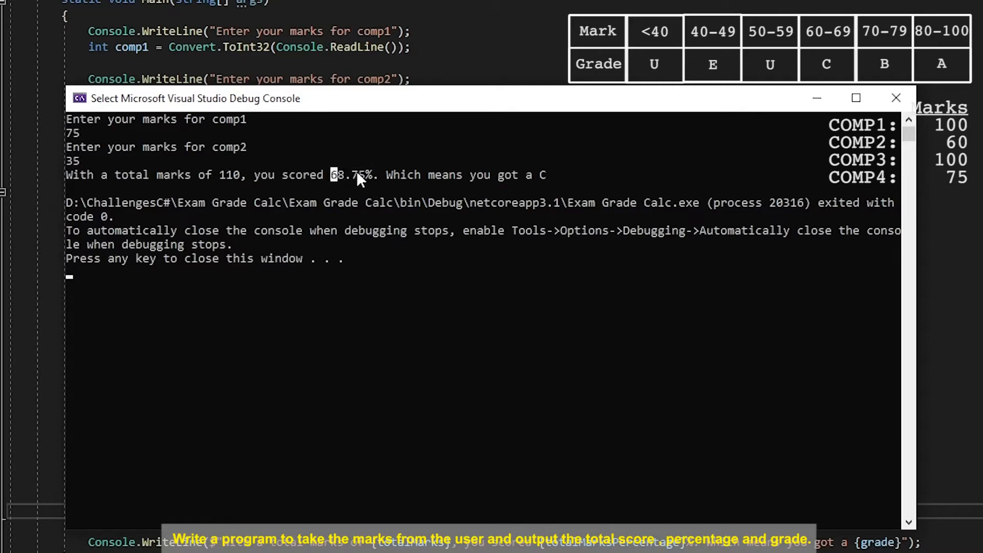
{"action": "mouse_move", "coordinate": [536, 180]}
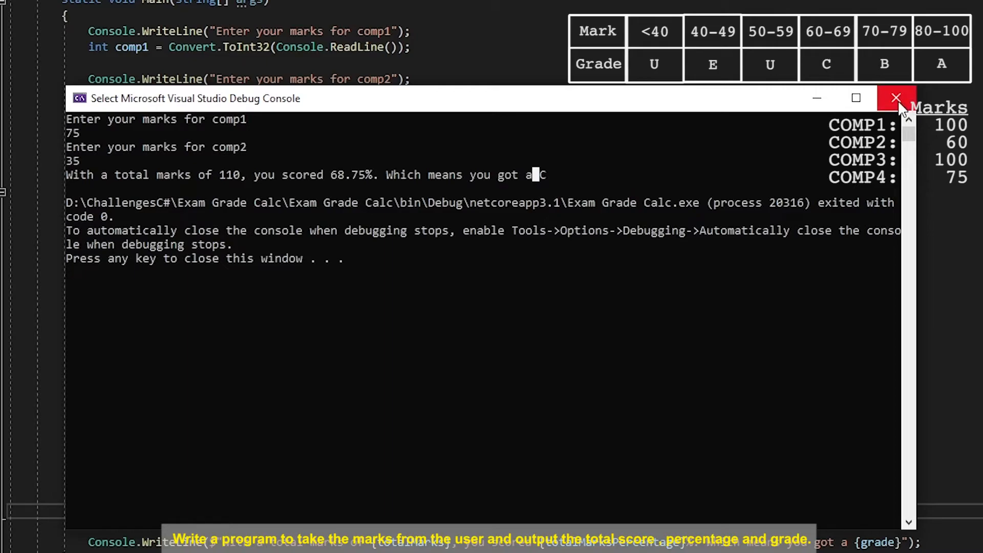
Step: Close the program output and add comp3 and comp4 prompts and integer reads below comp2
{"action": "left_click", "coordinate": [896, 98]}
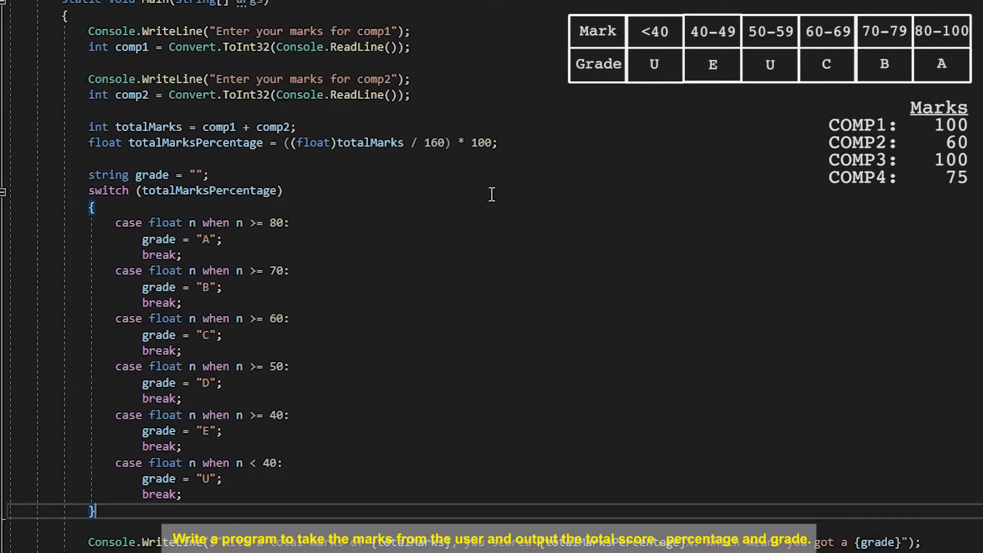
{"action": "mouse_move", "coordinate": [482, 191]}
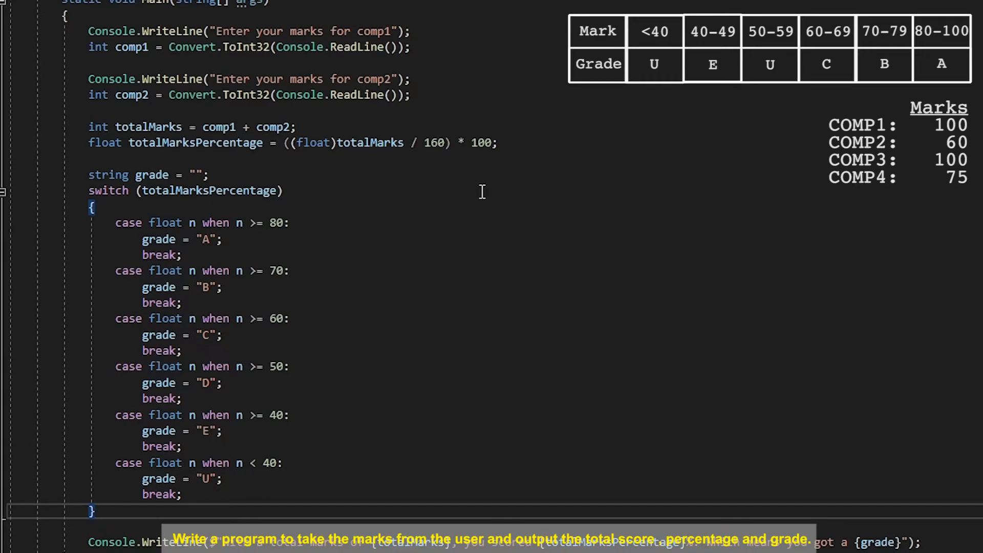
{"action": "mouse_move", "coordinate": [436, 94]}
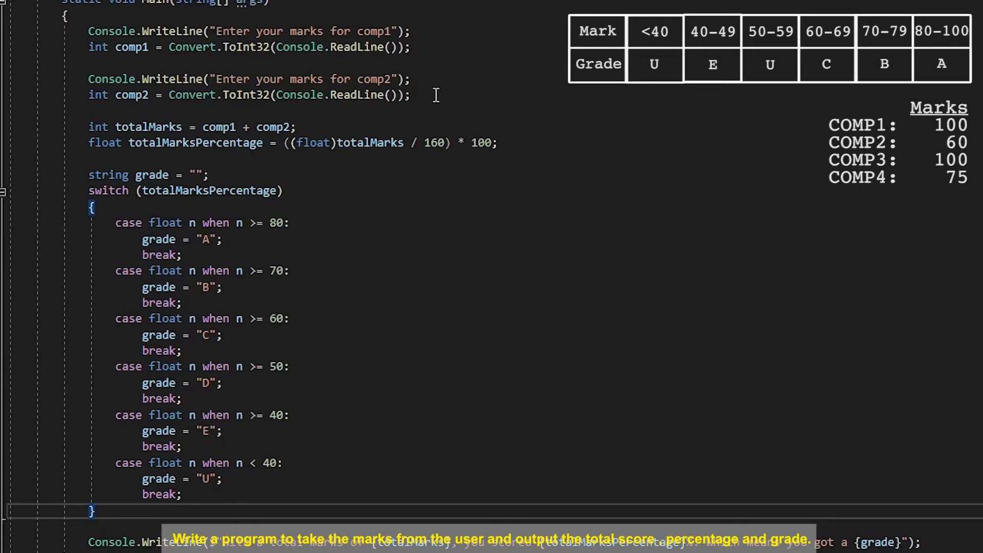
{"action": "mouse_move", "coordinate": [655, 251]}
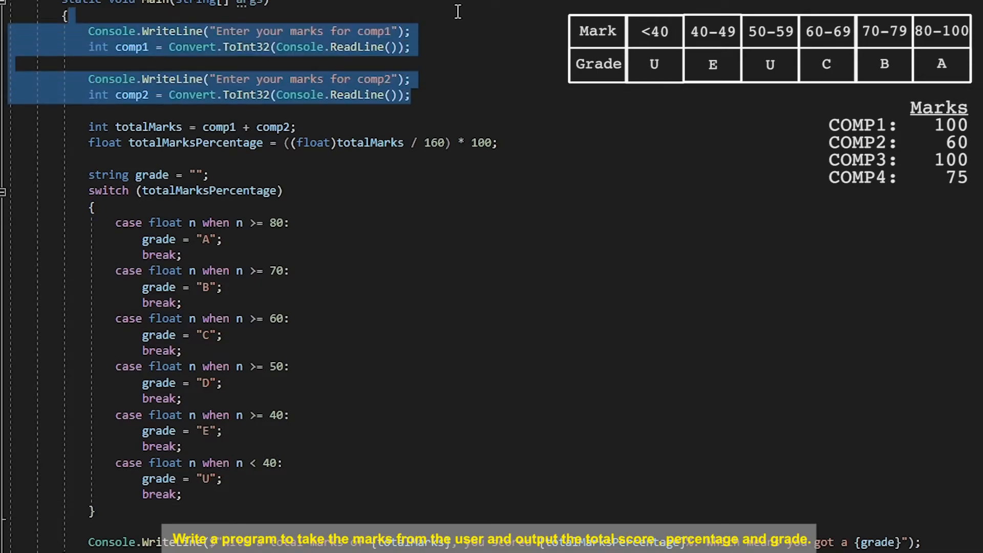
{"action": "left_click", "coordinate": [412, 94]}
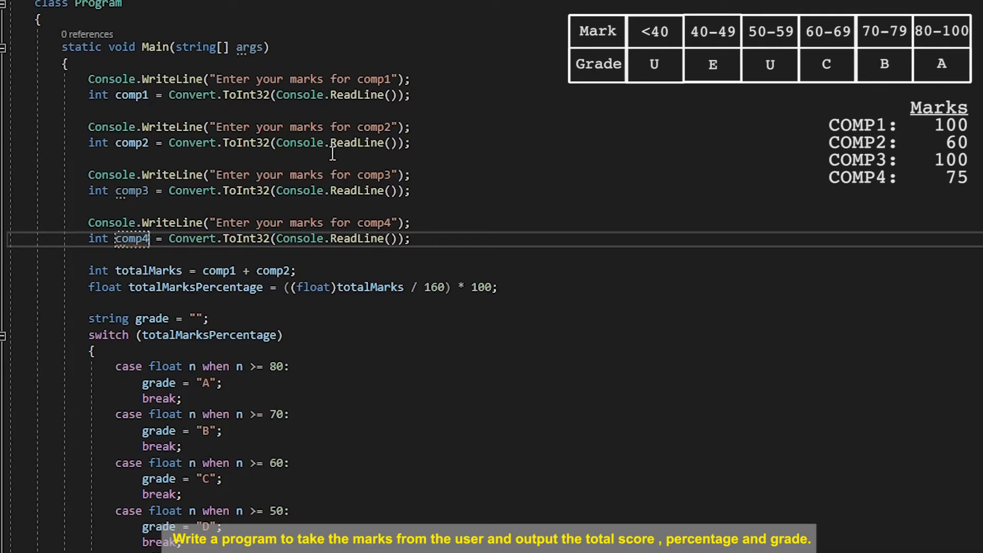
Step: Extend totalMarks to comp1 + comp2 + comp3 + comp4
{"action": "scroll", "scroll_direction": "down", "scroll_amount": 3}
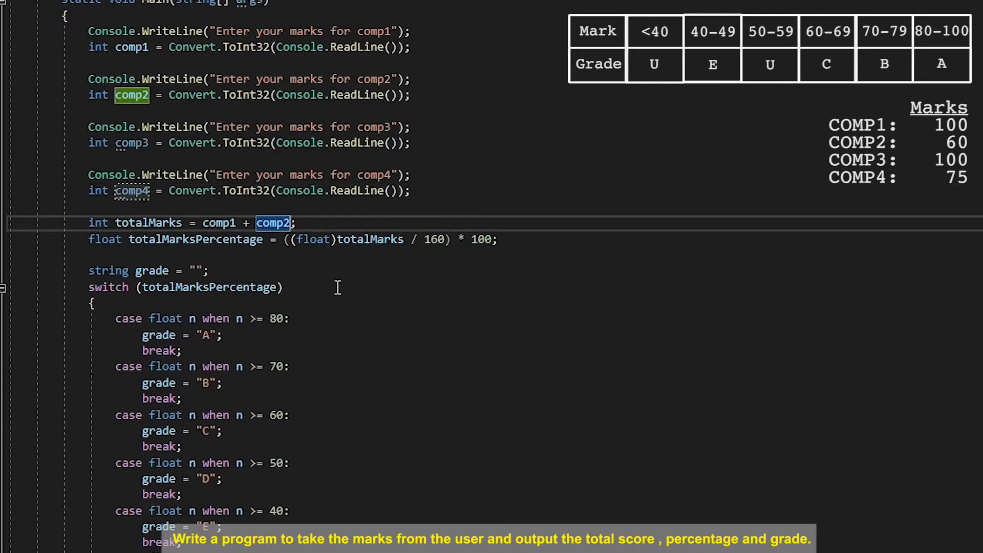
{"action": "type", "text": "+"}
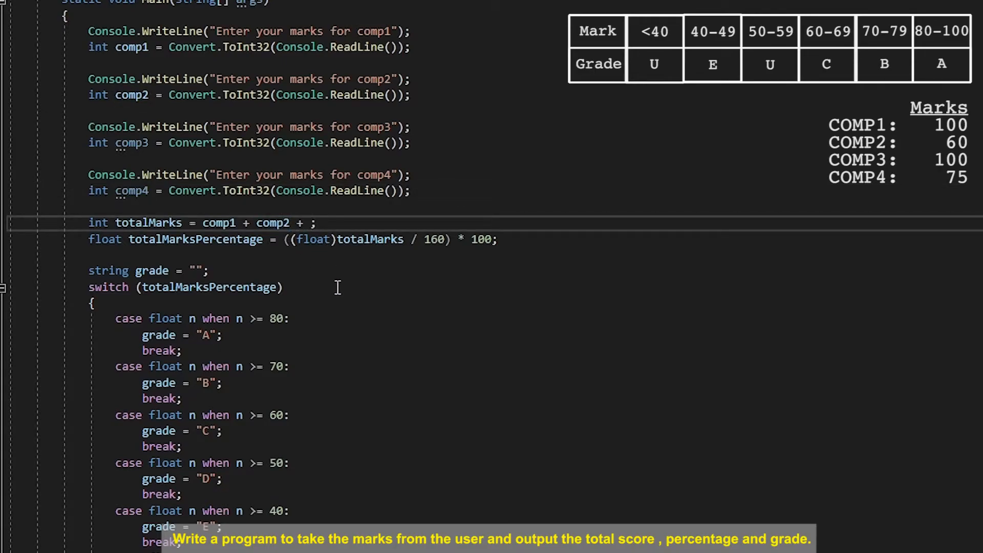
{"action": "type", "text": "comp3 +"}
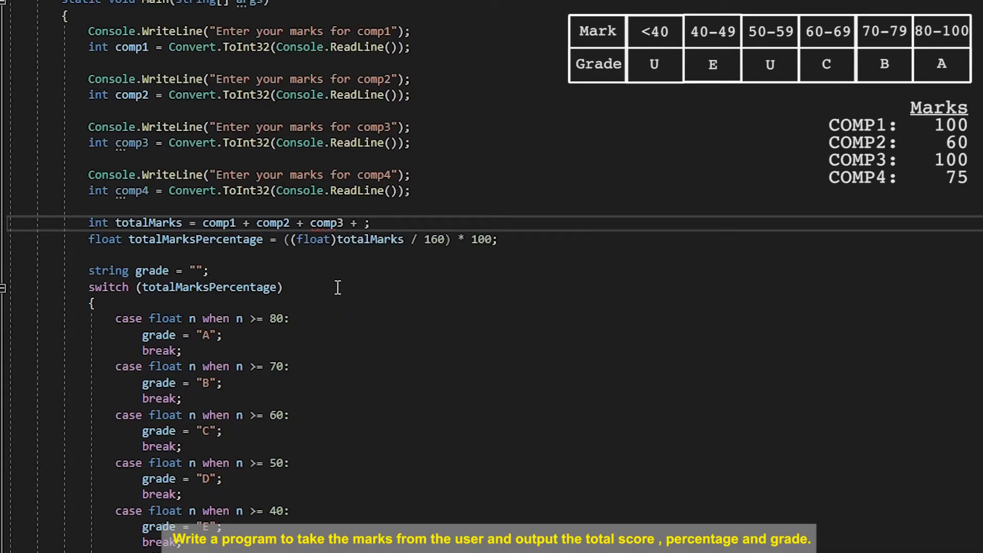
{"action": "type", "text": "comp4"}
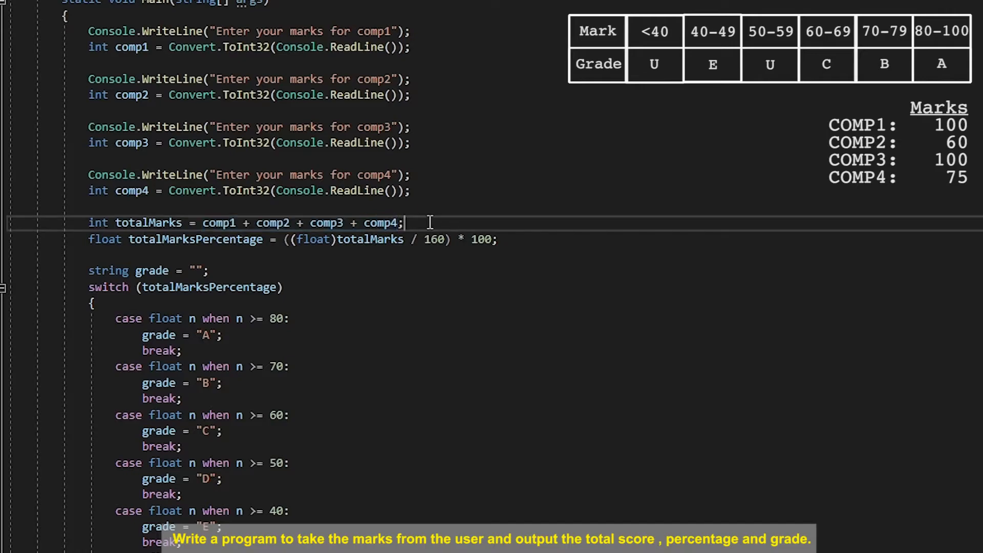
{"action": "mouse_move", "coordinate": [425, 239]}
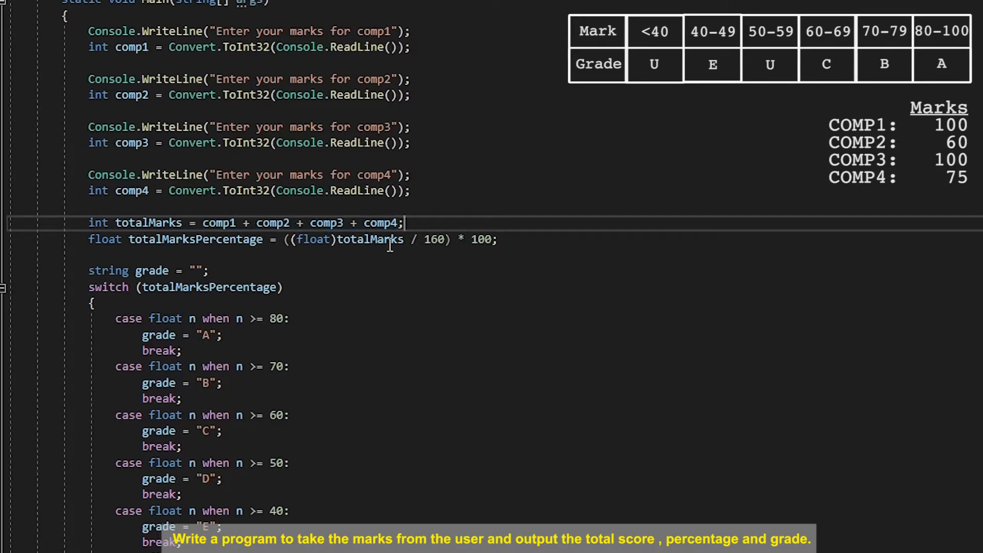
Step: Change the percentage divisor from 160 to 335
{"action": "scroll", "scroll_direction": "down", "scroll_amount": 3}
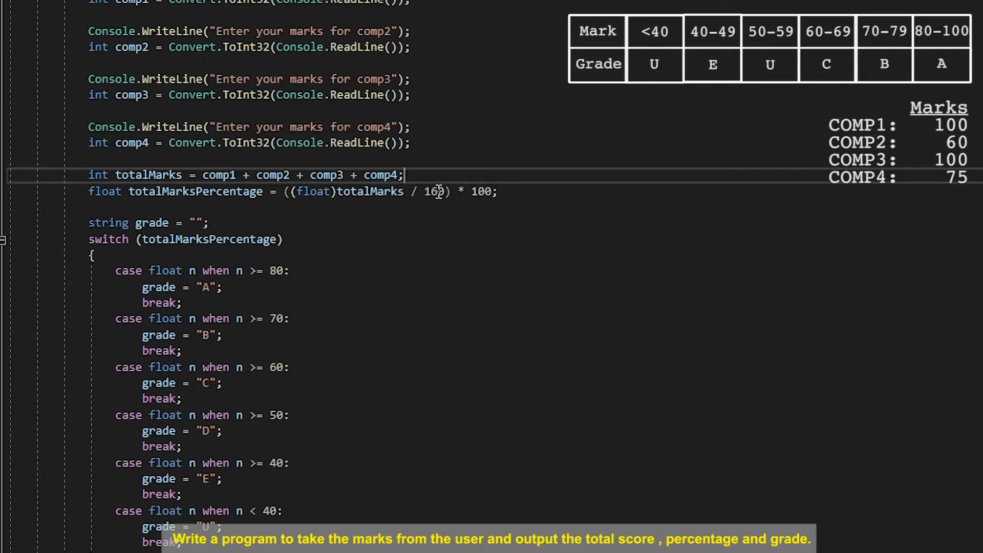
{"action": "double_click", "coordinate": [432, 191]}
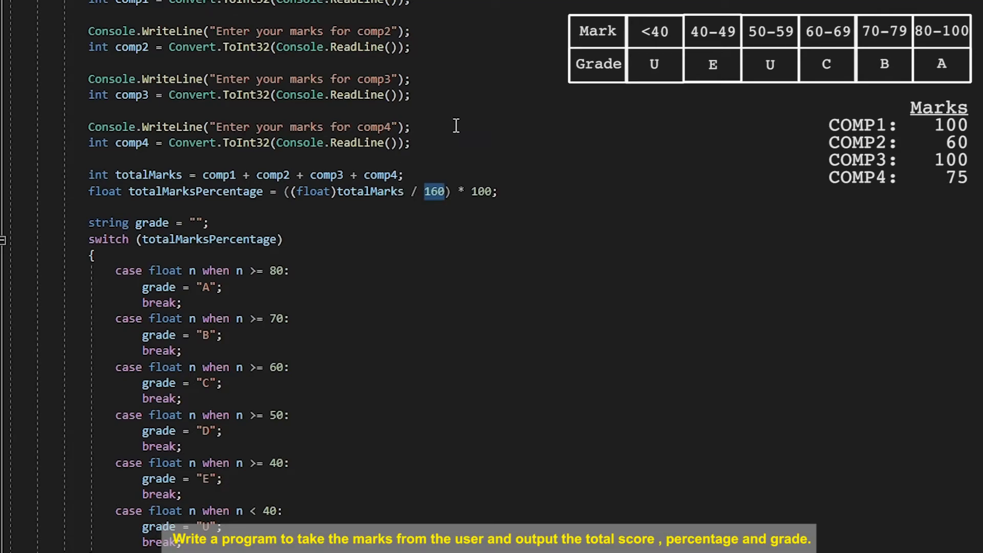
{"action": "type", "text": "335"}
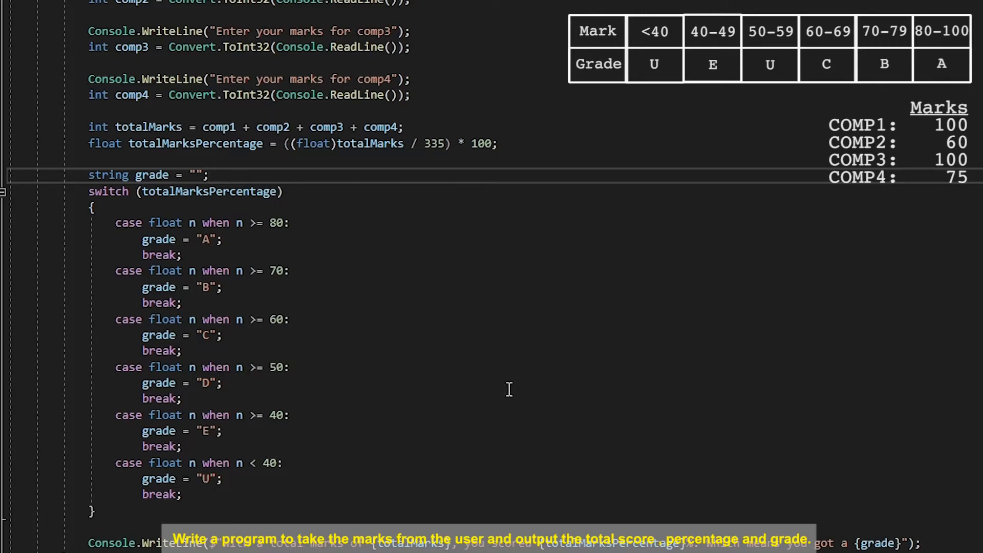
{"action": "scroll", "scroll_direction": "down", "scroll_amount": 3}
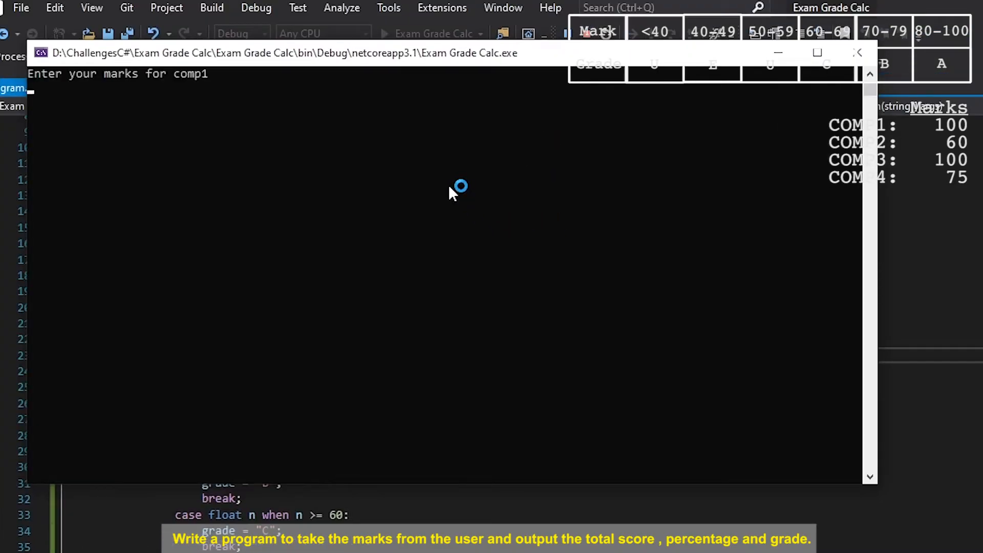
Step: Enter marks 100, 60, 100 and 75, getting total 335, 100% and grade A
{"action": "type", "text": "100"}
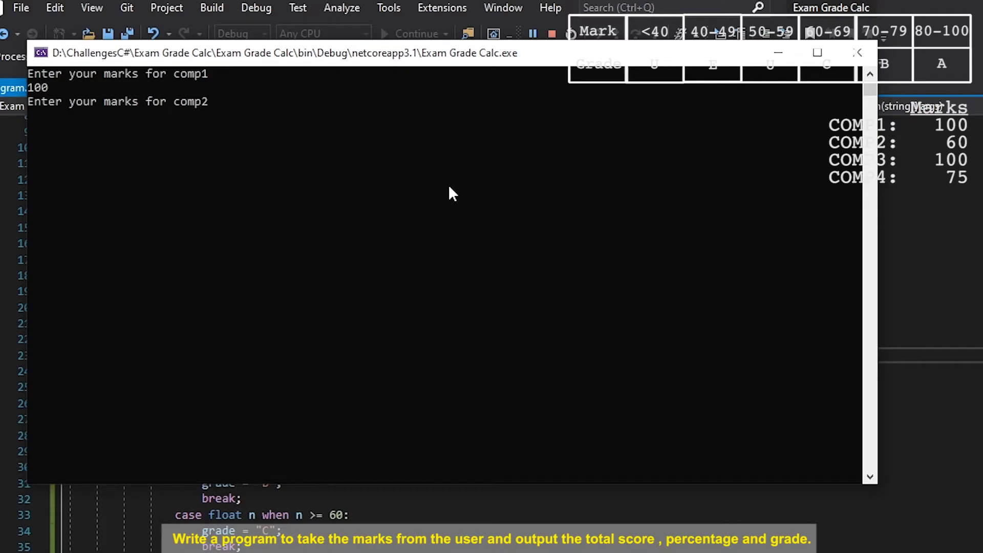
{"action": "type", "text": "60"}
{"action": "type", "text": "7"}
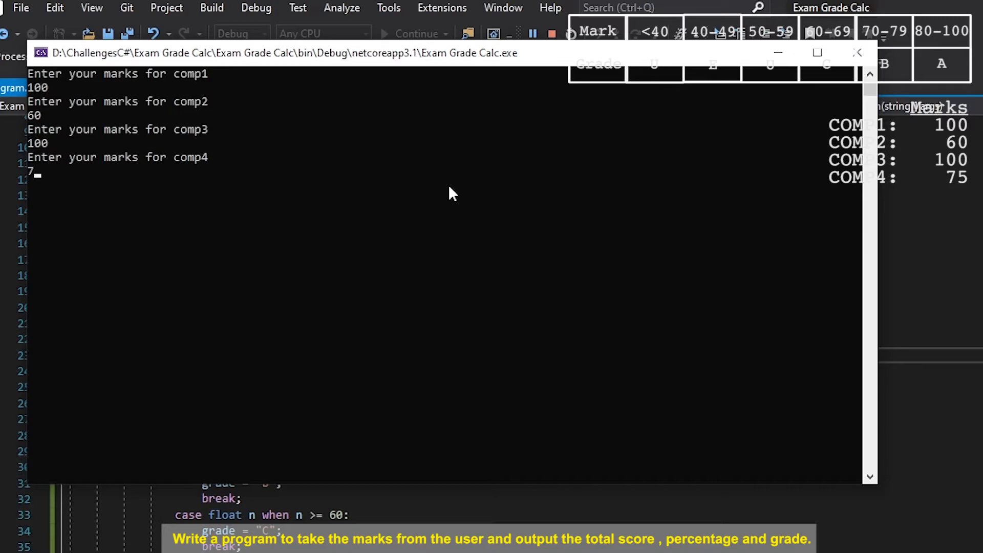
{"action": "type", "text": "5"}
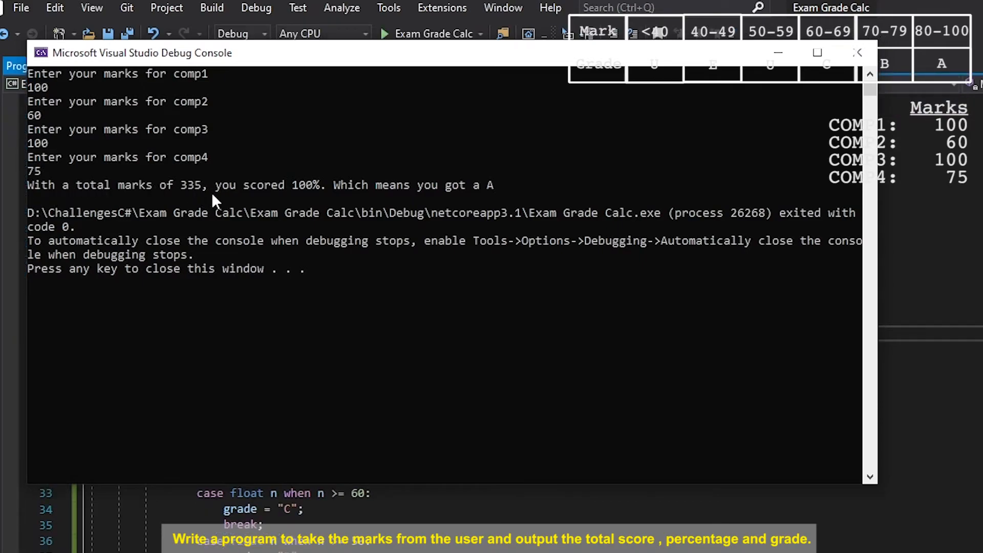
{"action": "mouse_move", "coordinate": [506, 67]}
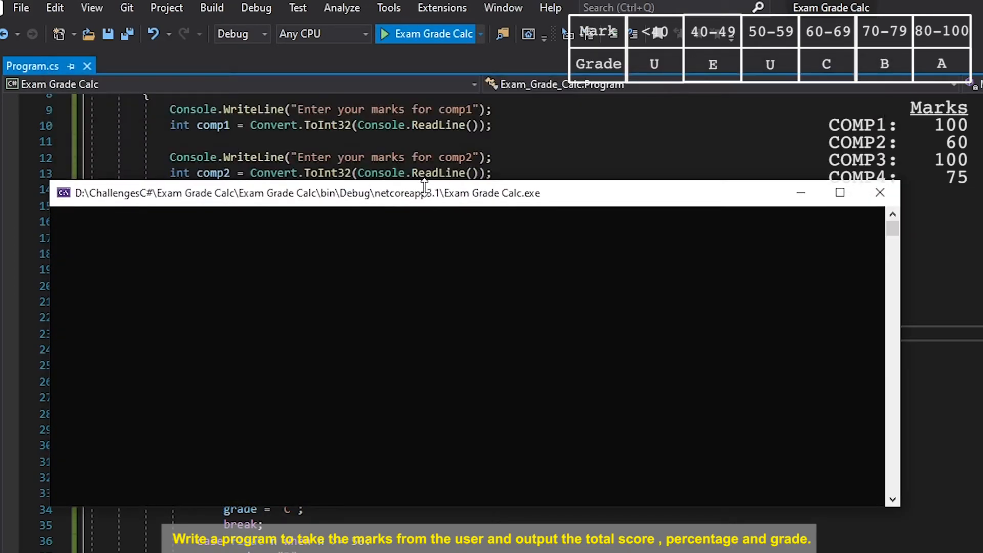
Step: Enter marks 50, 30, 50 and 40, showing total 170, unrounded ~50.7% and grade D
{"action": "left_click_drag", "start_coordinate": [424, 193], "coordinate": [472, 196]}
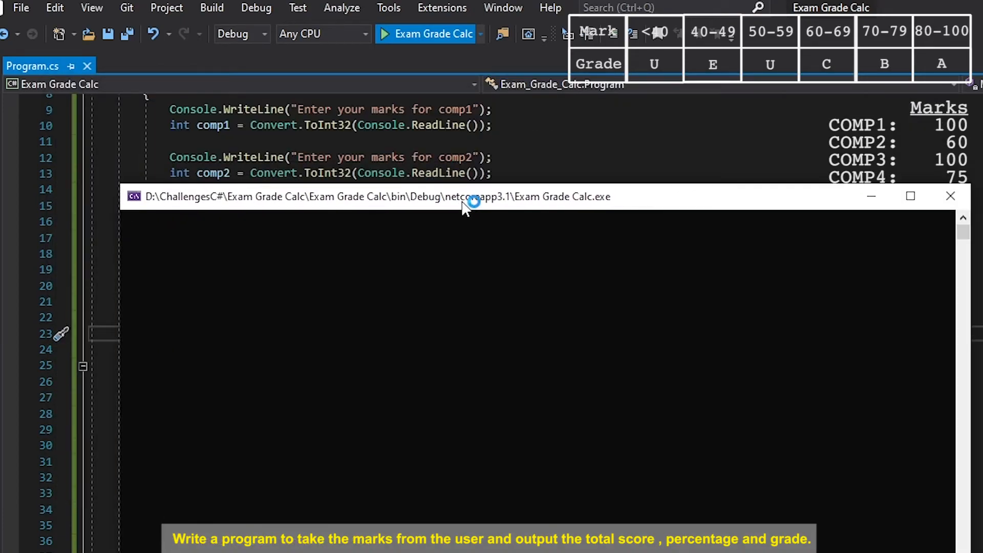
{"action": "left_click", "coordinate": [384, 34]}
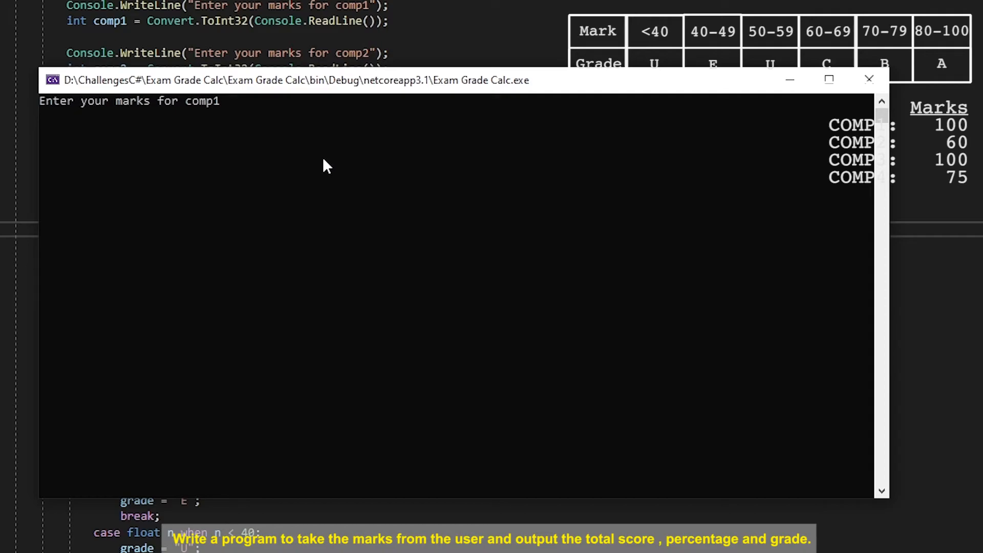
{"action": "type", "text": "50"}
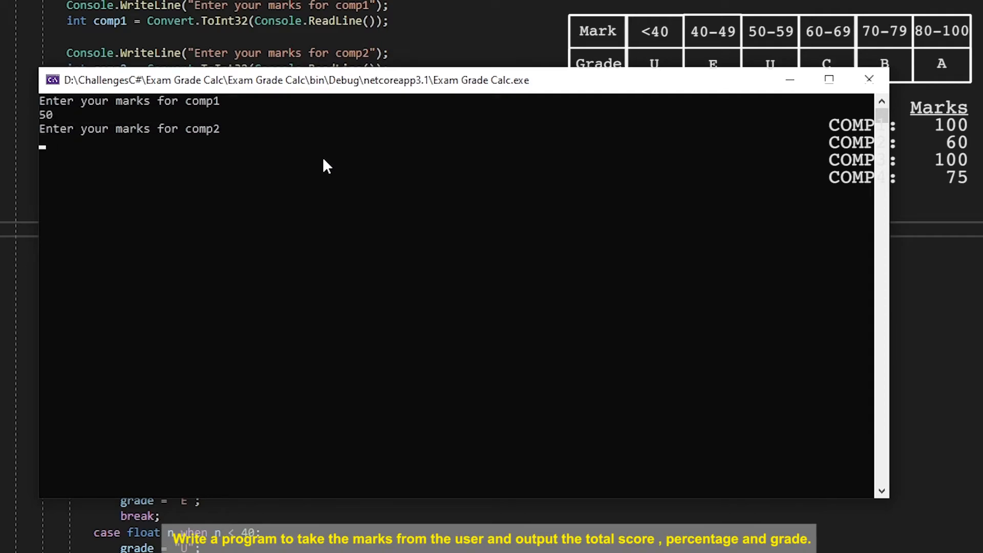
{"action": "type", "text": "30"}
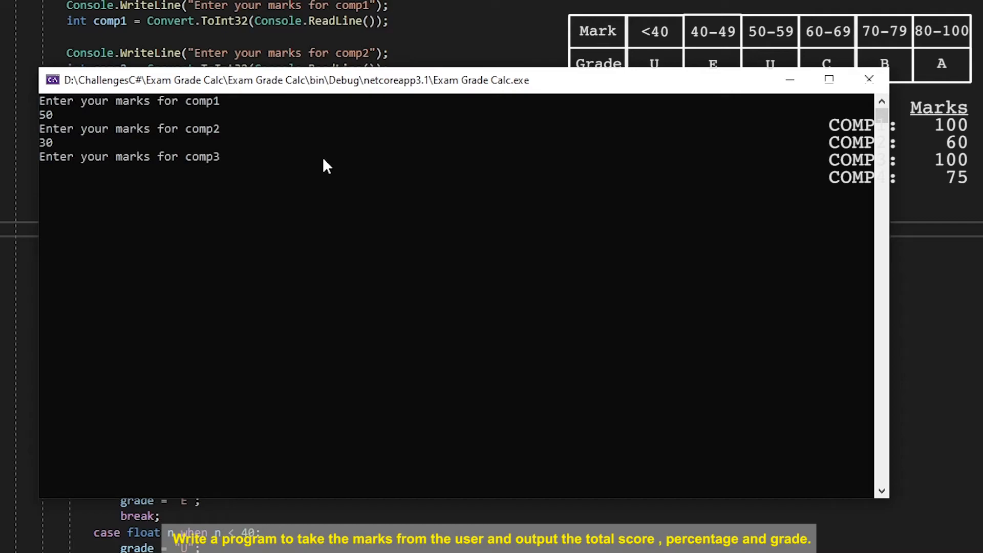
{"action": "type", "text": "50"}
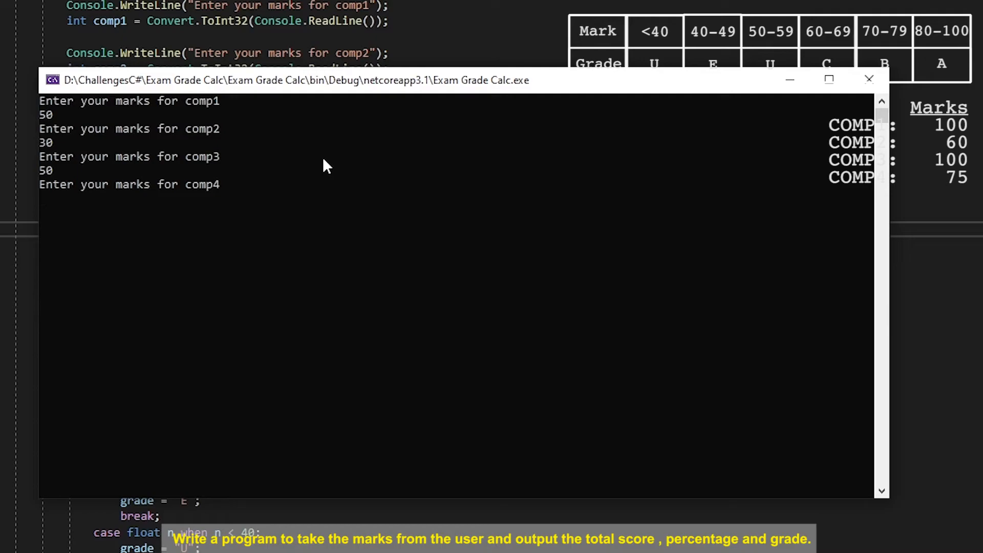
{"action": "type", "text": "40"}
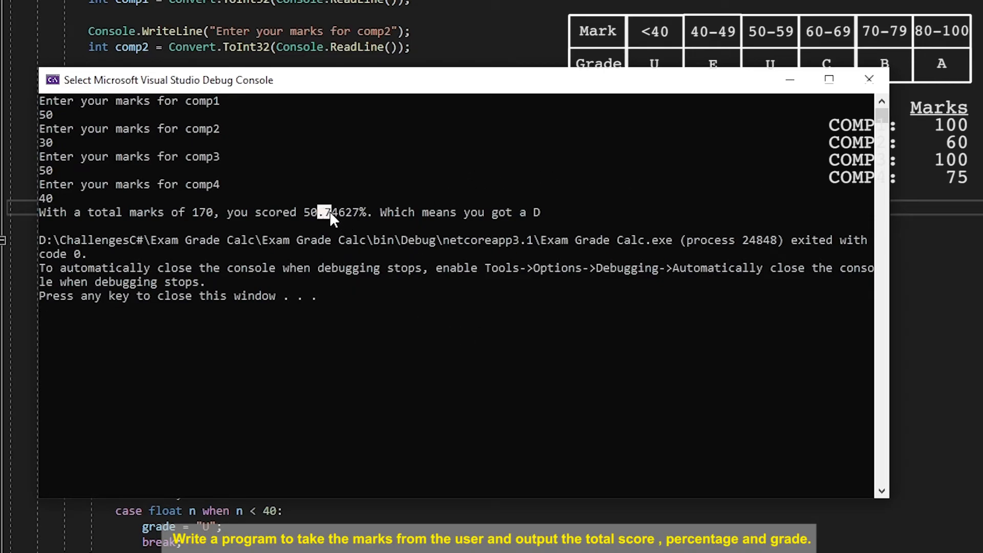
{"action": "mouse_move", "coordinate": [354, 220]}
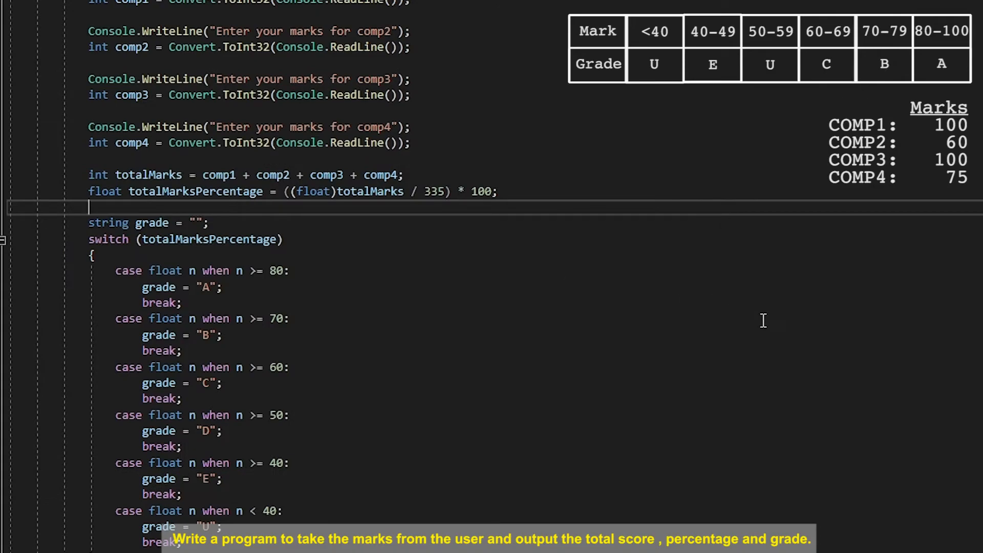
Step: Format totalMarksPercentage in the output line with .ToString("0.00")
{"action": "scroll", "scroll_direction": "down", "scroll_amount": 3}
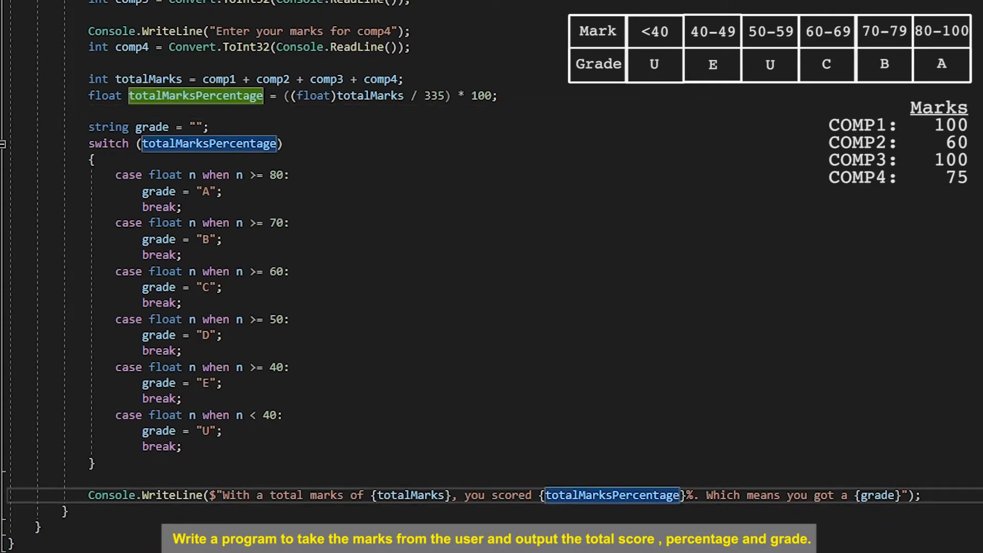
{"action": "type", "text": ".To"}
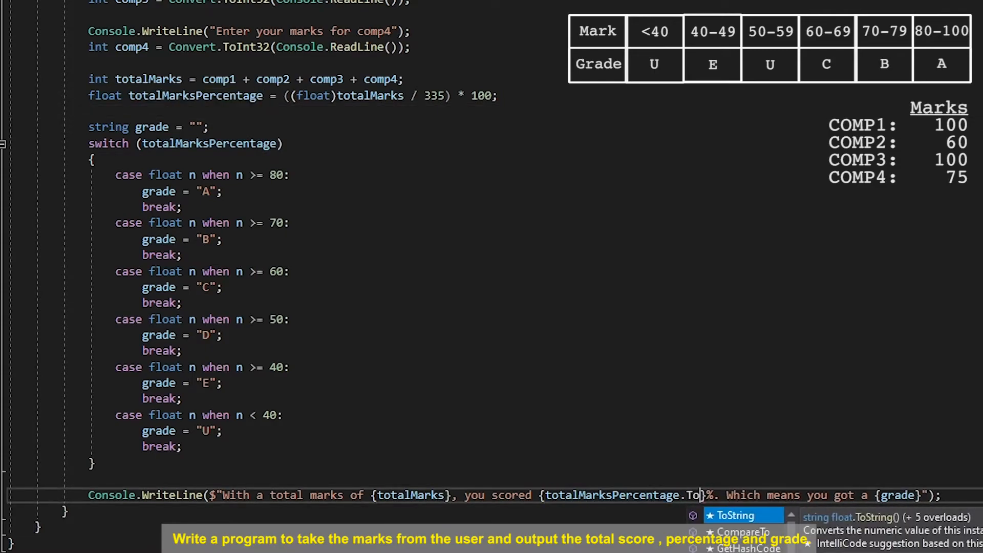
{"action": "key", "text": "Tab"}
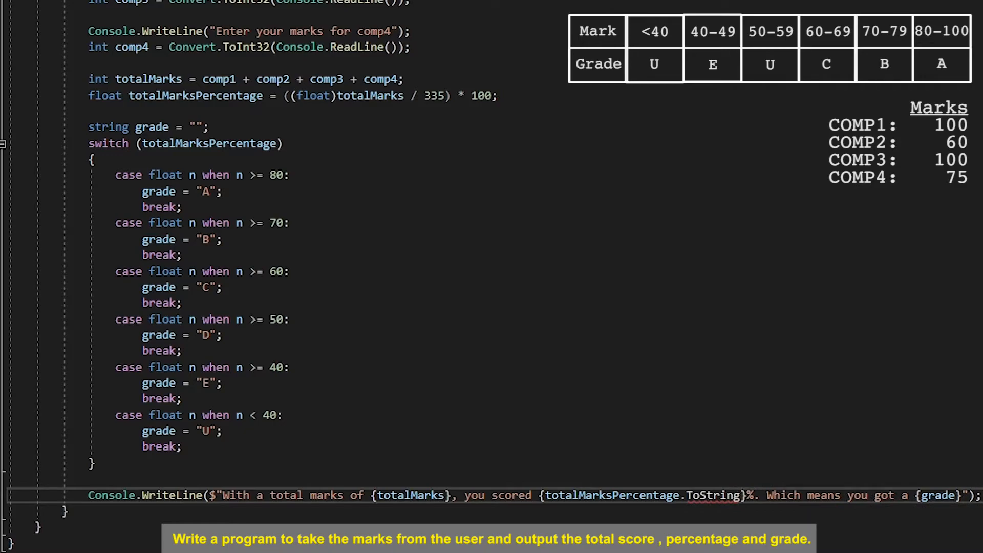
{"action": "type", "text": "("}
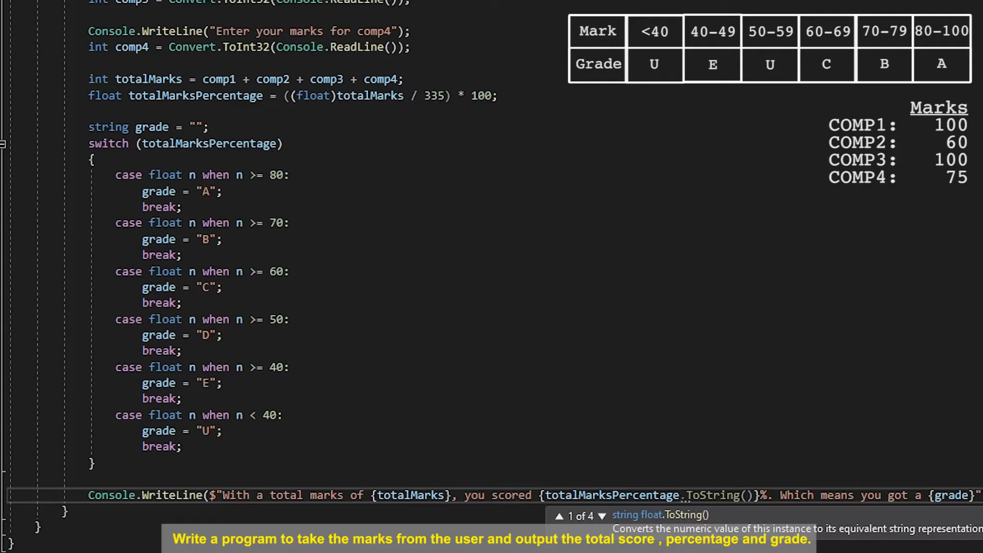
{"action": "type", "text": "\"\""}
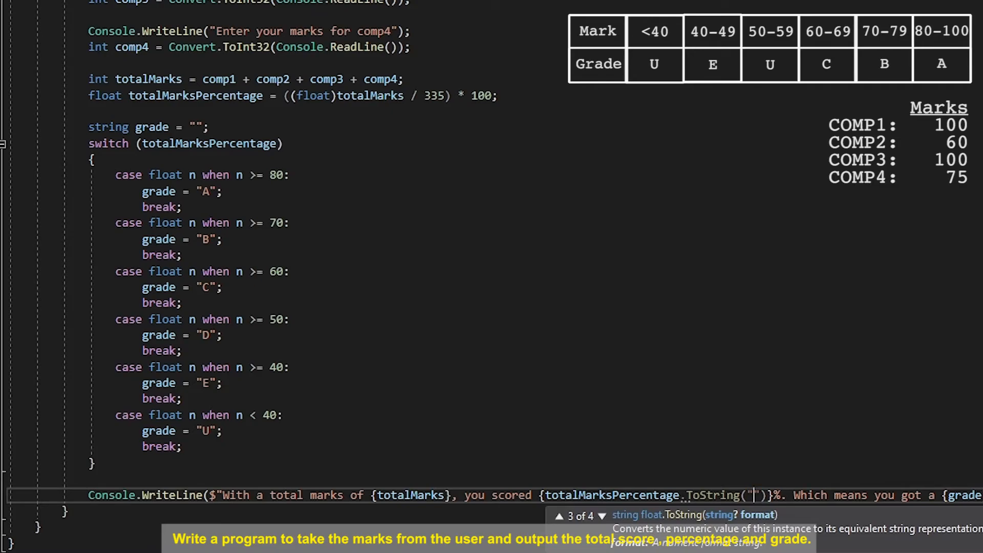
{"action": "type", "text": "0.00"}
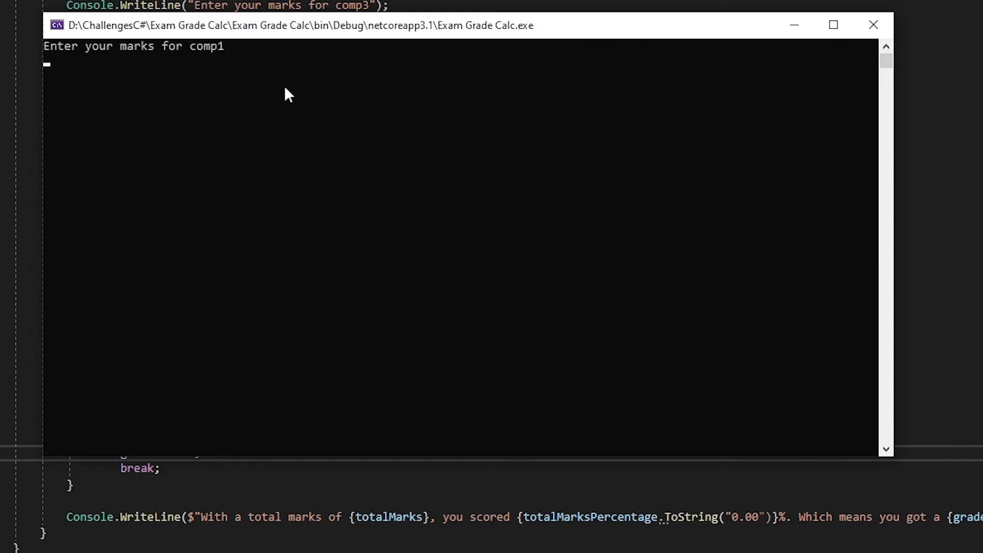
Step: Rerun with marks 50, 30, 50, 40, confirm 170, 50.75% and grade D, and close the console
{"action": "type", "text": "50"}
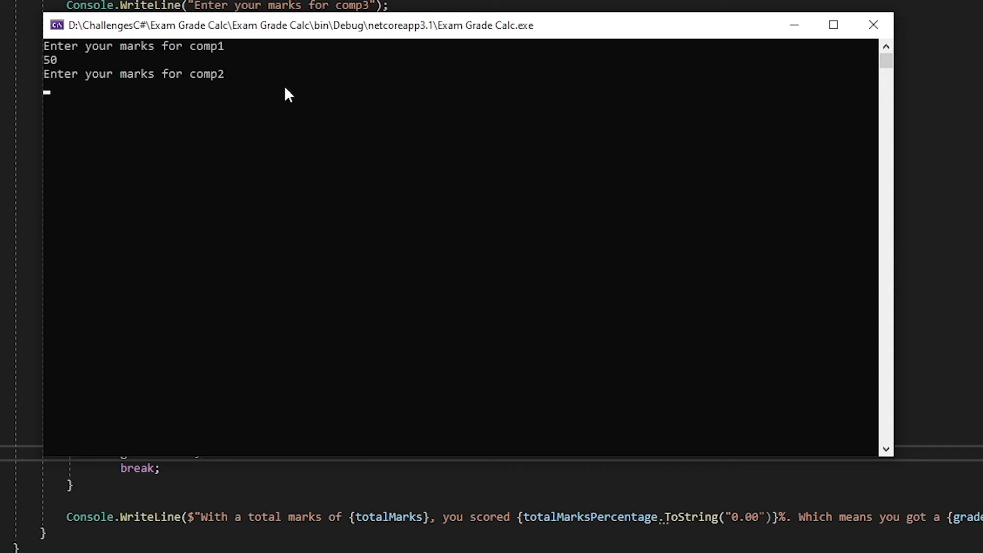
{"action": "type", "text": "30"}
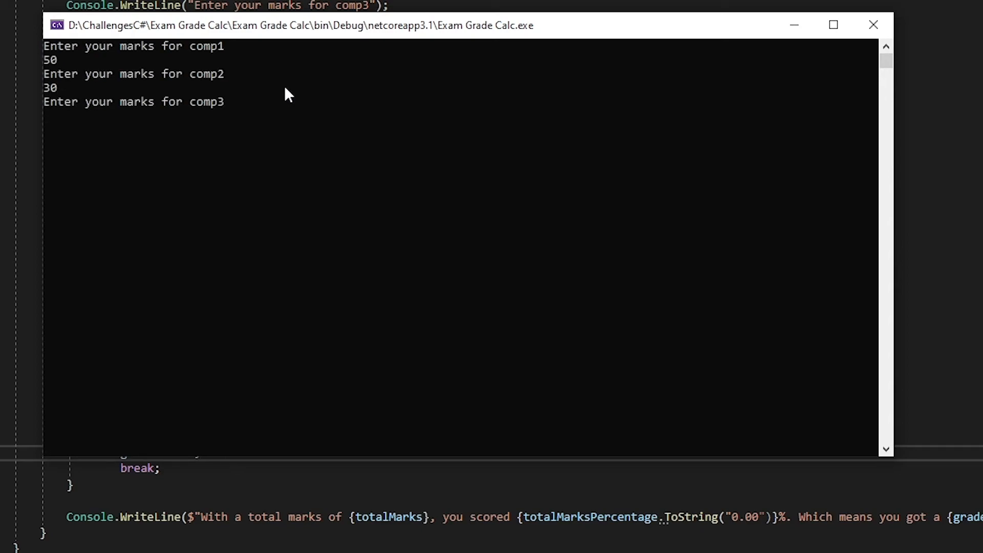
{"action": "type", "text": "40"}
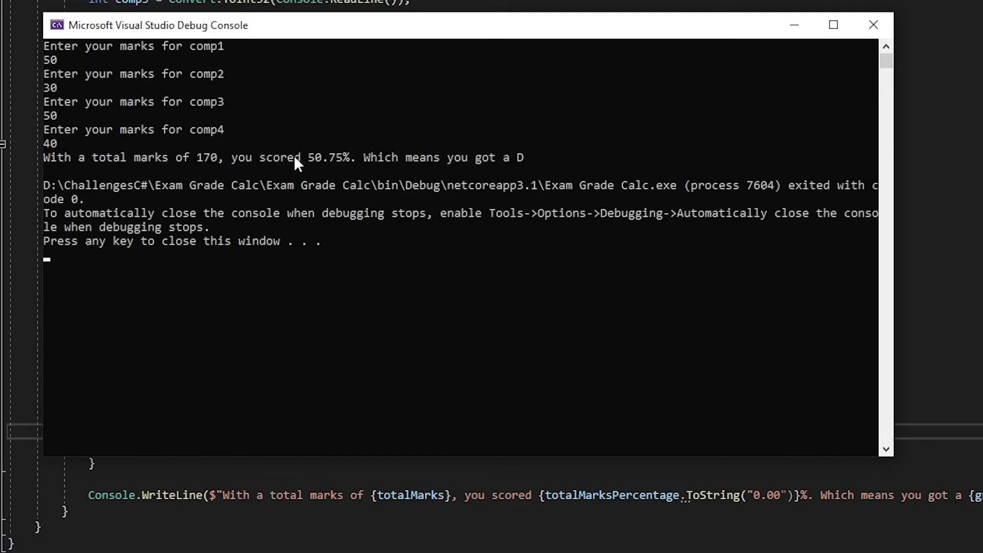
{"action": "mouse_move", "coordinate": [427, 139]}
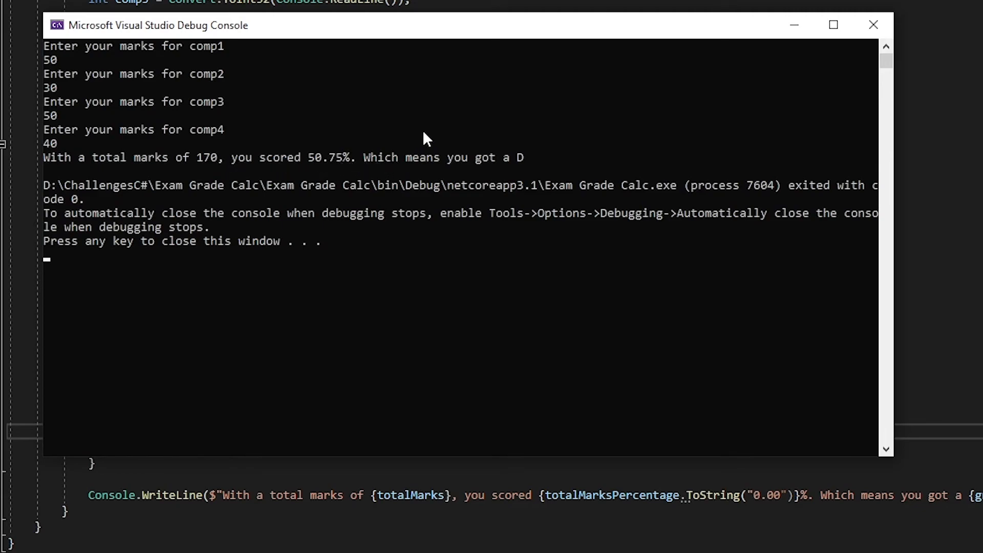
{"action": "mouse_move", "coordinate": [430, 202]}
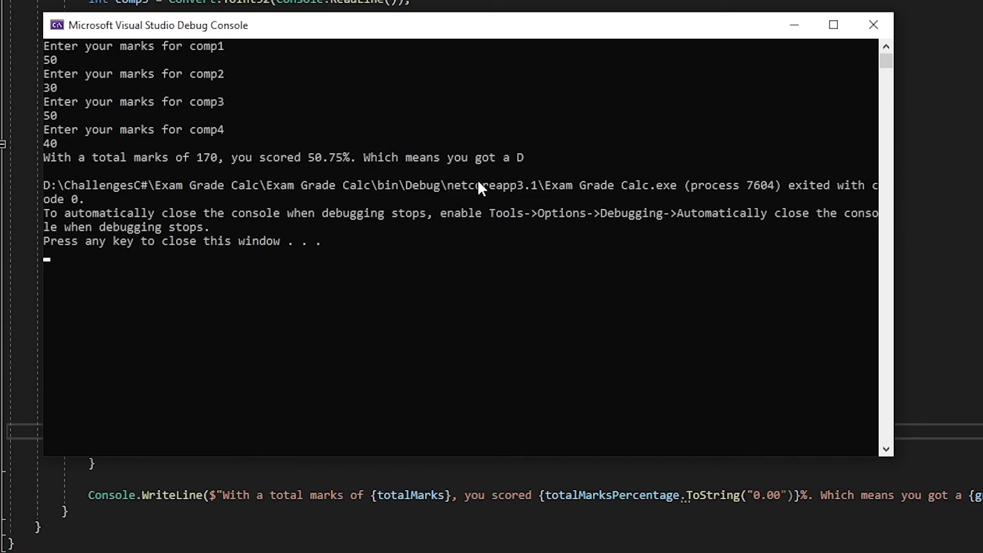
{"action": "mouse_move", "coordinate": [844, 100]}
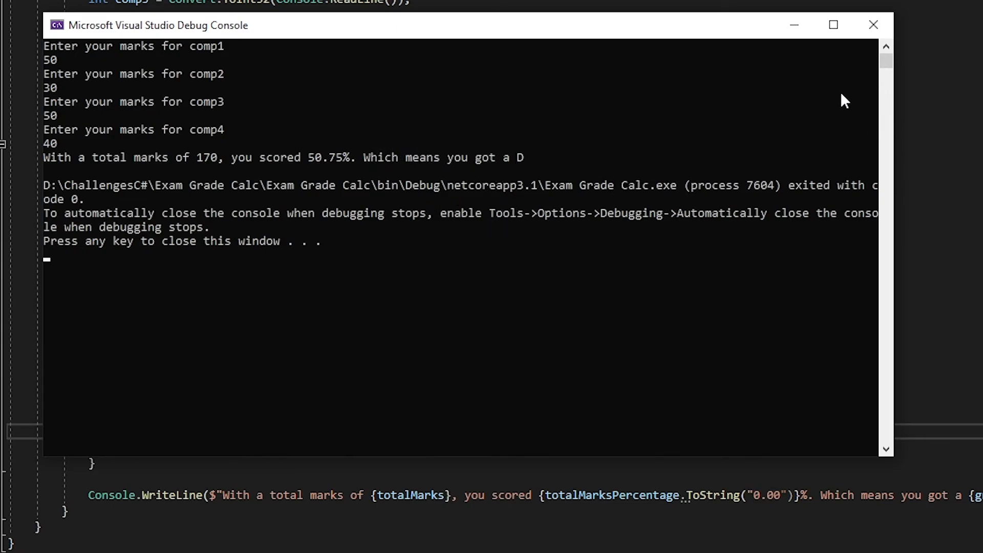
{"action": "mouse_move", "coordinate": [874, 25]}
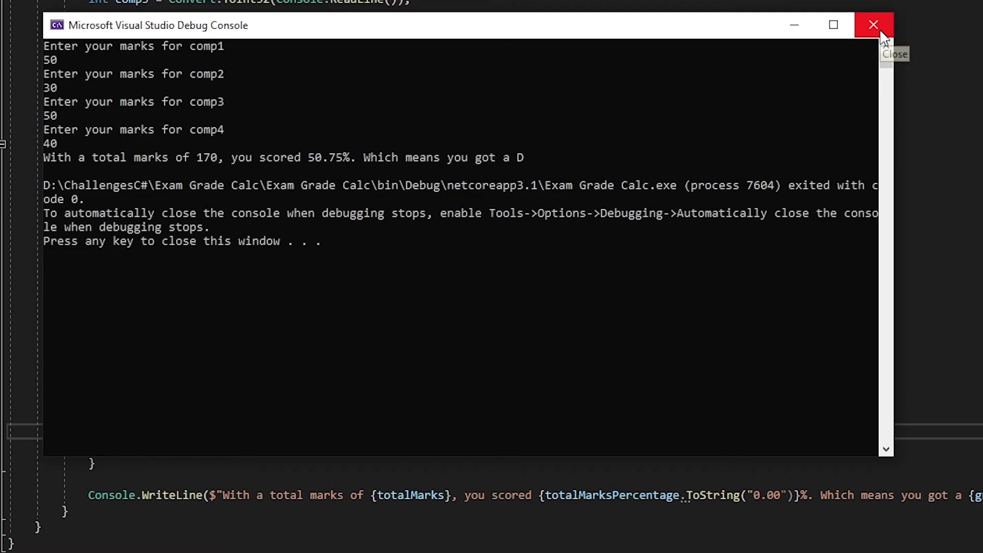
{"action": "left_click", "coordinate": [872, 25]}
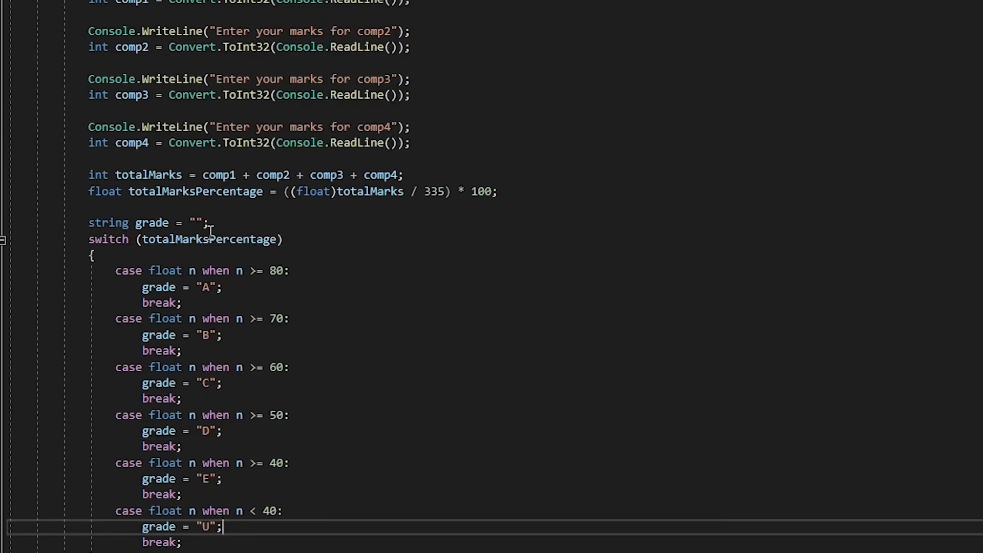
Step: Replace totalMarksPercentage.ToString("0.00") with Math.Round(totalMarksPercentage, 2) in Console.WriteLine
{"action": "double_click", "coordinate": [104, 191]}
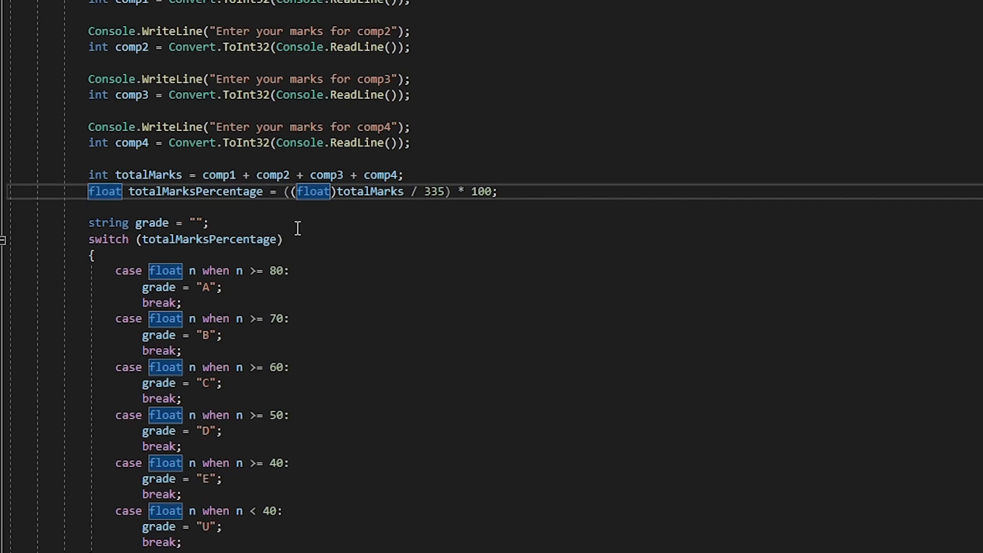
{"action": "mouse_move", "coordinate": [491, 285]}
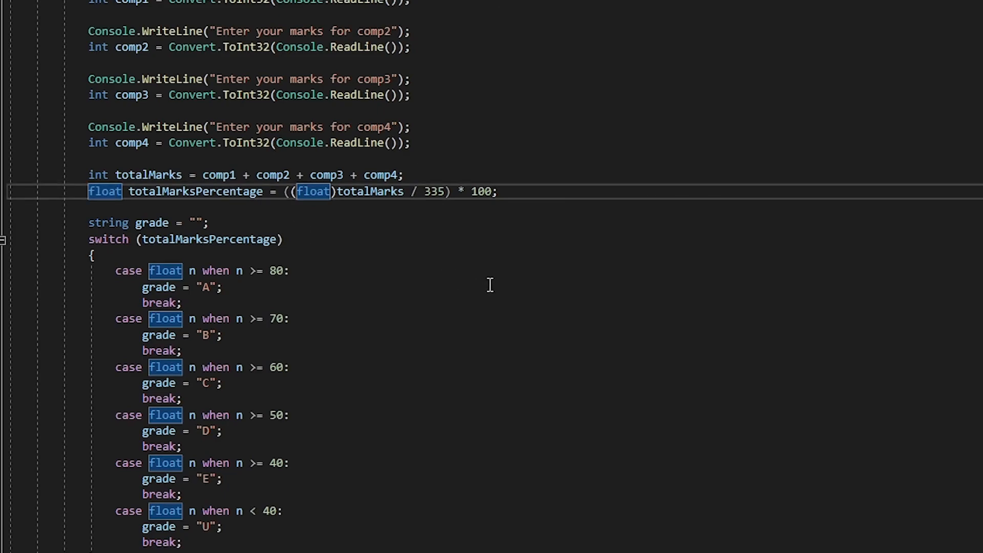
{"action": "mouse_move", "coordinate": [501, 279]}
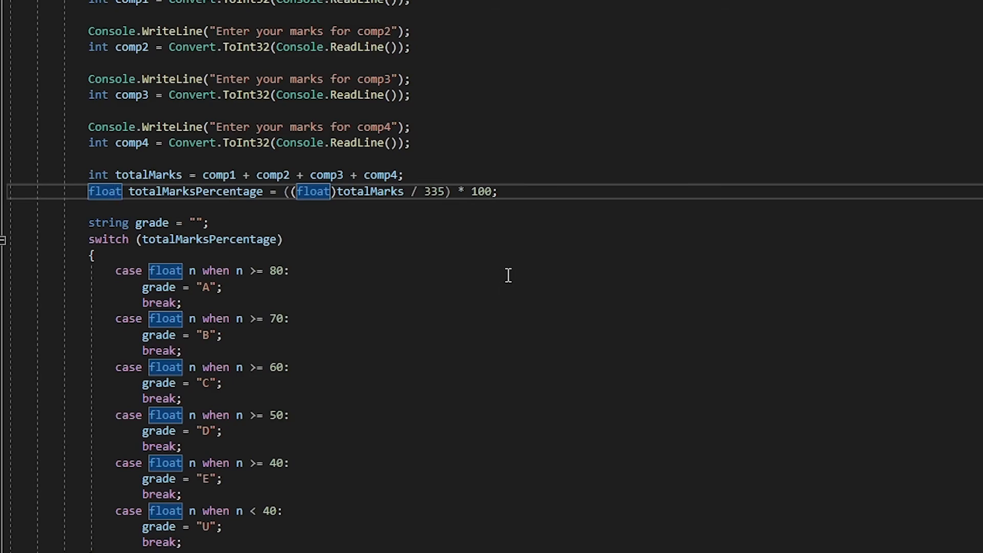
{"action": "mouse_move", "coordinate": [543, 278]}
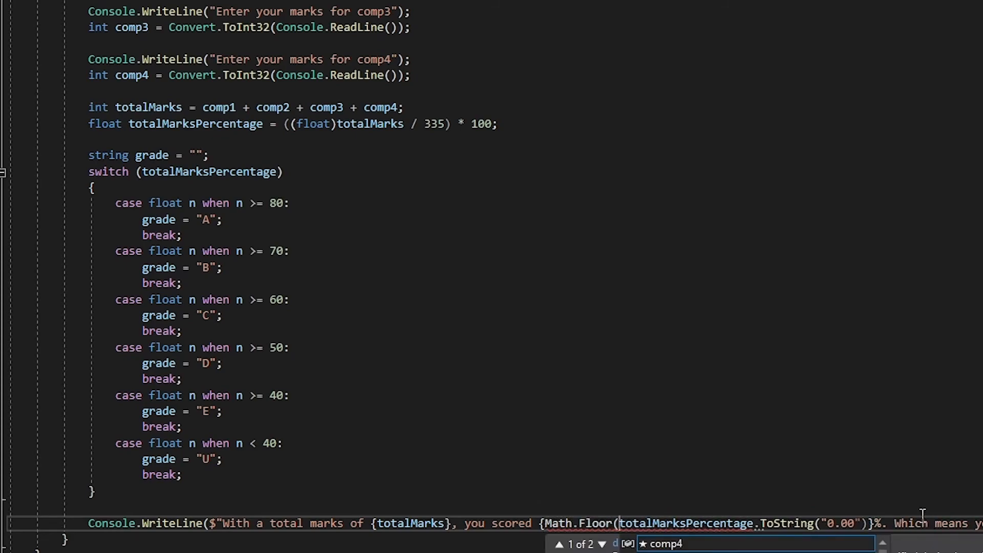
{"action": "double_click", "coordinate": [784, 523]}
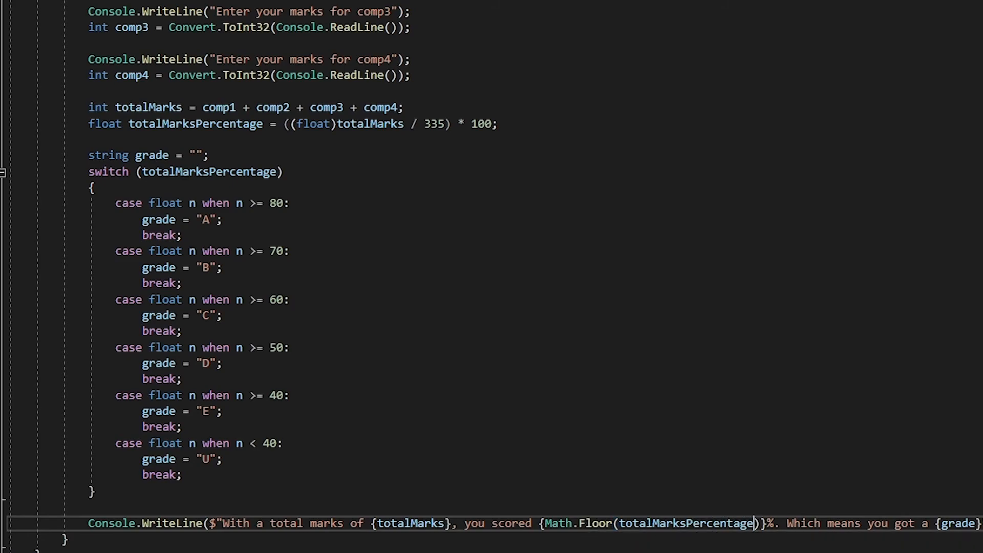
{"action": "type", "text": ","}
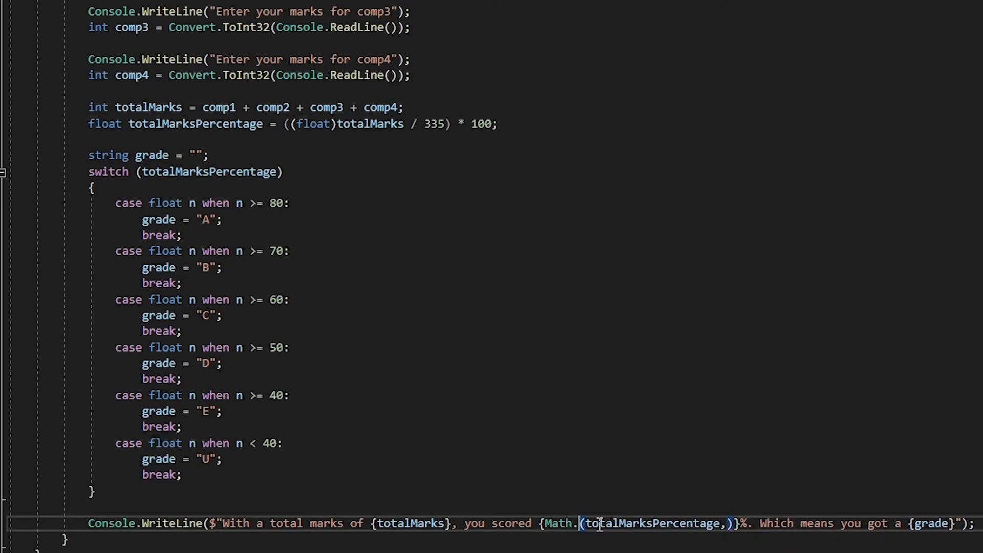
{"action": "type", "text": "Round"}
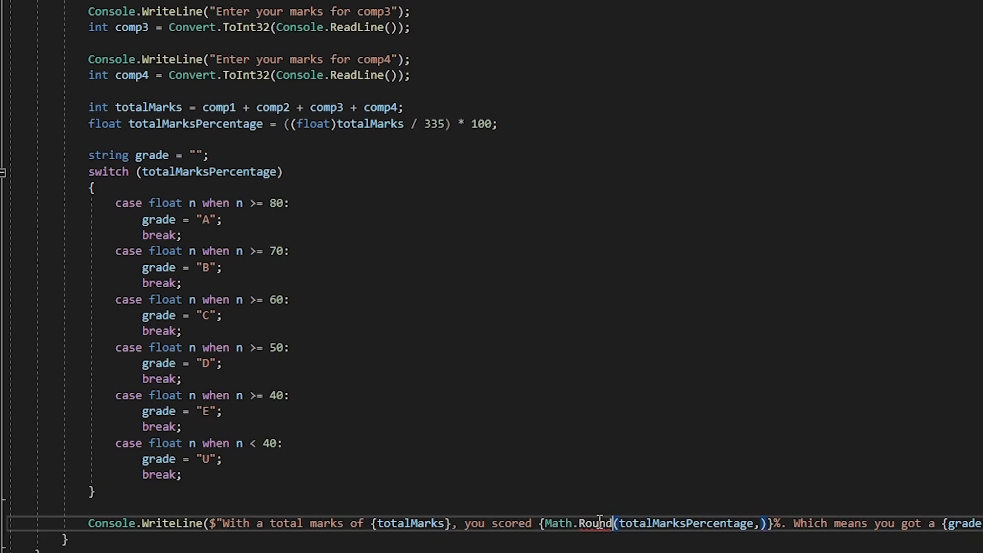
{"action": "double_click", "coordinate": [595, 523]}
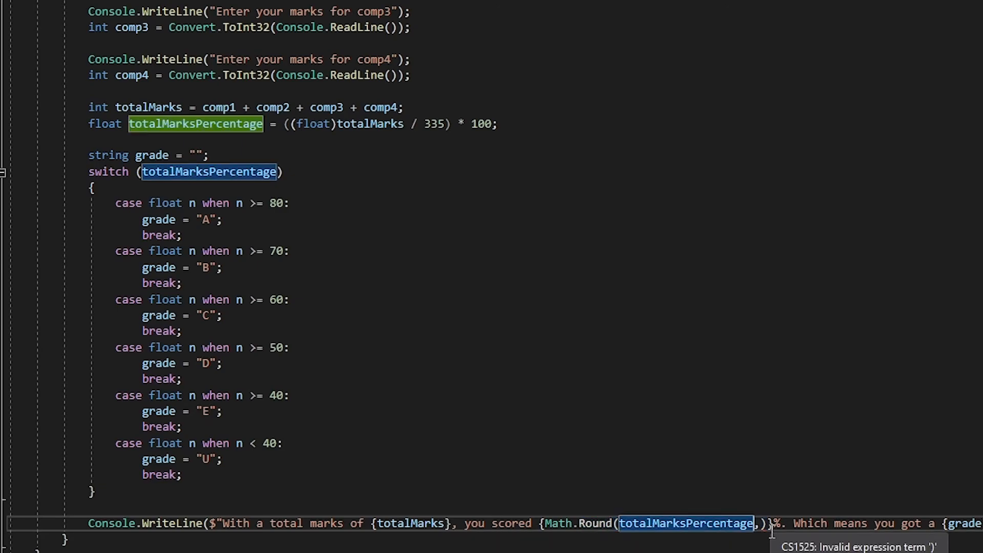
{"action": "type", "text": "2"}
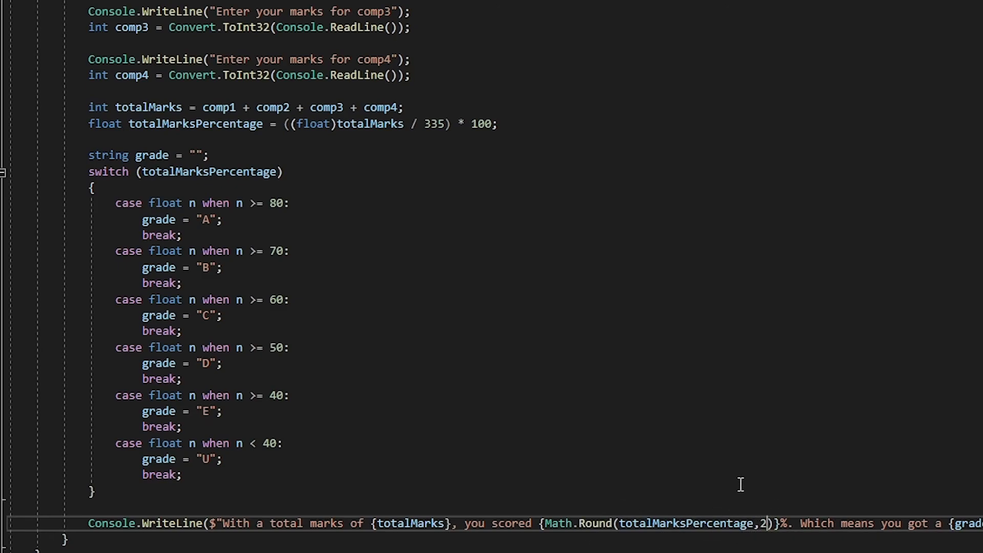
{"action": "mouse_move", "coordinate": [742, 447]}
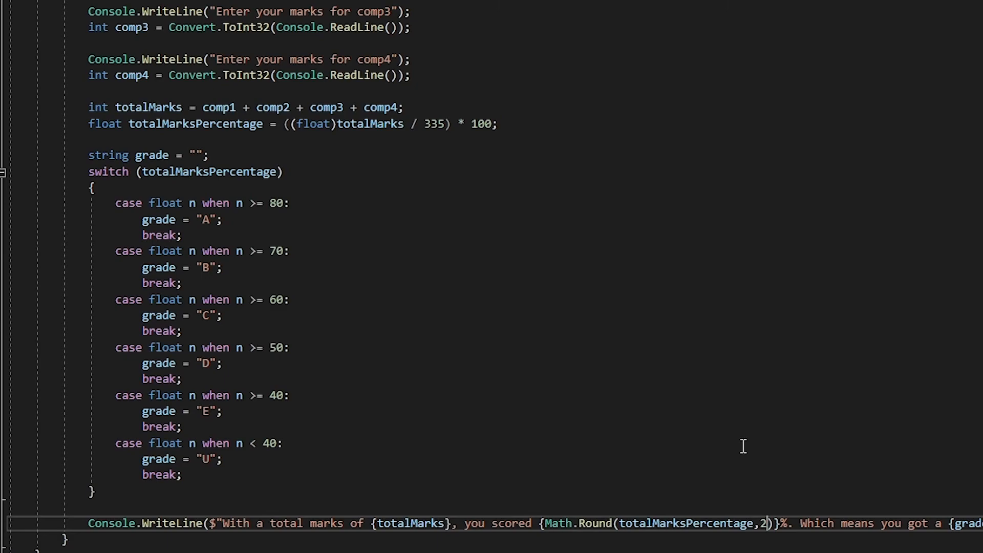
{"action": "mouse_move", "coordinate": [605, 525]}
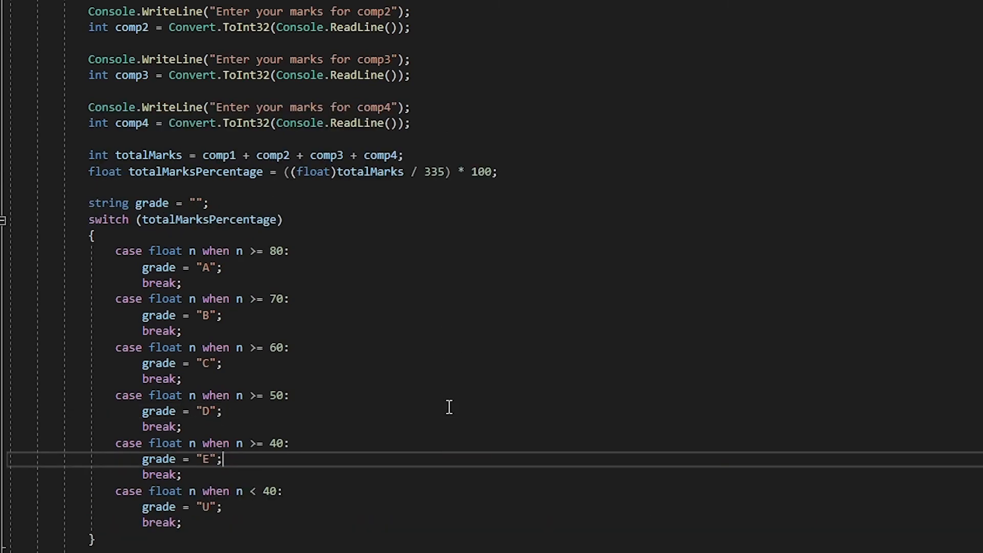
{"action": "mouse_move", "coordinate": [463, 390]}
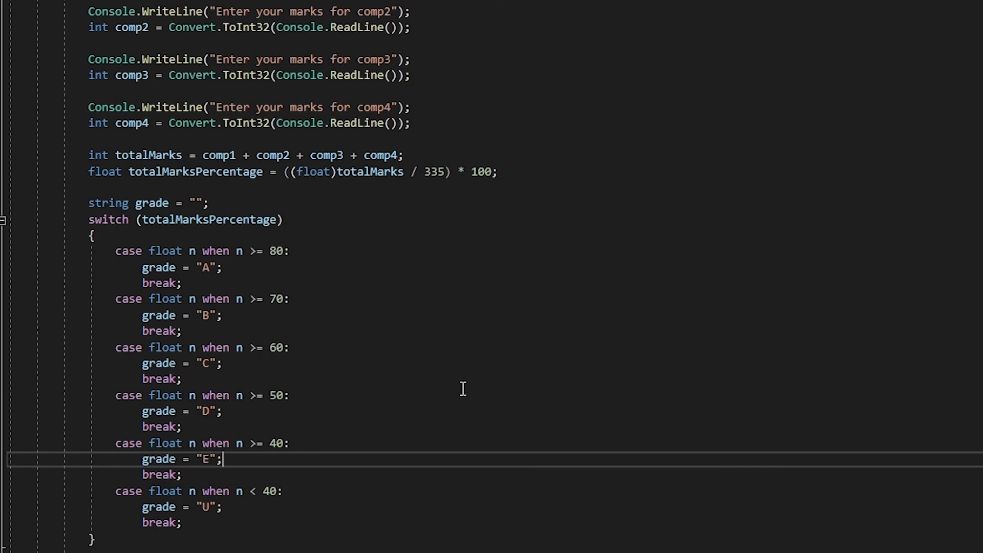
{"action": "scroll", "scroll_direction": "down", "scroll_amount": 3}
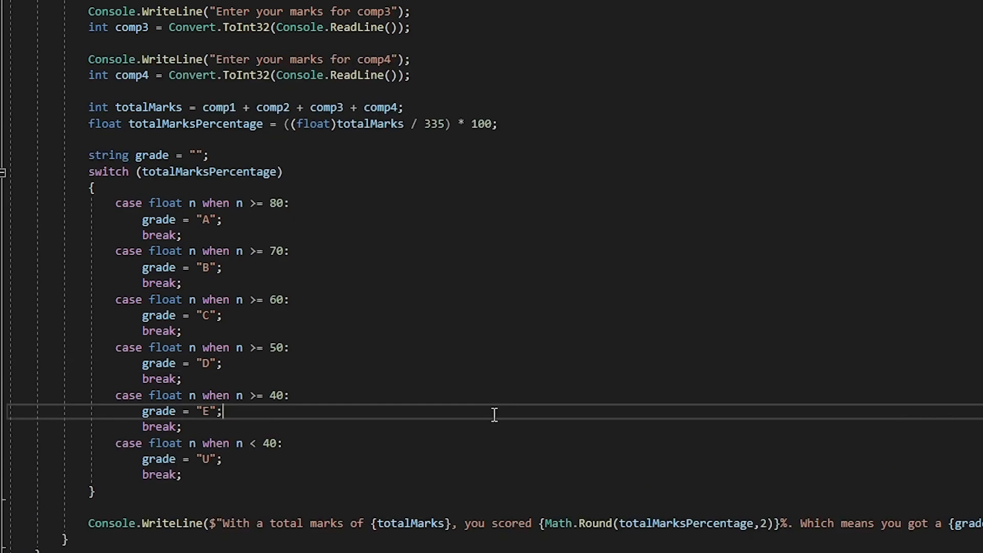
{"action": "mouse_move", "coordinate": [480, 393]}
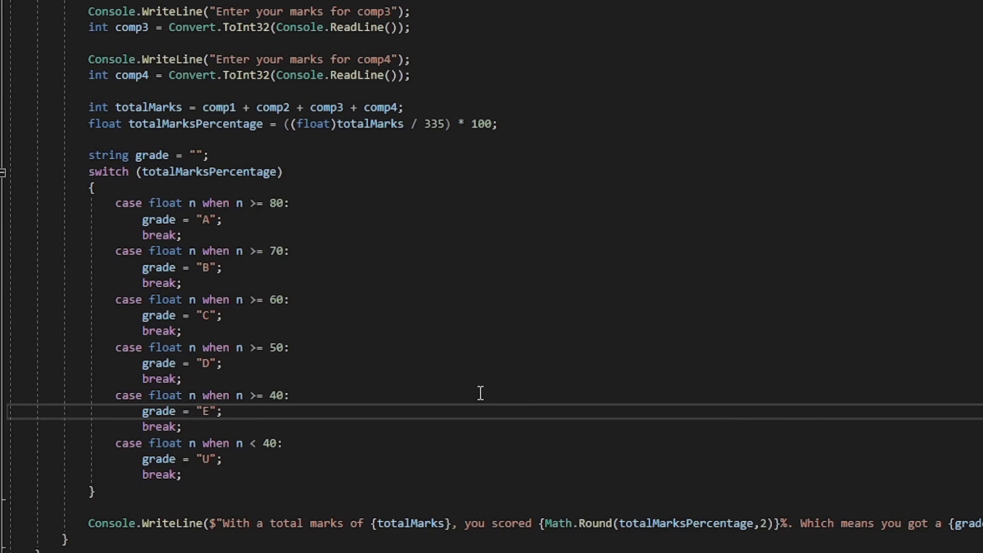
{"action": "mouse_move", "coordinate": [491, 383]}
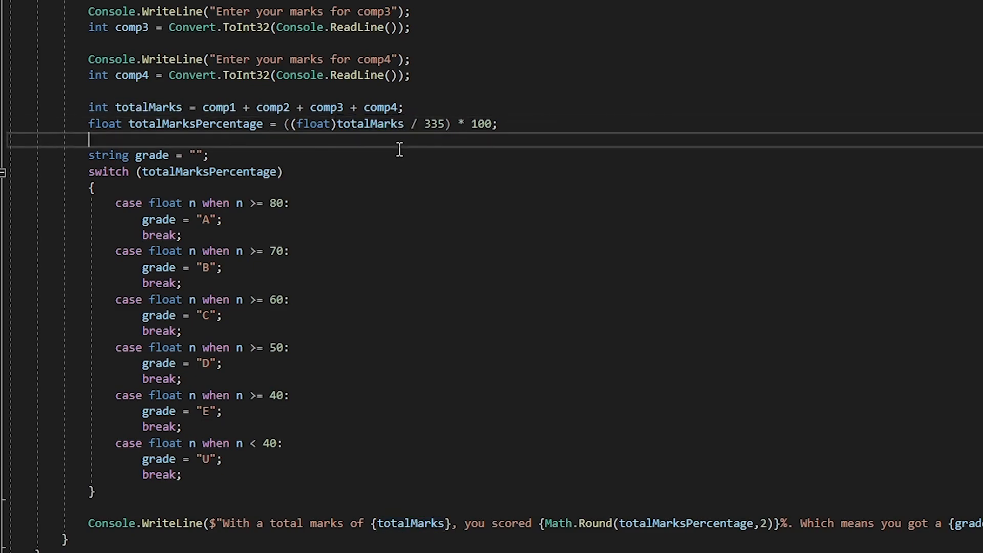
{"action": "mouse_move", "coordinate": [396, 170]}
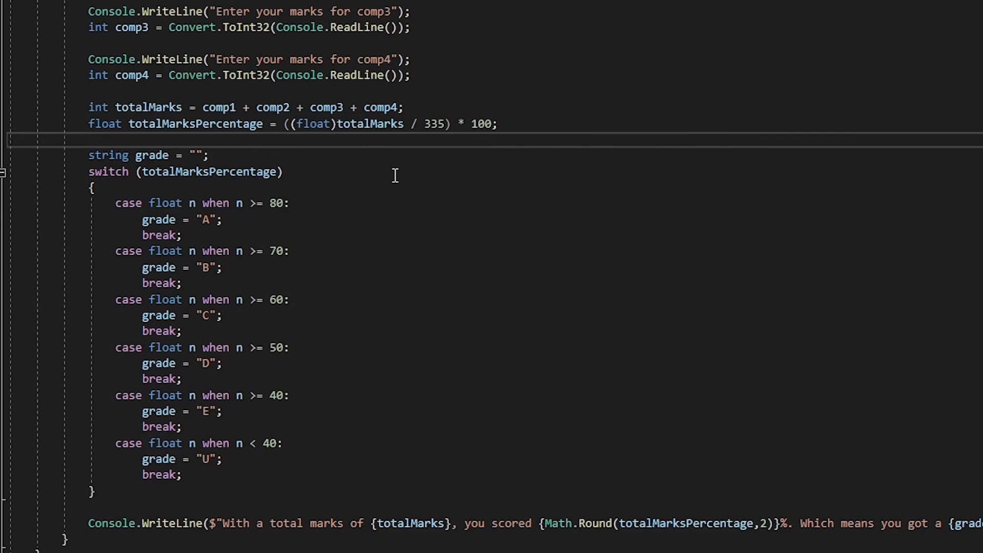
{"action": "mouse_move", "coordinate": [564, 312]}
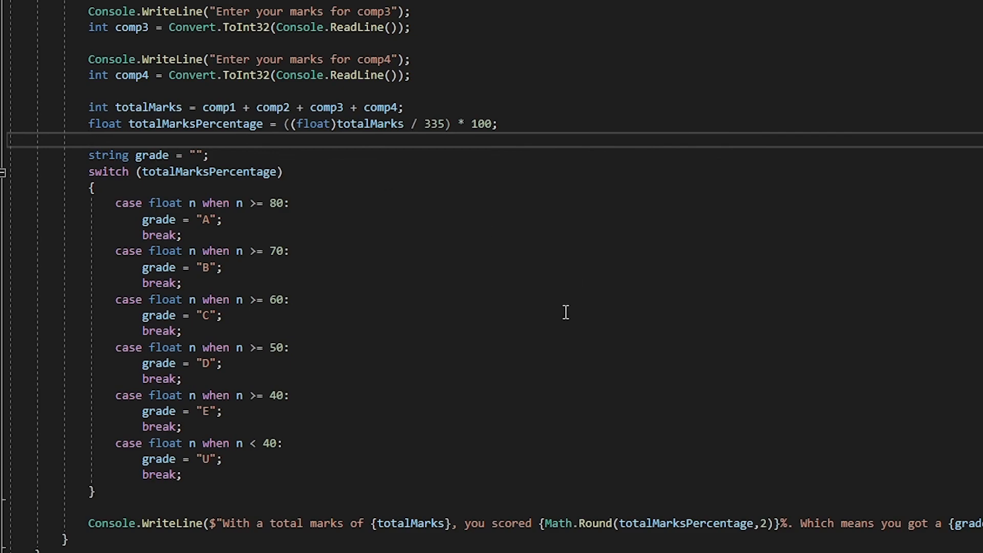